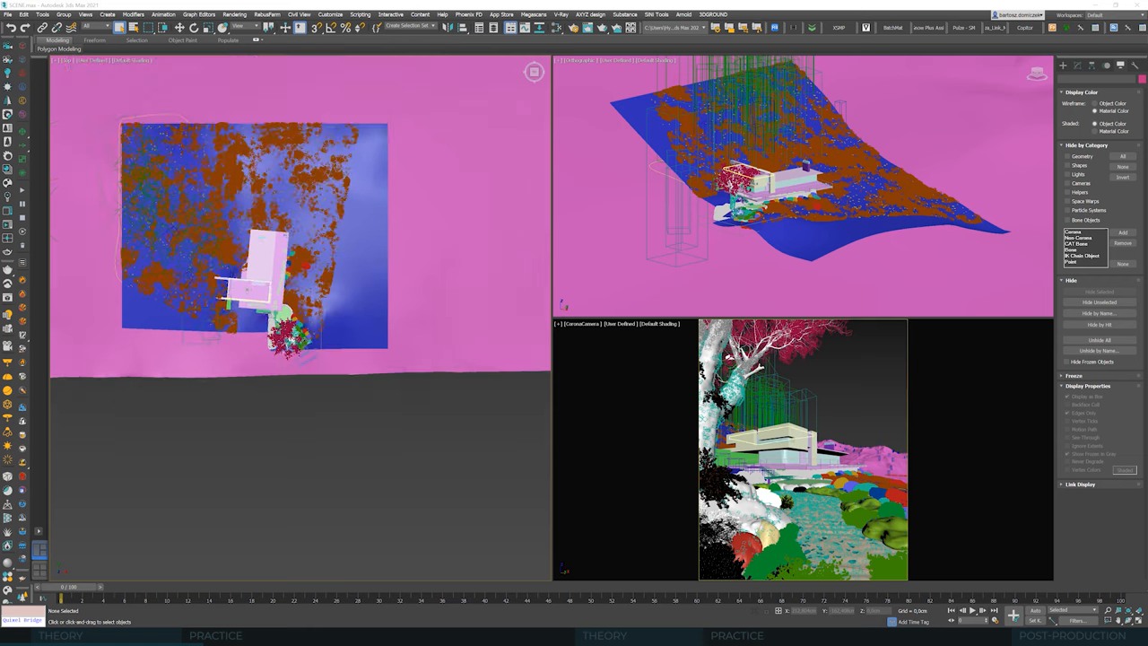
- Add a targeted Corona Sun light by dragging it out in the Top viewport
{"action": "left_click", "coordinate": [1063, 64]}
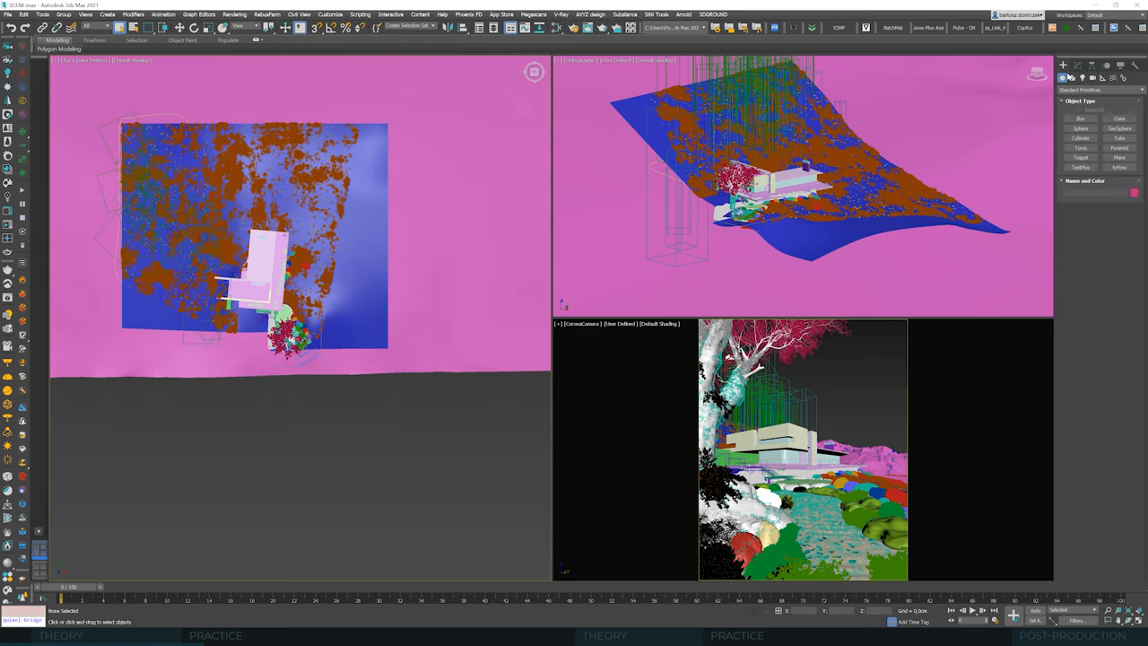
{"action": "left_click", "coordinate": [1080, 90]}
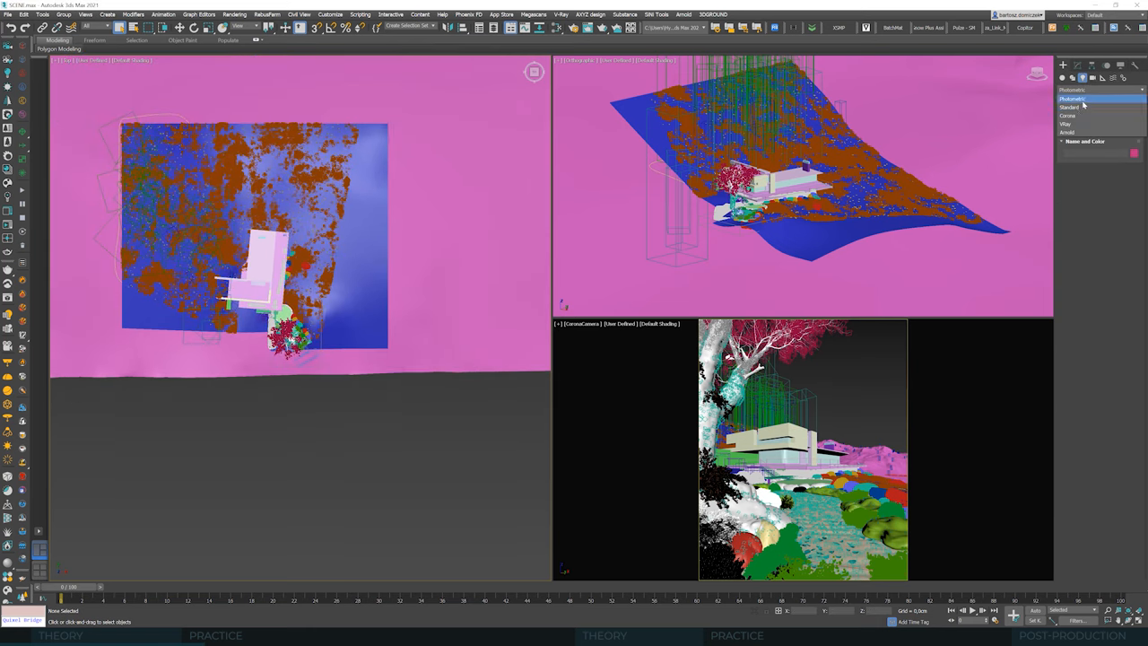
{"action": "left_click", "coordinate": [1067, 115]}
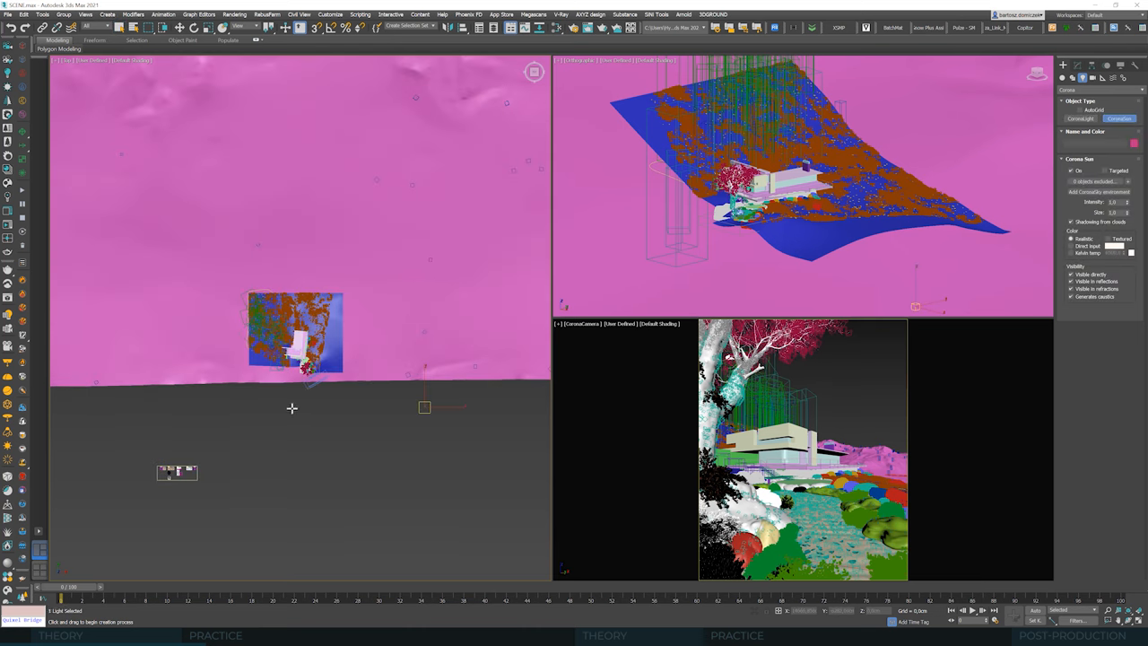
{"action": "left_click_drag", "start_coordinate": [291, 408], "coordinate": [424, 408]}
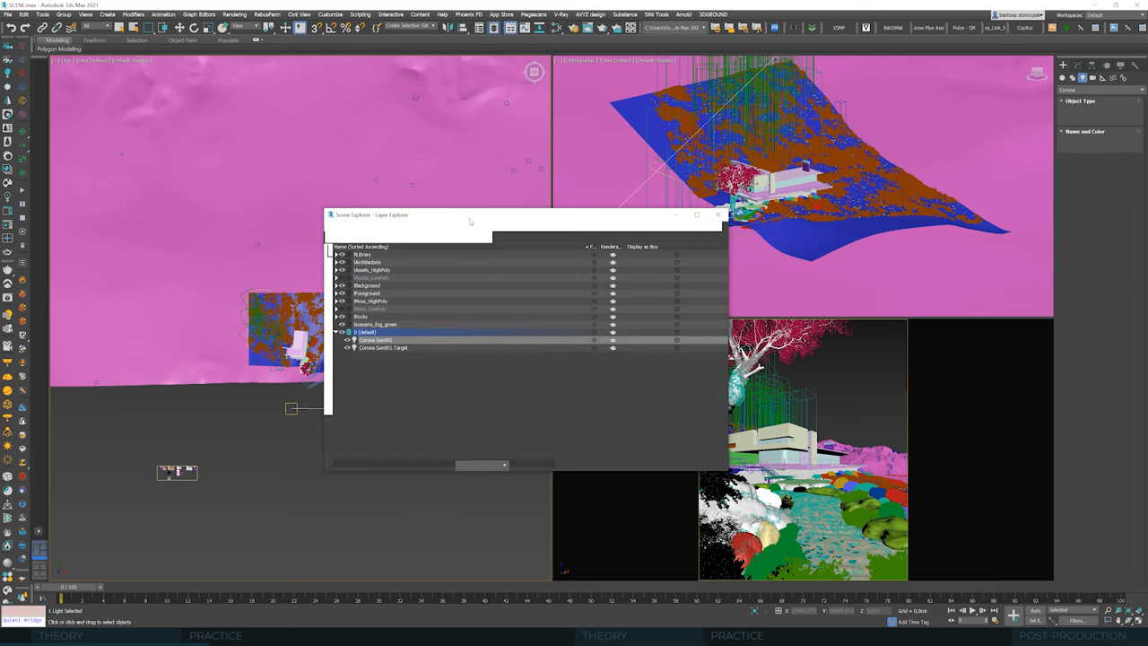
- Close the Scene Explorer layer list so Corona interactive rendering can start
{"action": "left_click", "coordinate": [375, 340]}
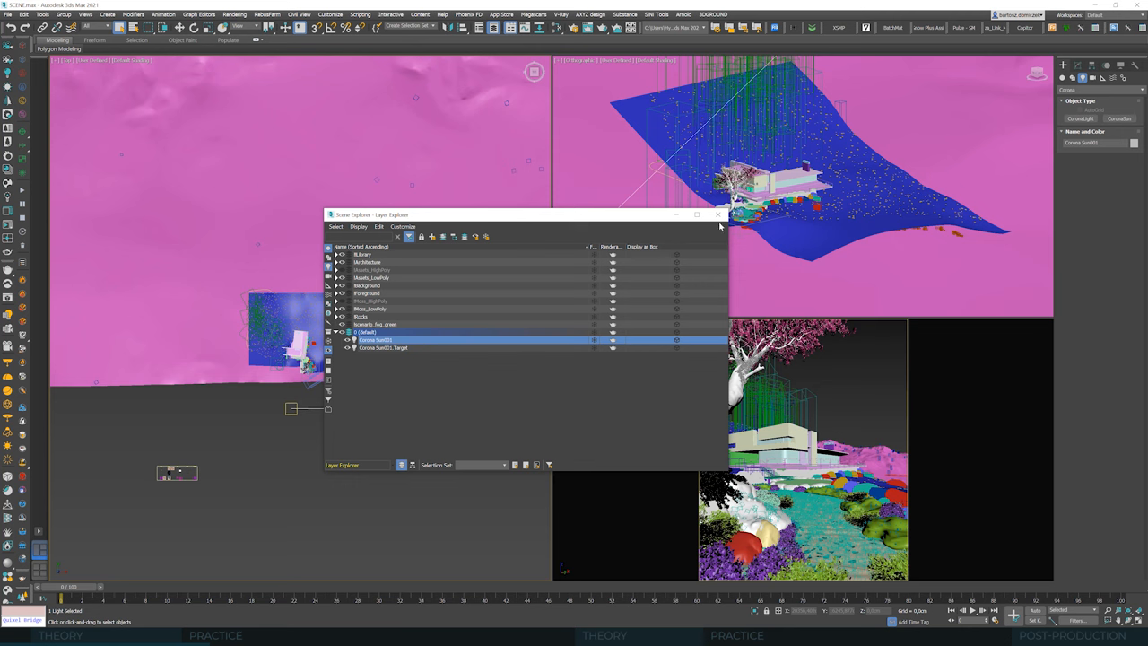
{"action": "left_click", "coordinate": [719, 215]}
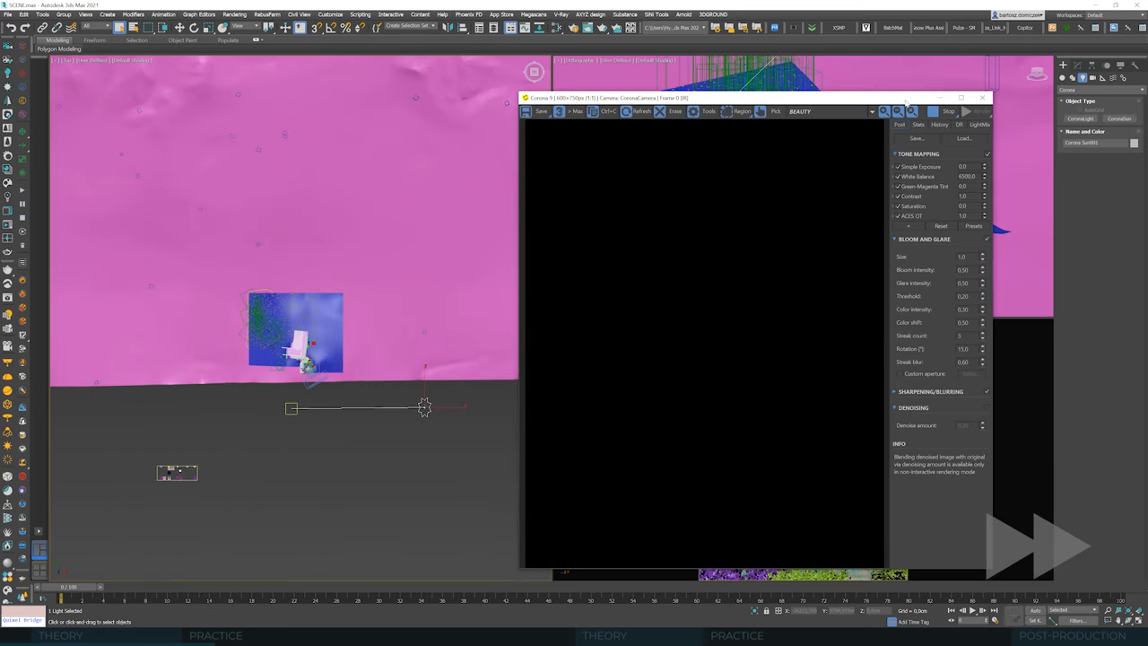
{"action": "mouse_move", "coordinate": [904, 101]}
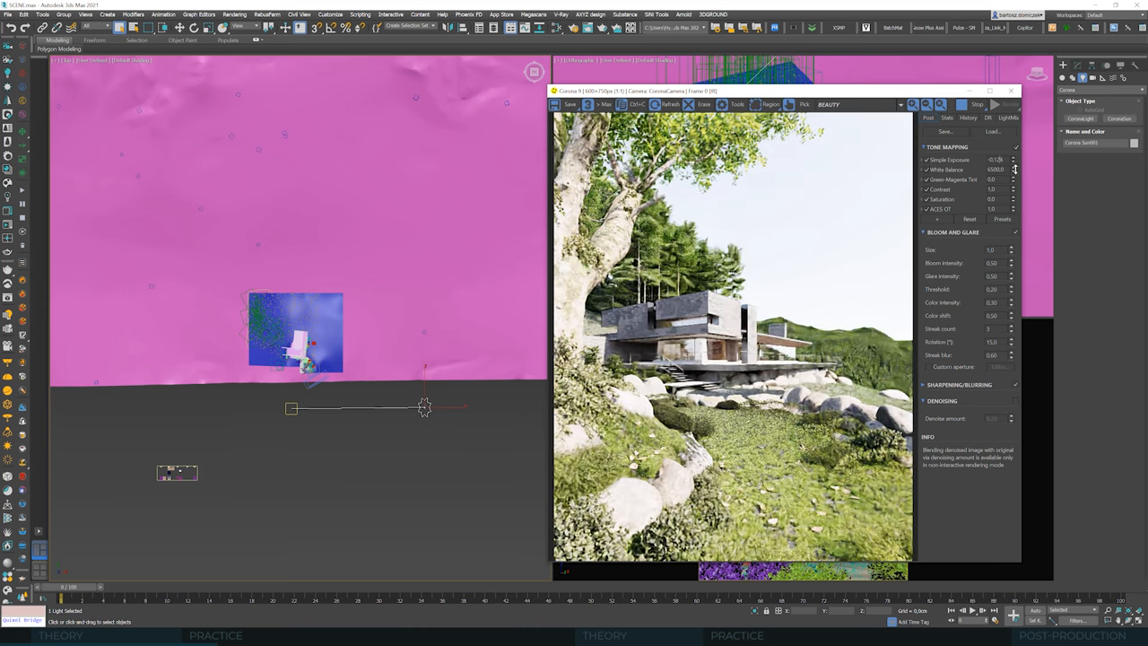
- Lower the Simple Exposure spinner in the Corona frame buffer's Post settings
{"action": "left_click", "coordinate": [1013, 160]}
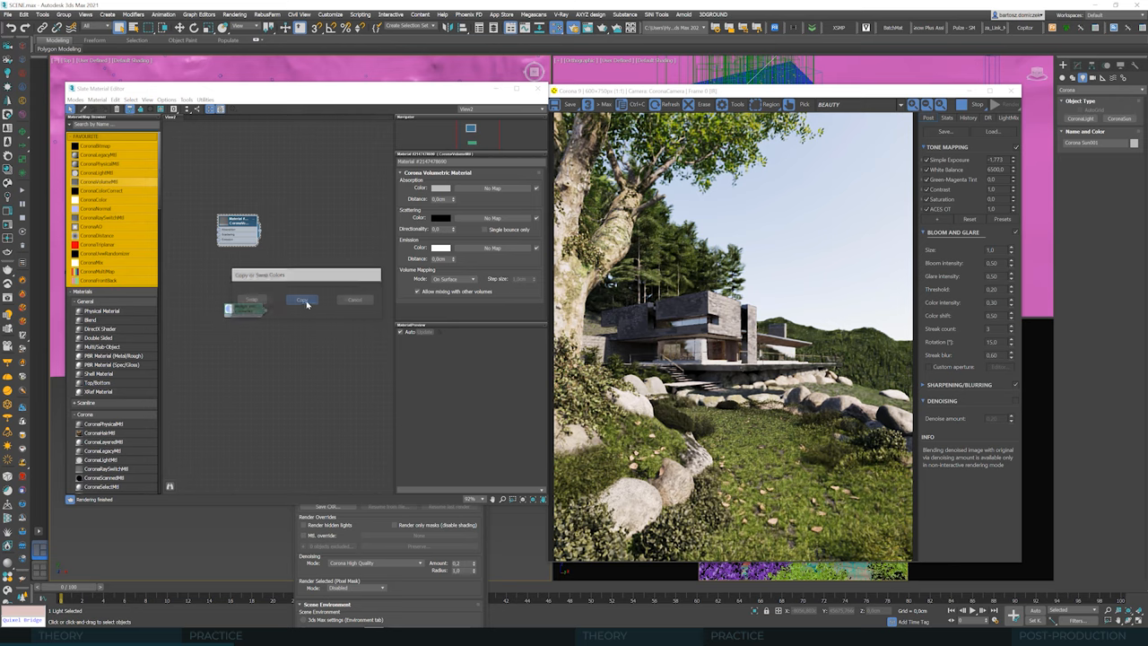
- Copy the volumetric material's colour to the other swatch instead of swapping it
{"action": "left_click", "coordinate": [302, 299]}
{"action": "type", "text": "10000"}
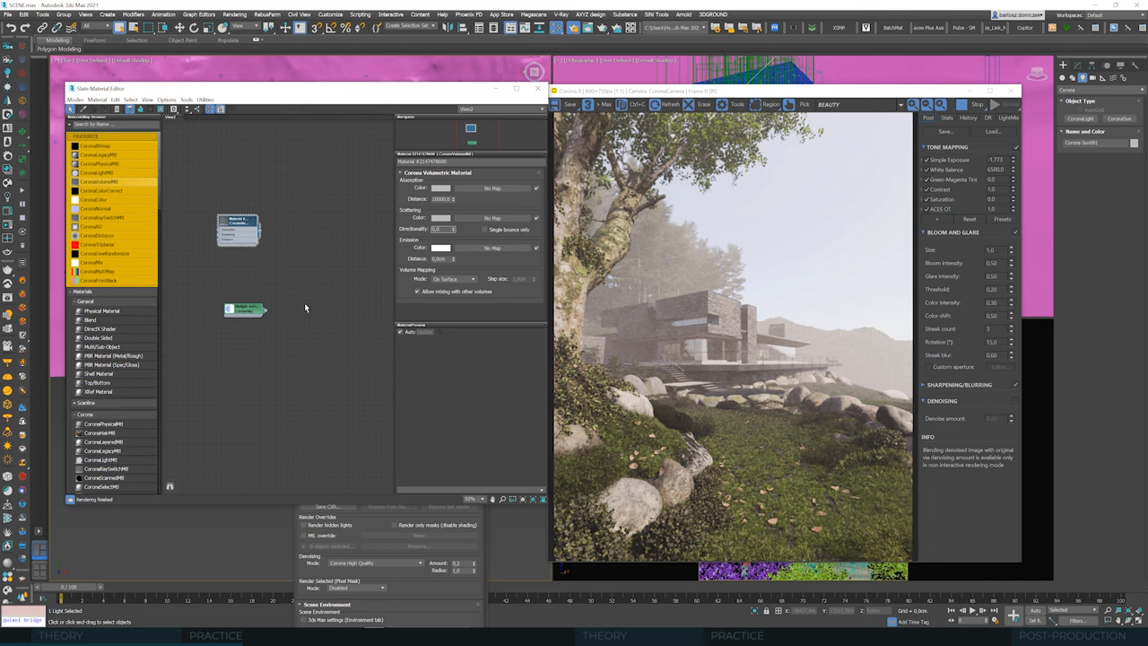
{"action": "mouse_move", "coordinate": [328, 322]}
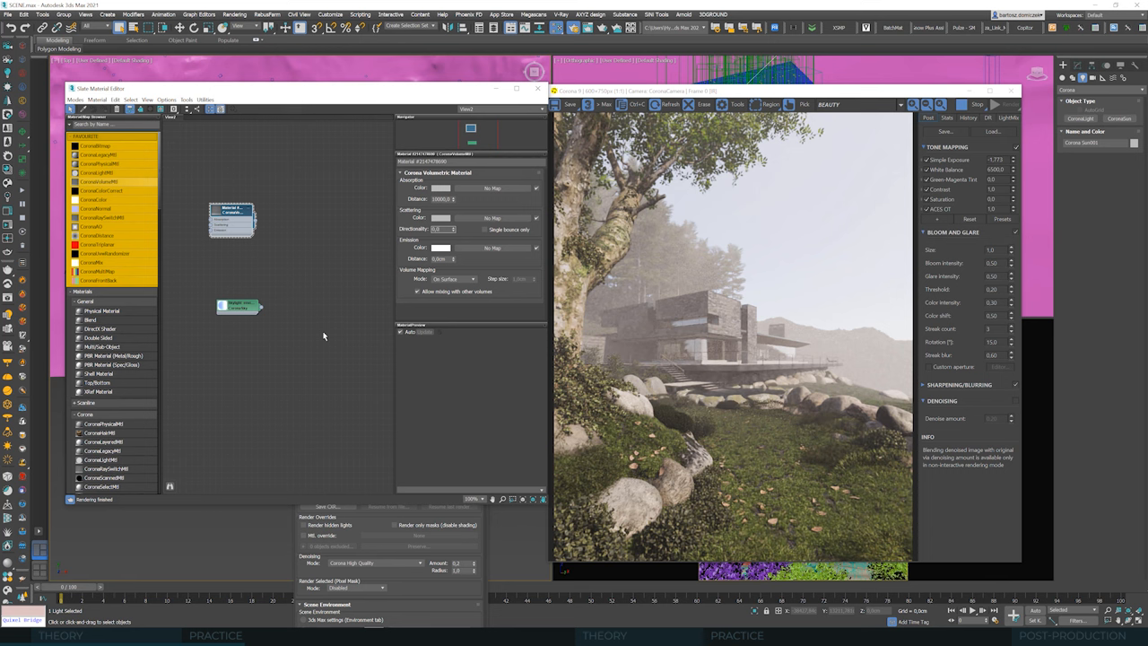
{"action": "mouse_move", "coordinate": [319, 332]}
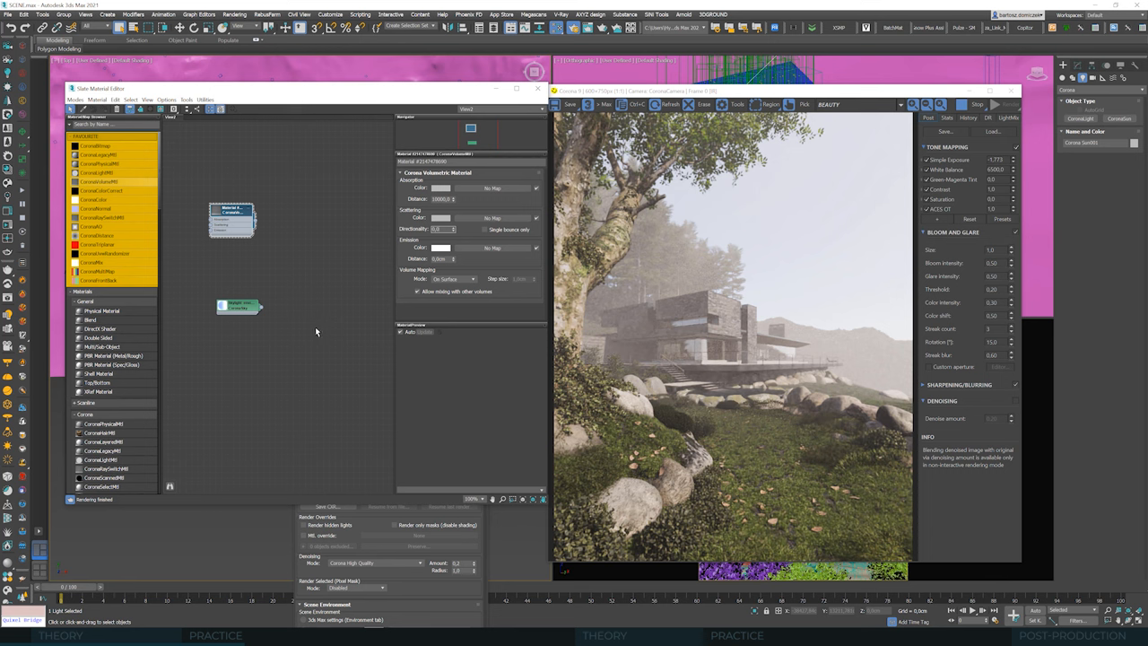
{"action": "mouse_move", "coordinate": [319, 341]}
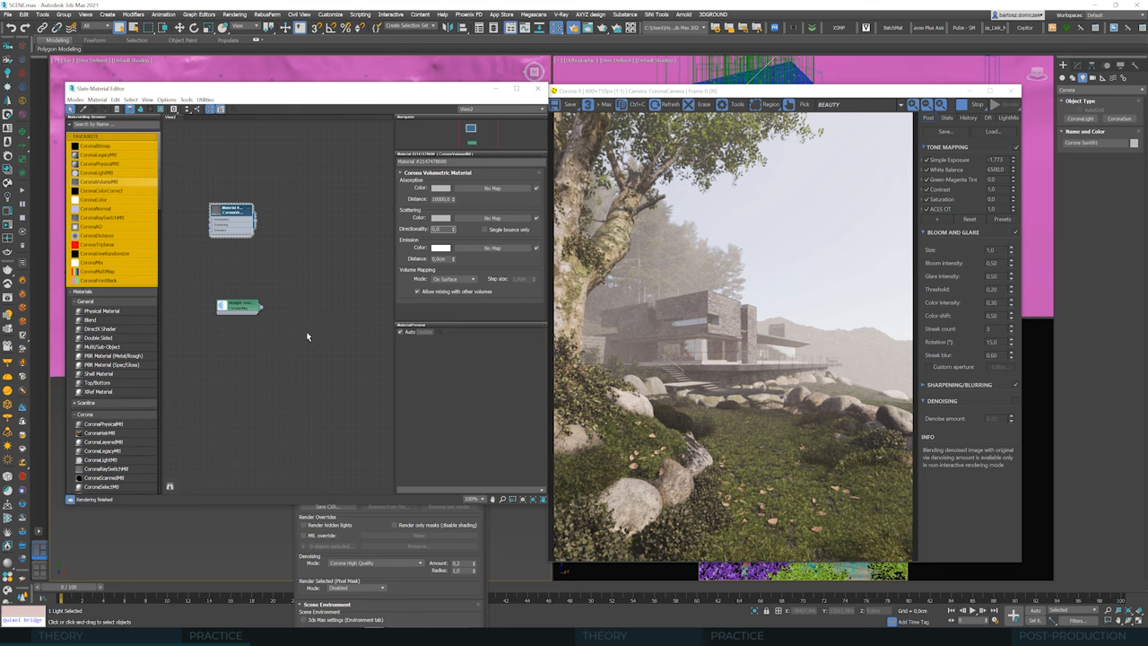
{"action": "mouse_move", "coordinate": [293, 247]}
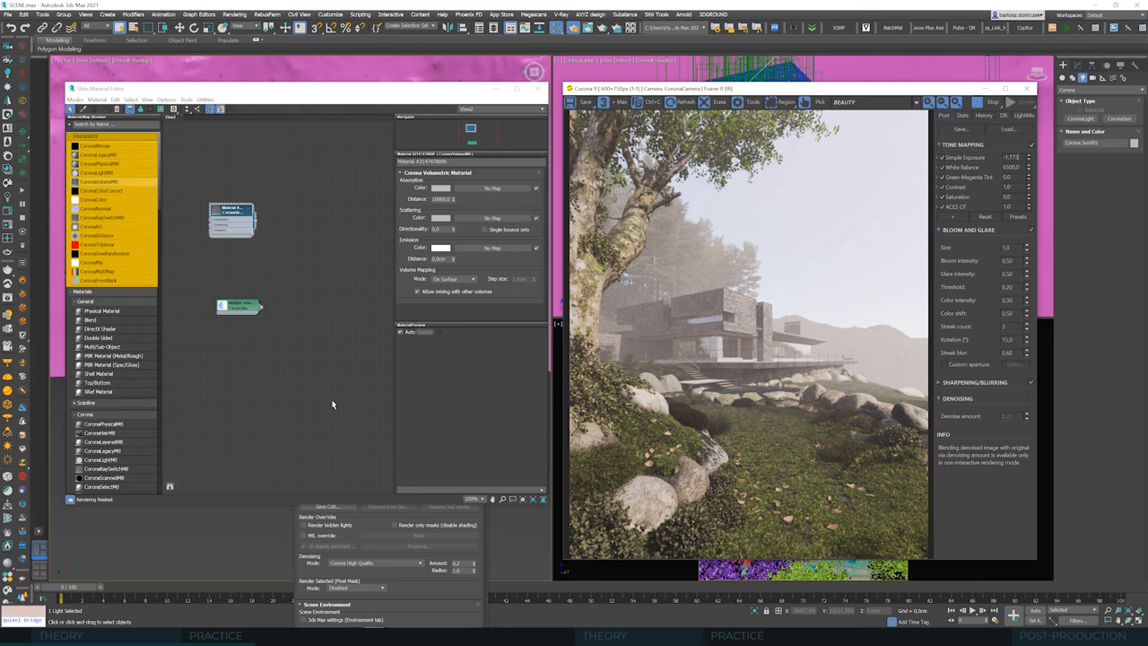
{"action": "mouse_move", "coordinate": [317, 413]}
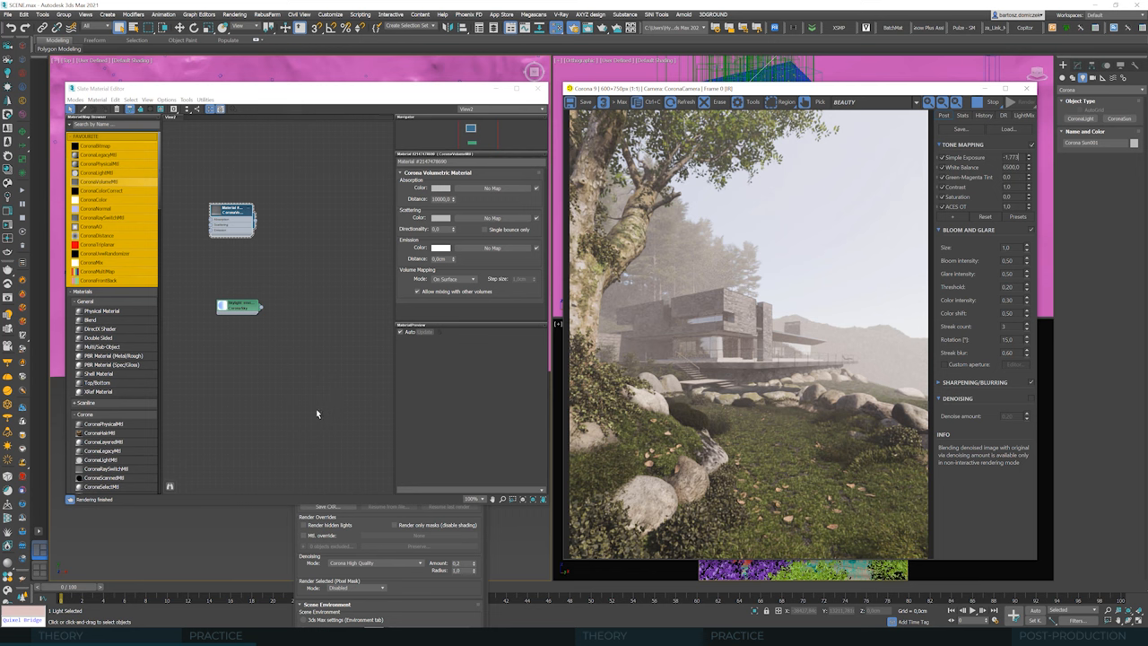
{"action": "mouse_move", "coordinate": [798, 342]}
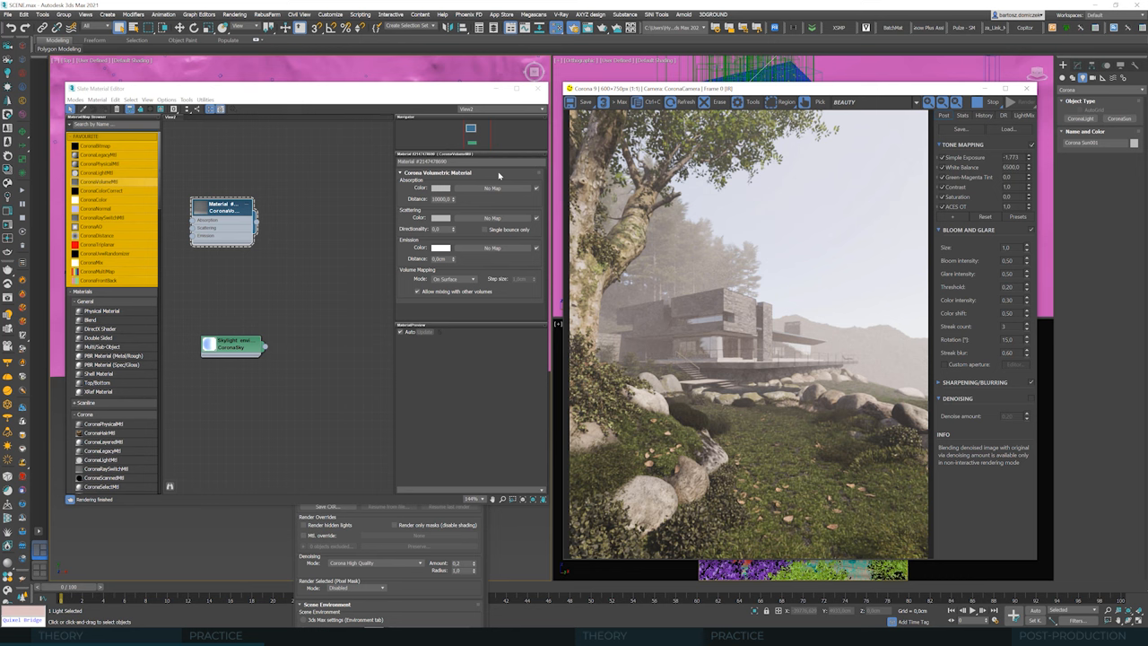
{"action": "mouse_move", "coordinate": [498, 179]}
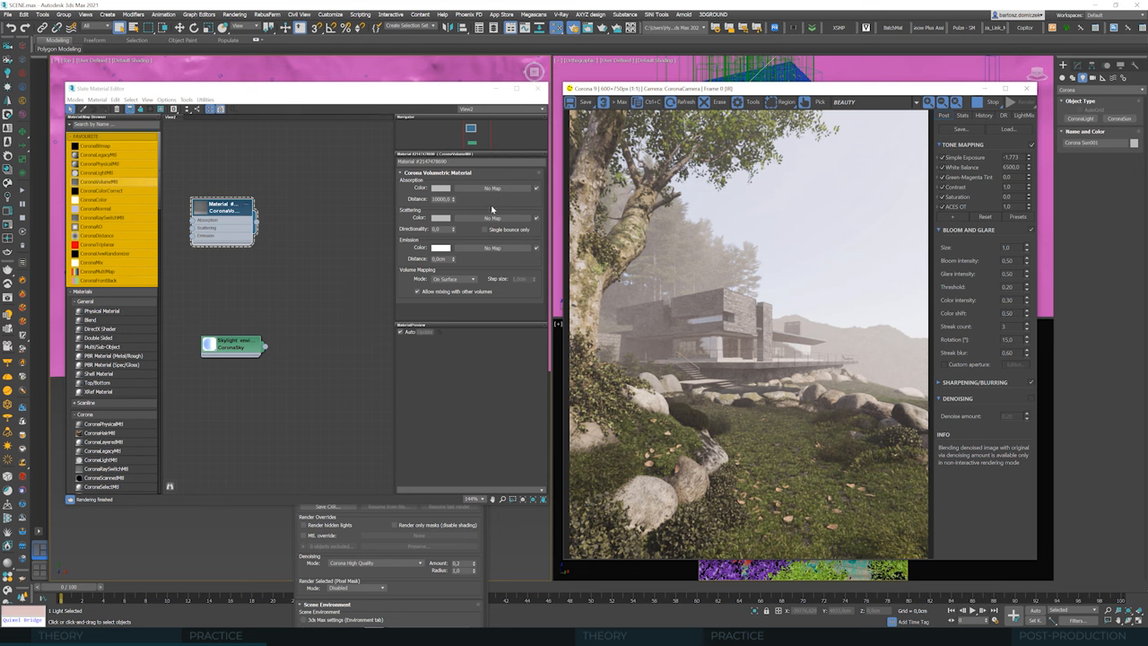
{"action": "mouse_move", "coordinate": [474, 204]}
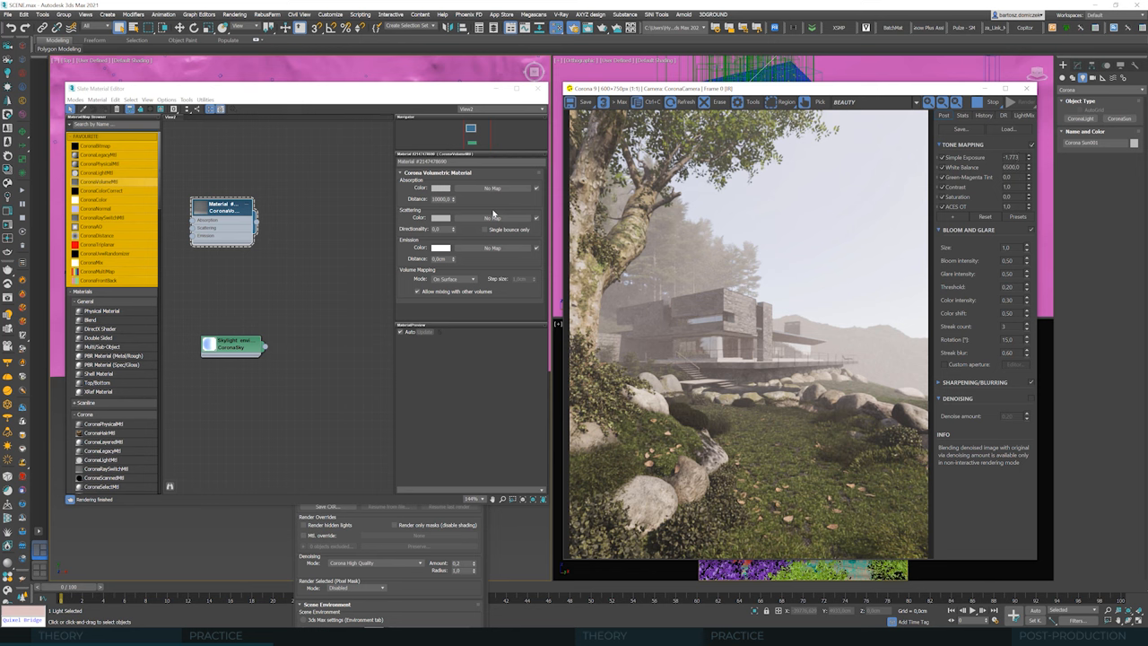
- Open the fog's Absorption Color swatch to change it to white
{"action": "left_click", "coordinate": [442, 188]}
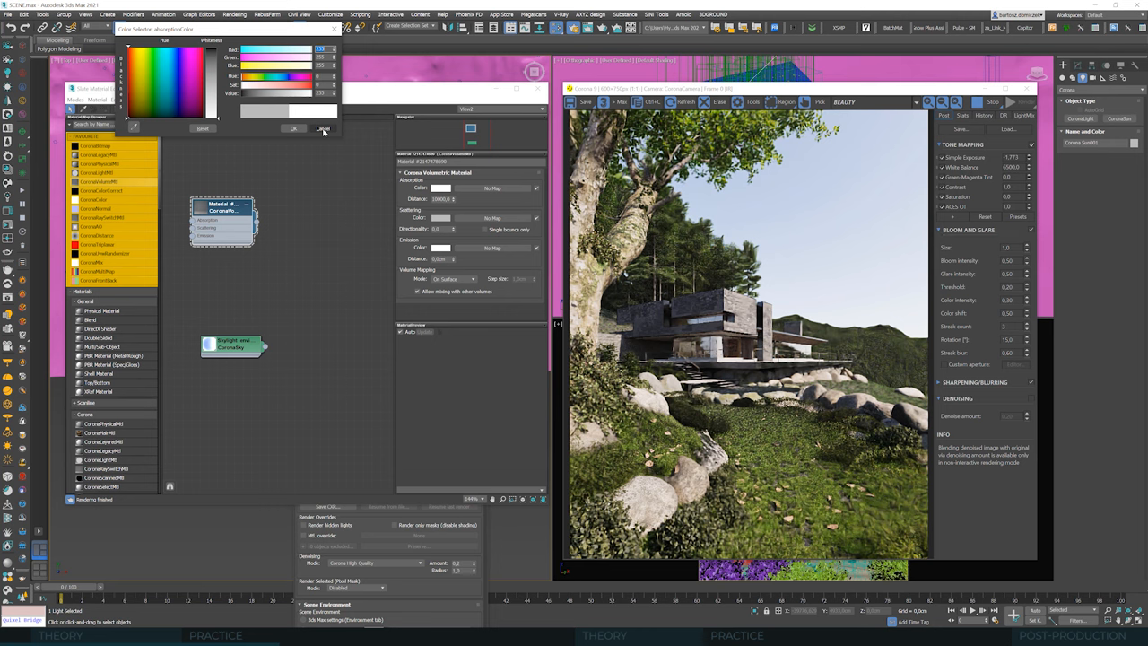
- Discard the white absorption colour and set it back to a darker grey tone
{"action": "left_click", "coordinate": [322, 128]}
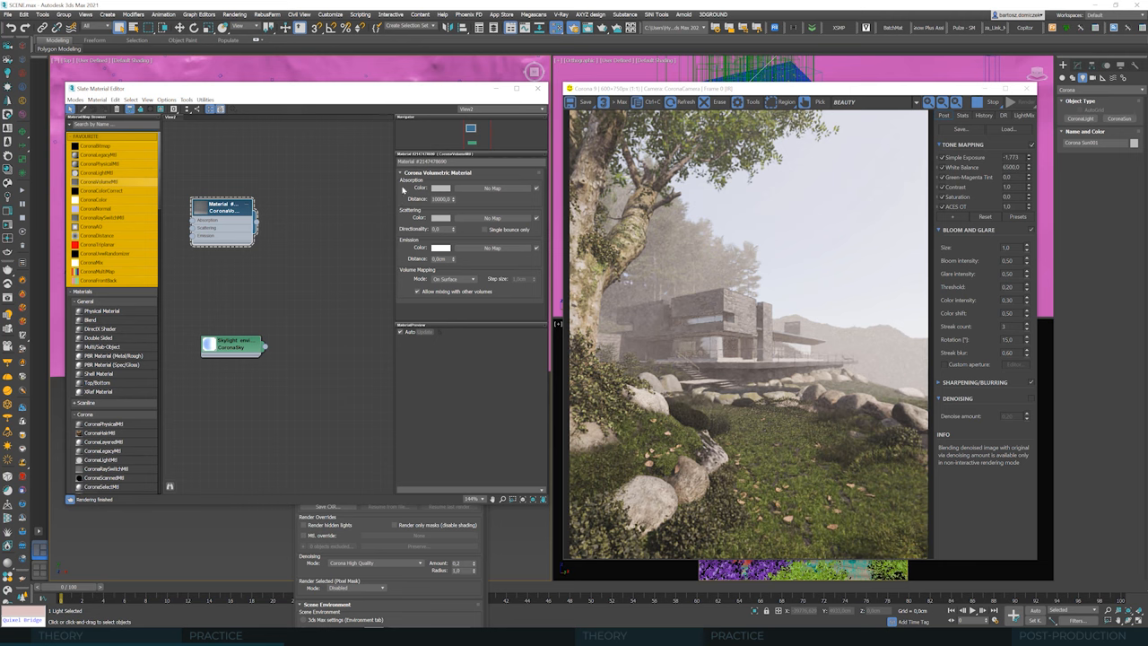
{"action": "left_click", "coordinate": [441, 187]}
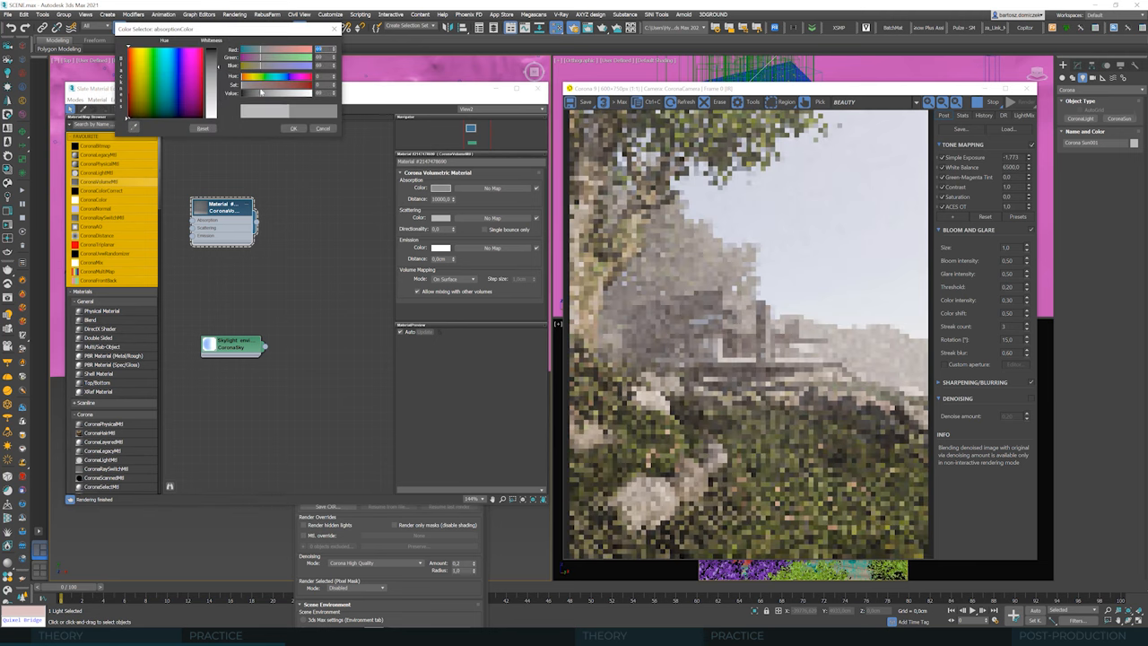
{"action": "left_click", "coordinate": [293, 127]}
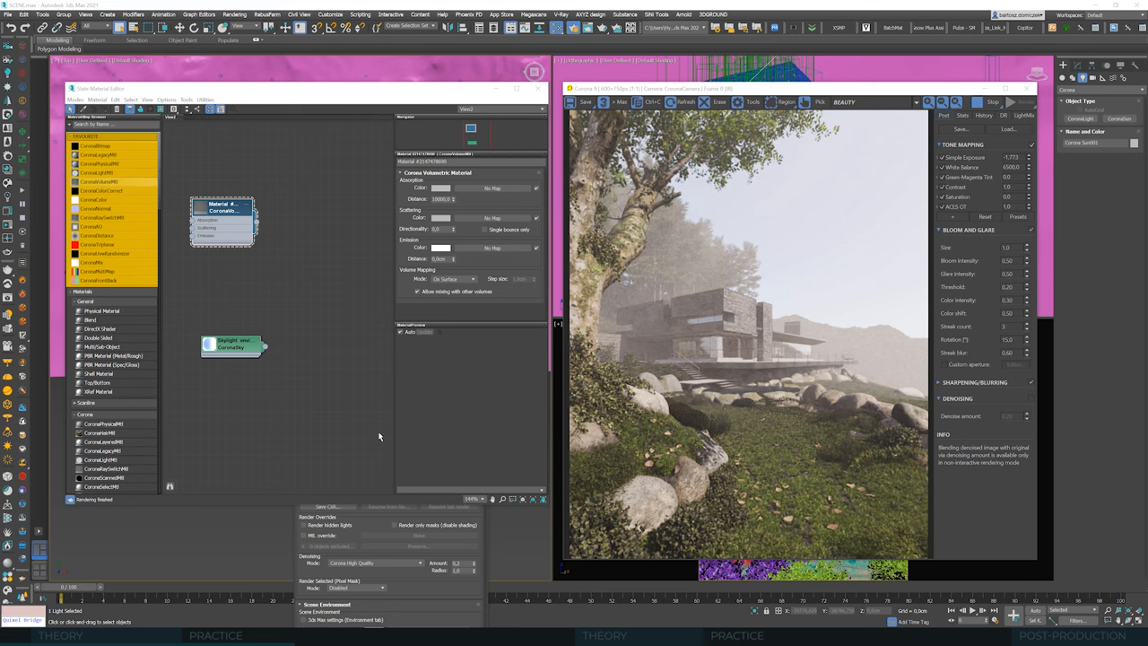
{"action": "mouse_move", "coordinate": [348, 427]}
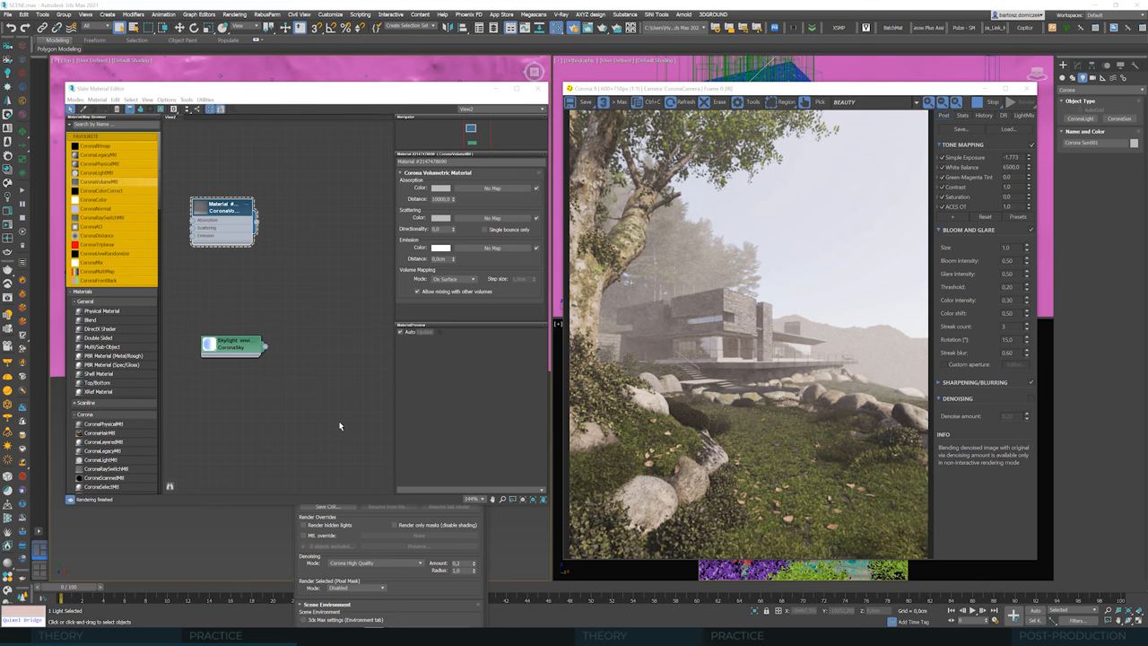
{"action": "mouse_move", "coordinate": [397, 310]}
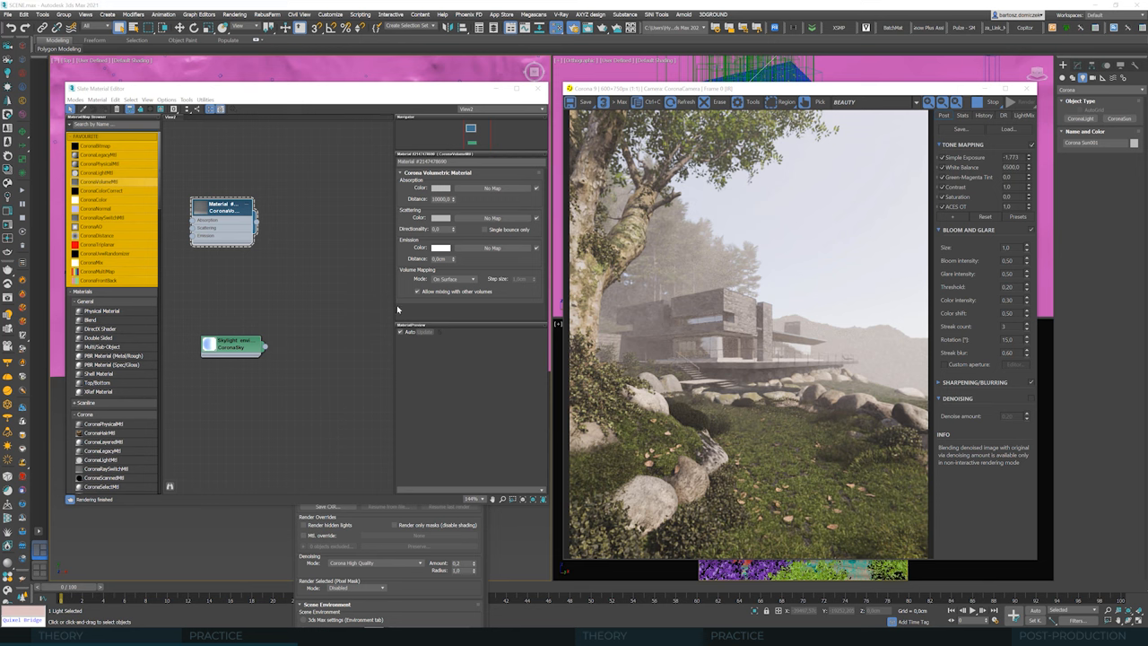
{"action": "mouse_move", "coordinate": [480, 207]}
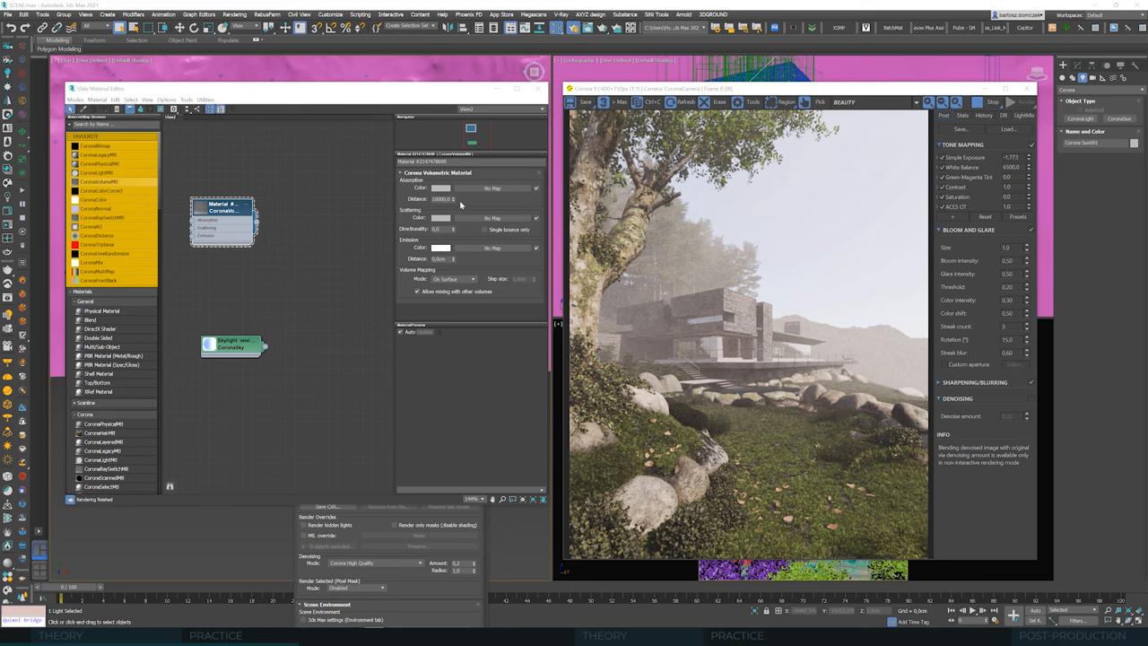
{"action": "mouse_move", "coordinate": [426, 201]}
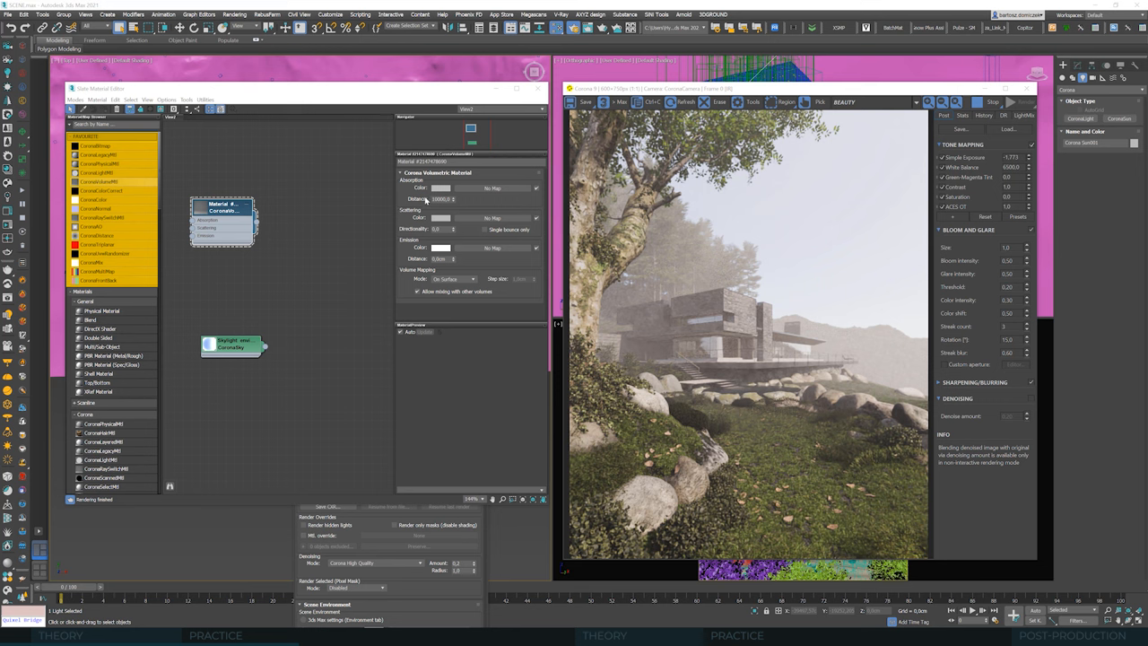
{"action": "mouse_move", "coordinate": [424, 202]}
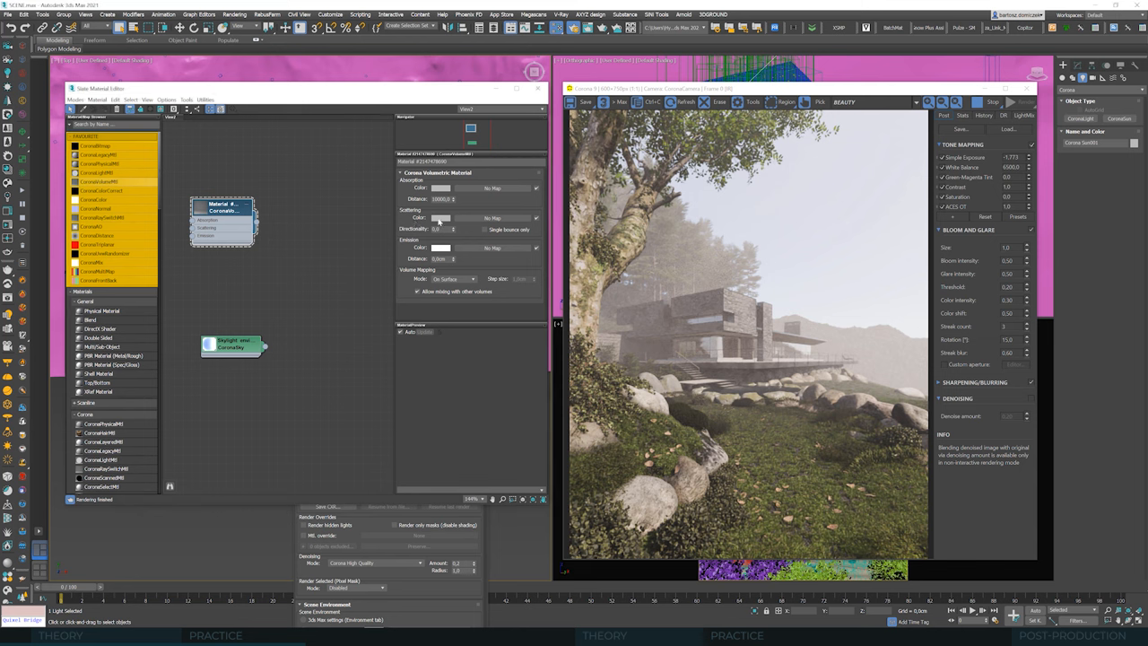
{"action": "left_click", "coordinate": [440, 218]}
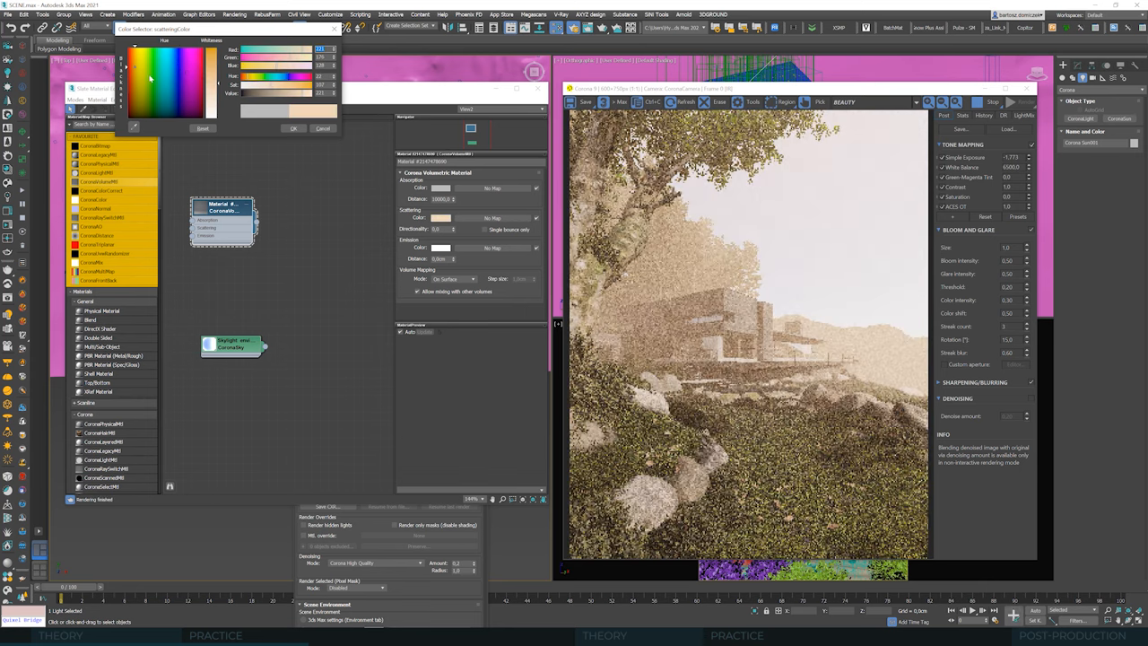
{"action": "left_click", "coordinate": [153, 80]}
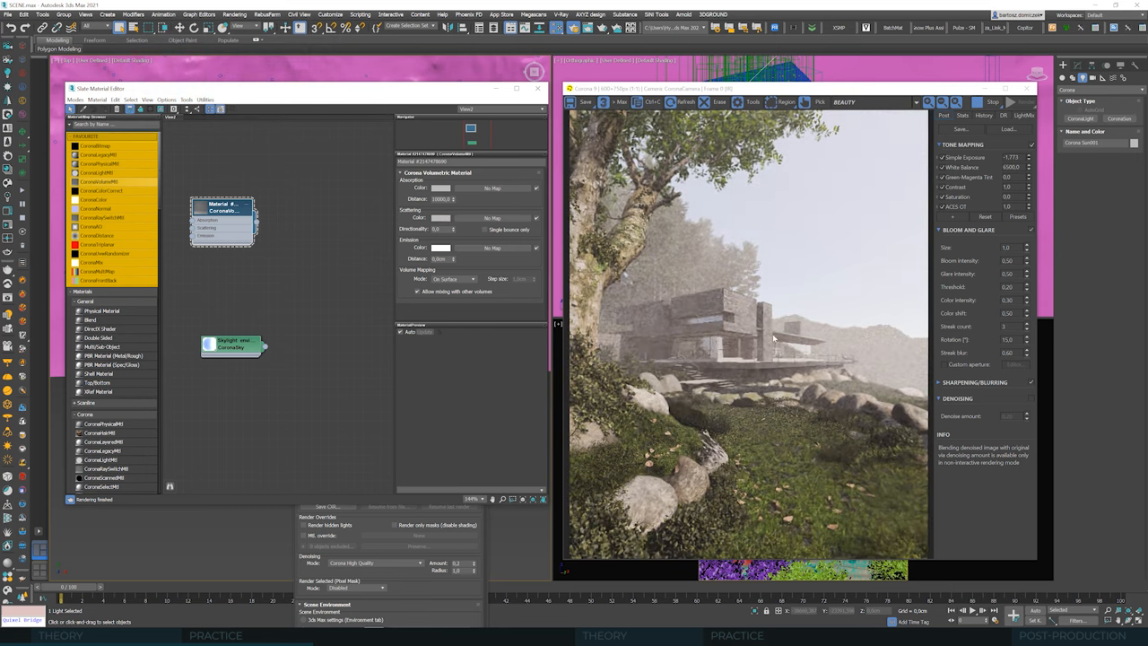
- Move the material editor aside and select CoronaSun001 to set its 3500 K colour
{"action": "left_click_drag", "start_coordinate": [314, 88], "coordinate": [323, 115]}
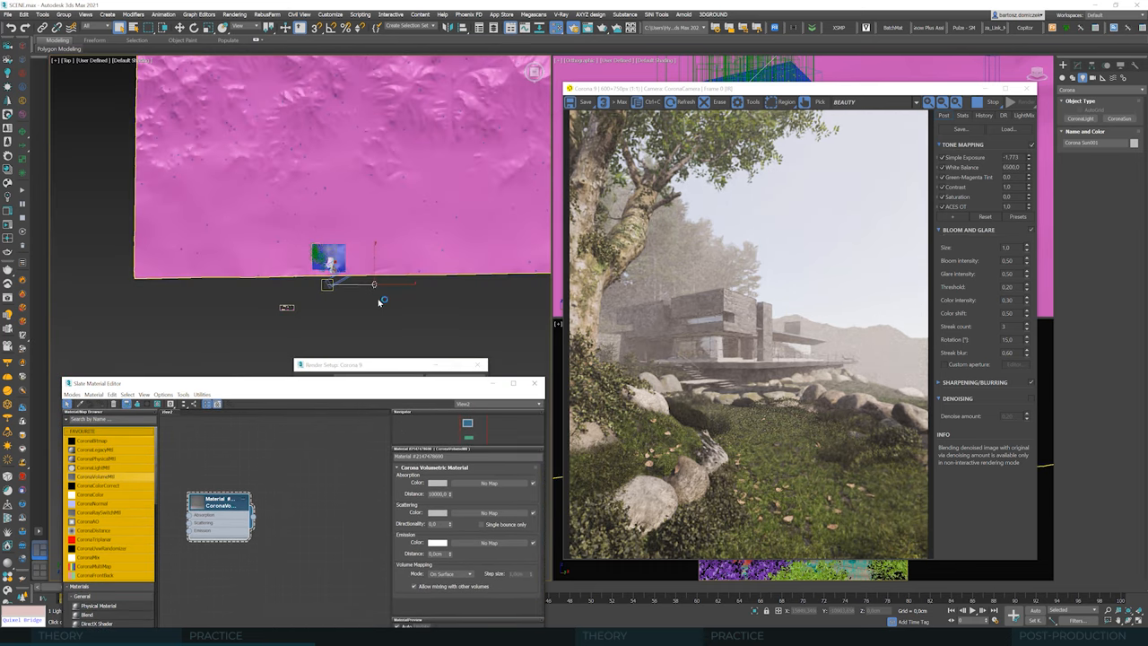
{"action": "left_click", "coordinate": [1119, 118]}
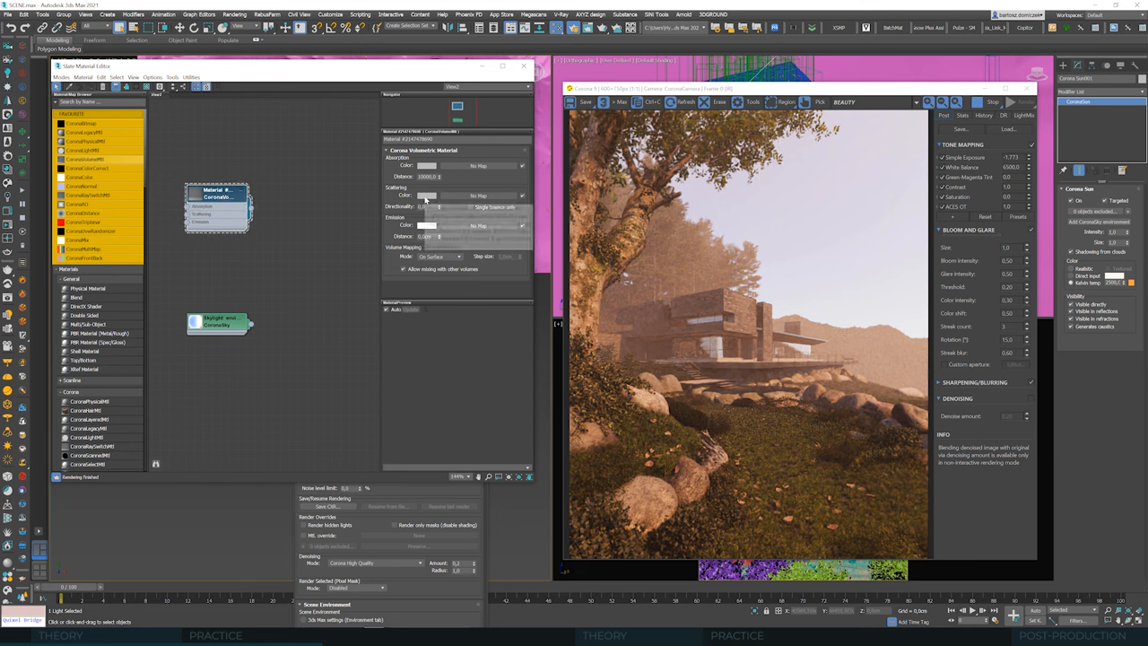
- Change the fog's Scattering Color to a muted blue and confirm it
{"action": "left_click", "coordinate": [428, 195]}
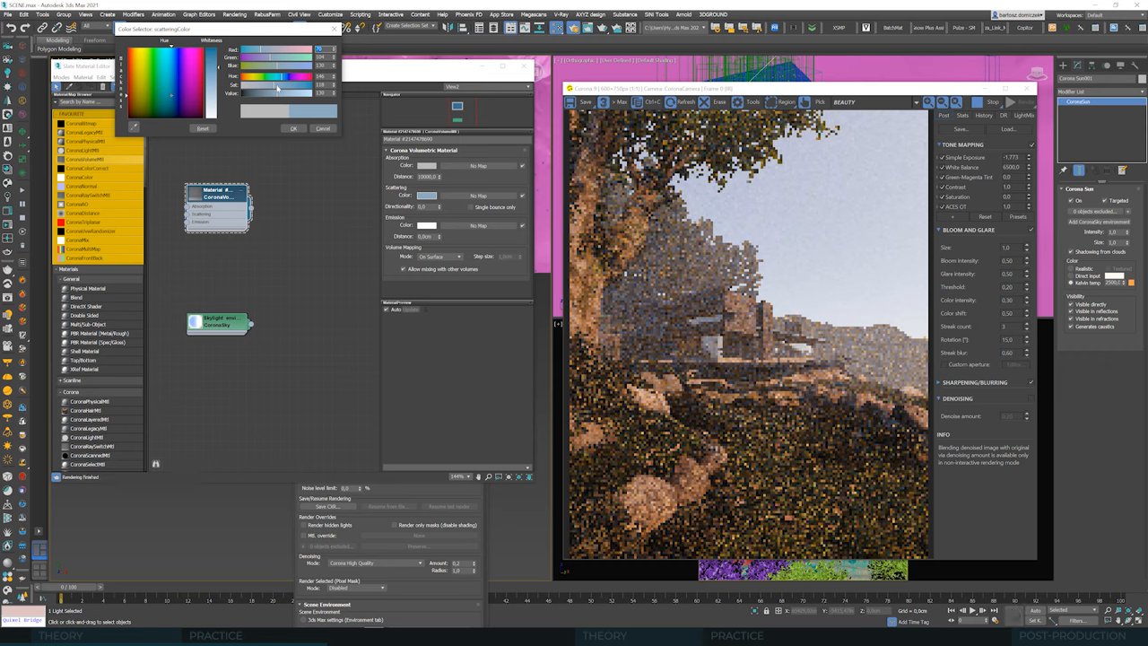
{"action": "left_click", "coordinate": [294, 128]}
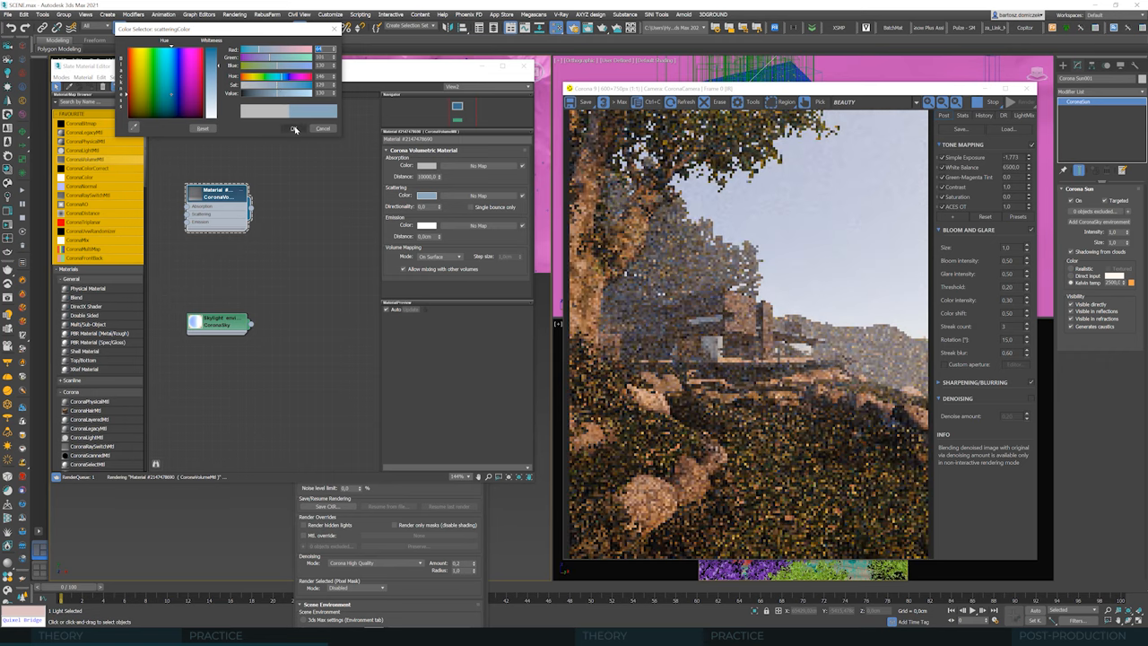
{"action": "left_click", "coordinate": [294, 128]}
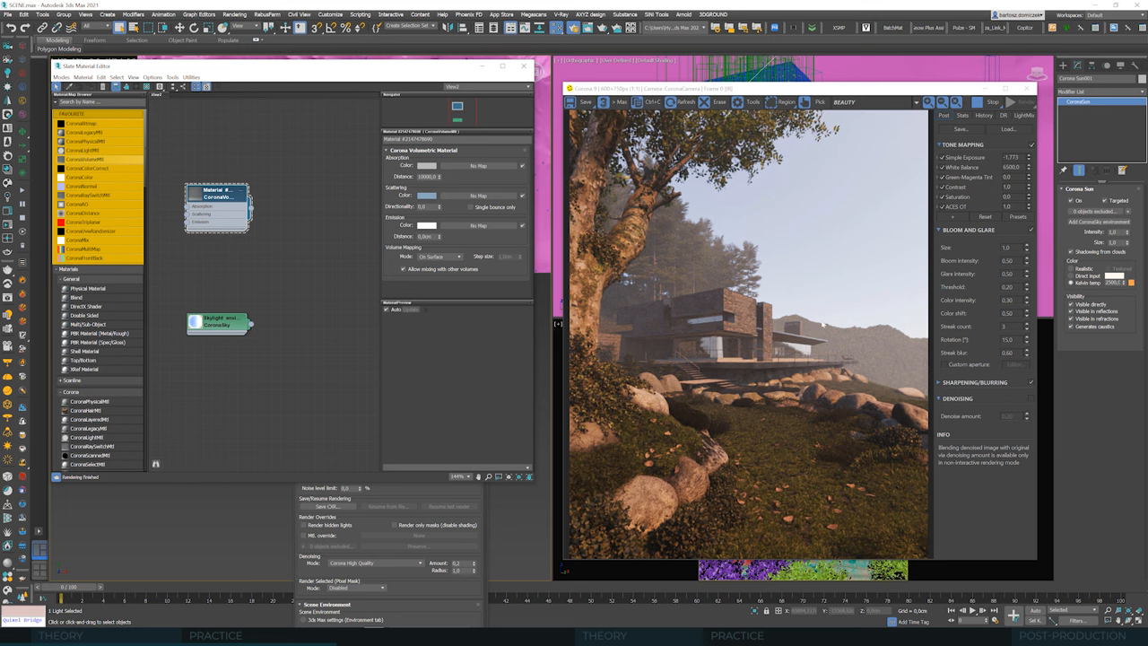
{"action": "mouse_move", "coordinate": [517, 500]}
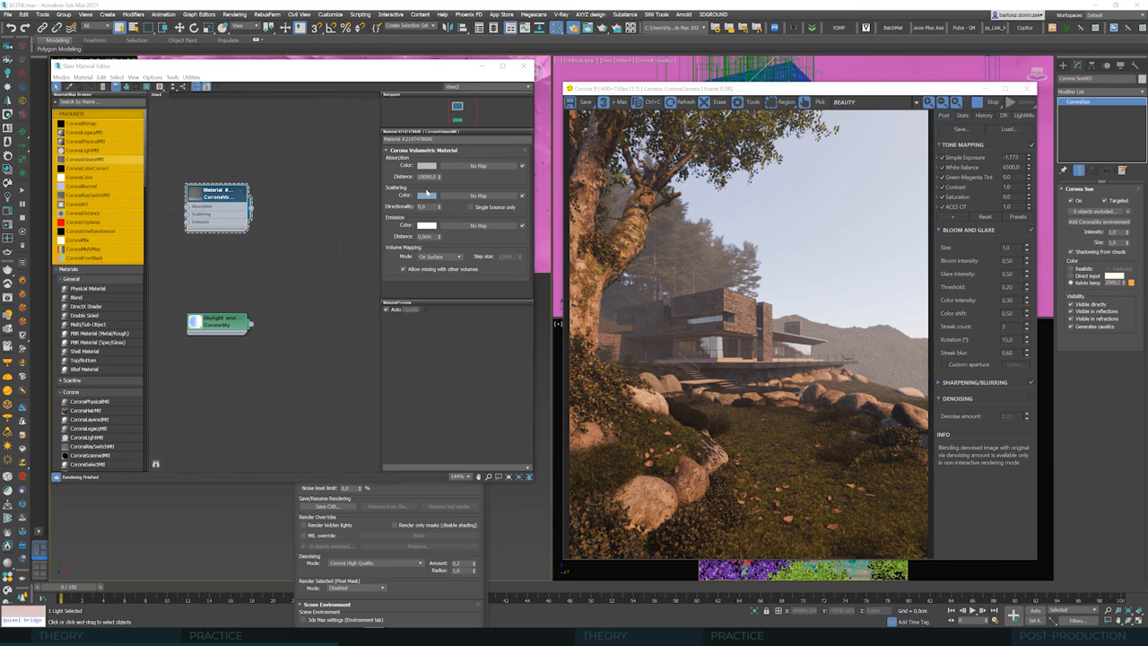
- Set the fog's Scattering Color to warm beige, then refine it to a lighter beige
{"action": "left_click", "coordinate": [427, 196]}
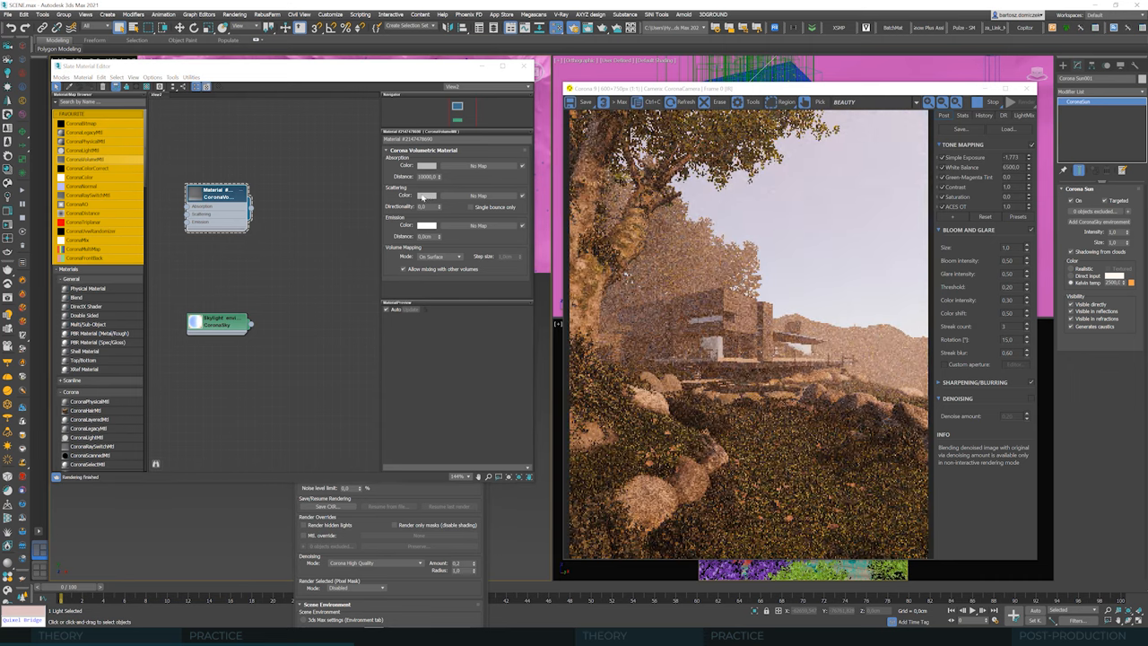
{"action": "left_click", "coordinate": [427, 195]}
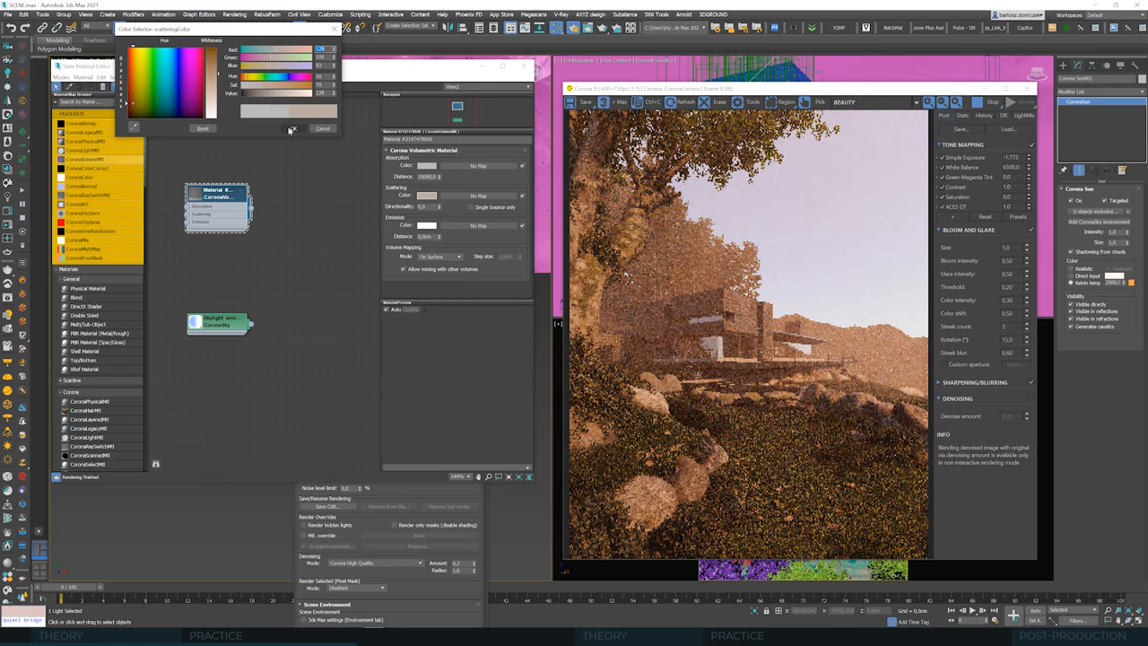
{"action": "left_click", "coordinate": [292, 129]}
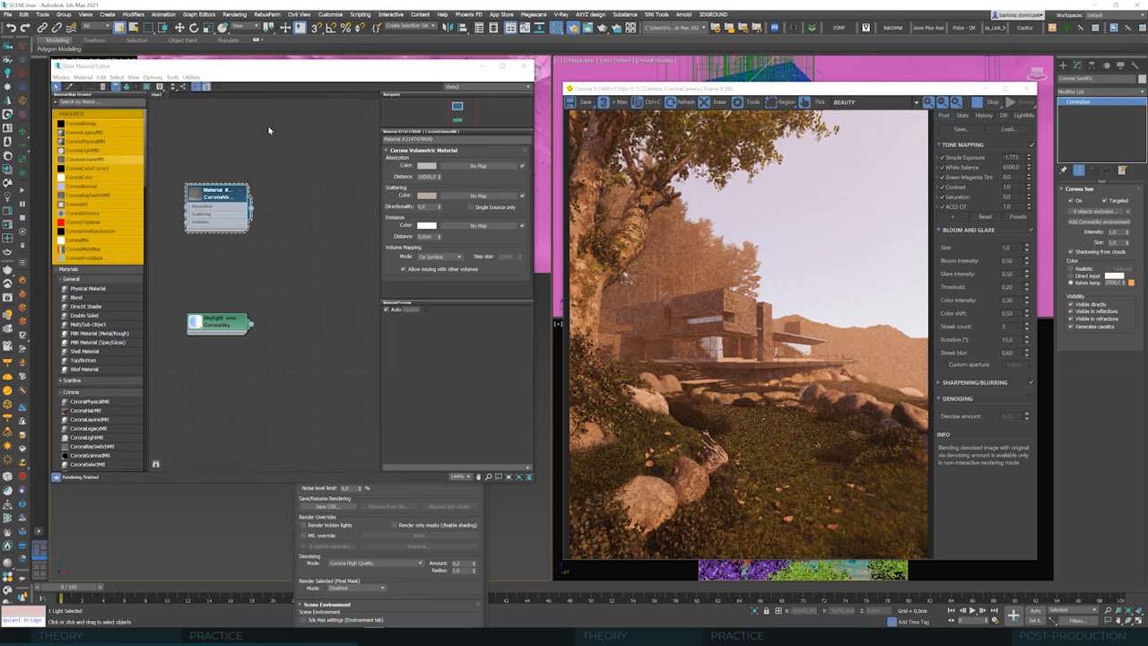
{"action": "left_click", "coordinate": [428, 196]}
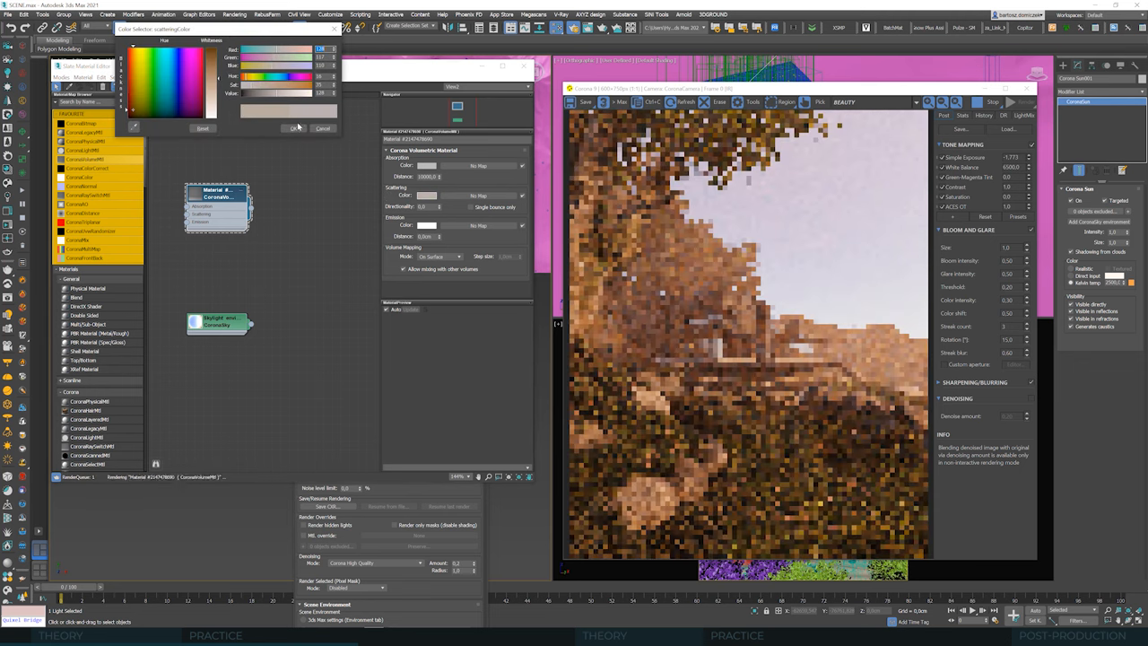
{"action": "left_click", "coordinate": [292, 128]}
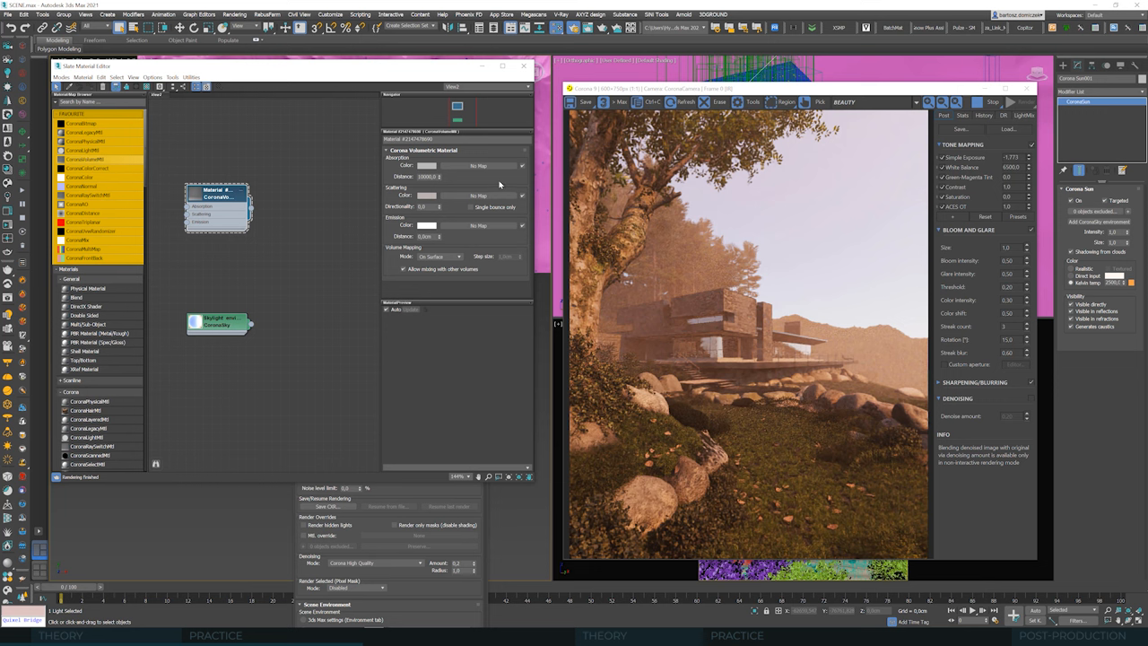
{"action": "mouse_move", "coordinate": [523, 189]}
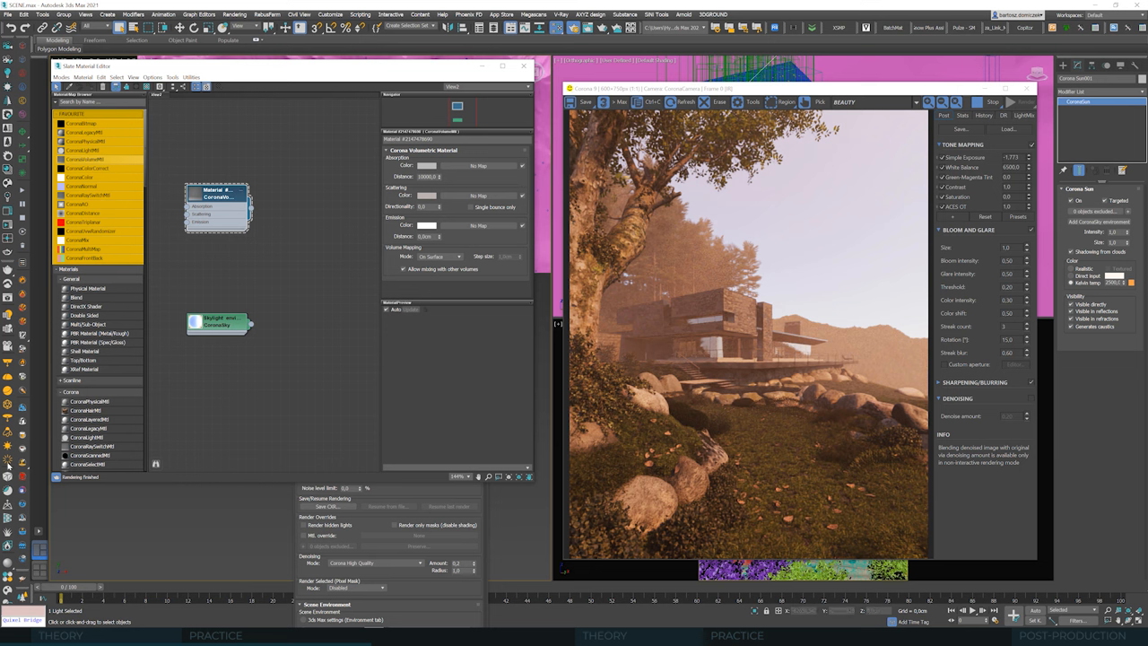
{"action": "mouse_move", "coordinate": [189, 451]}
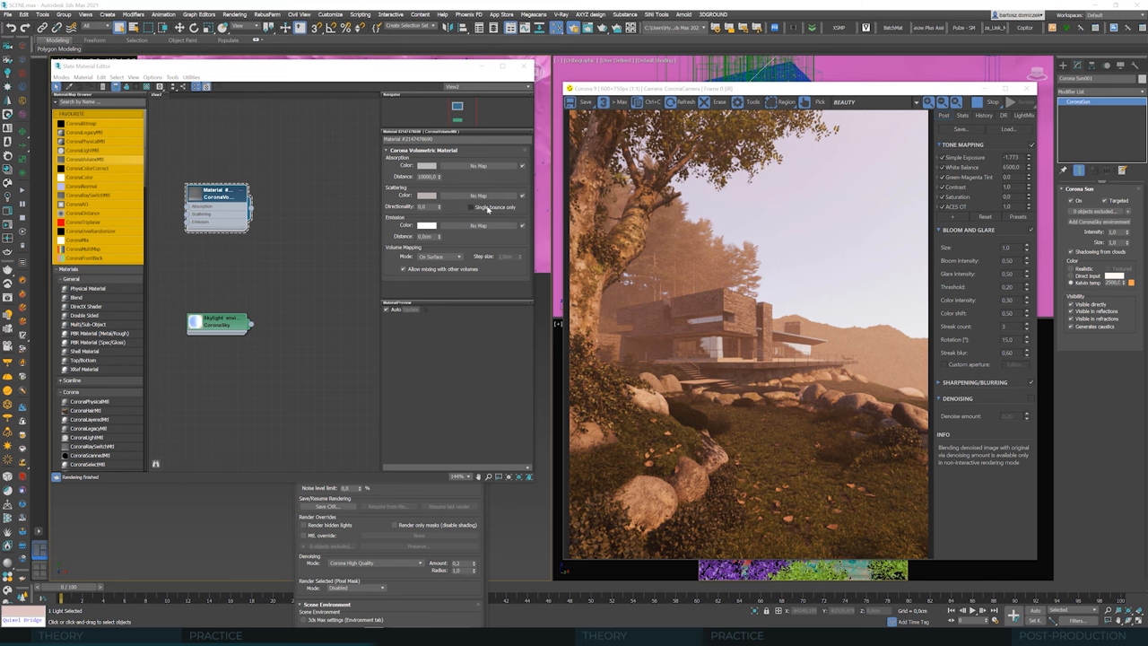
{"action": "mouse_move", "coordinate": [495, 206]}
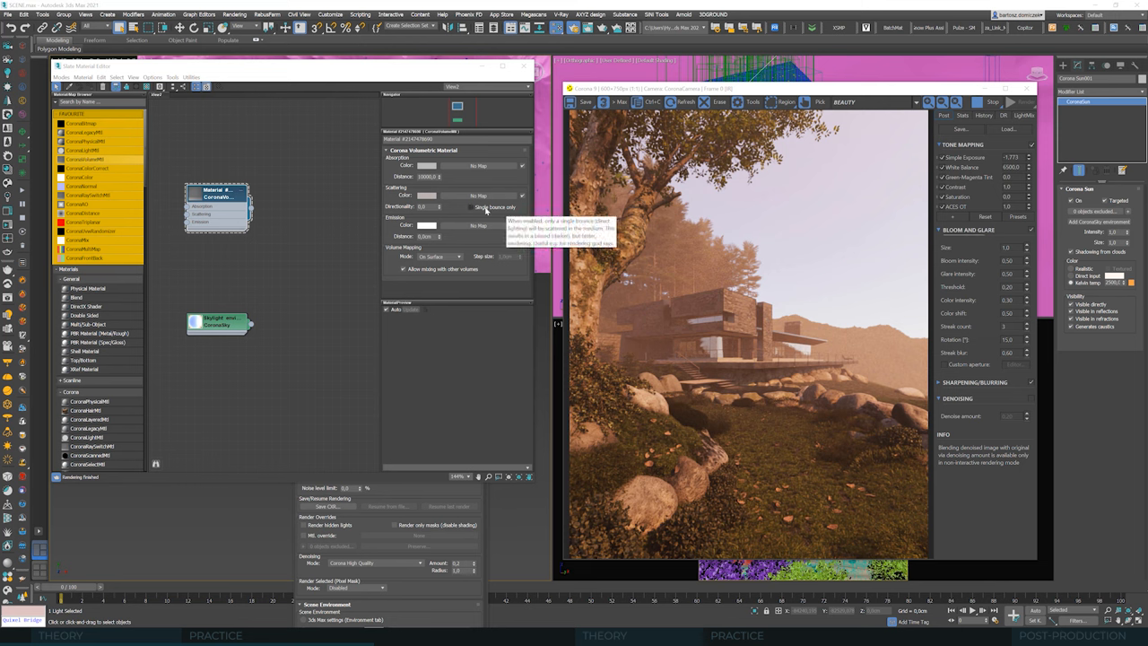
{"action": "left_click", "coordinate": [470, 207]}
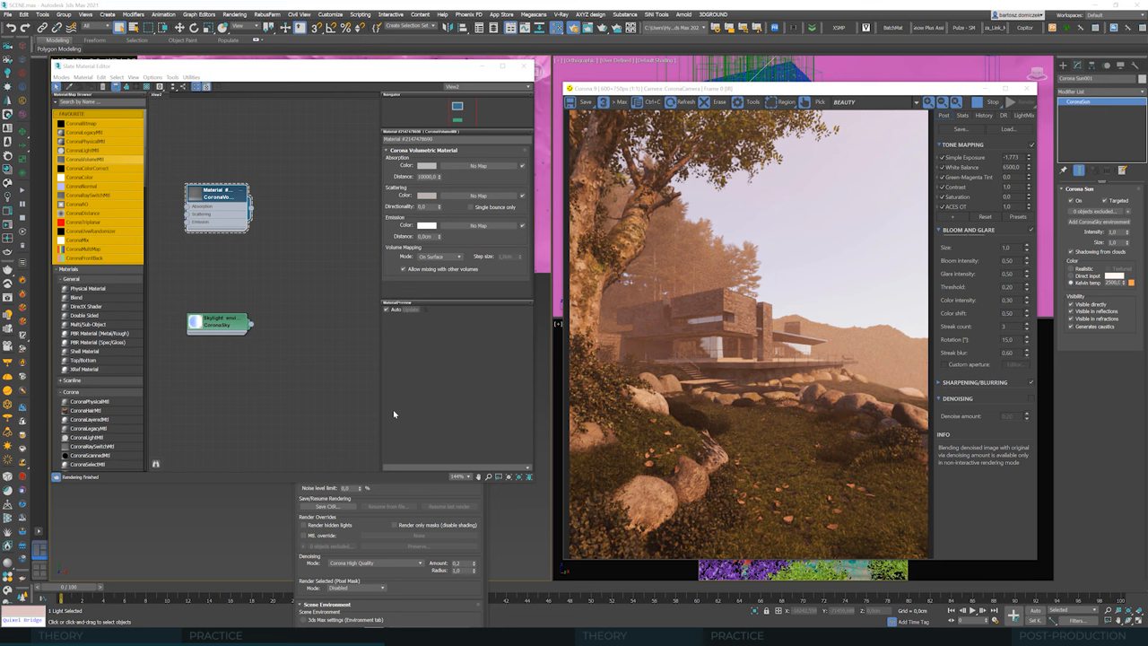
{"action": "mouse_move", "coordinate": [855, 357]}
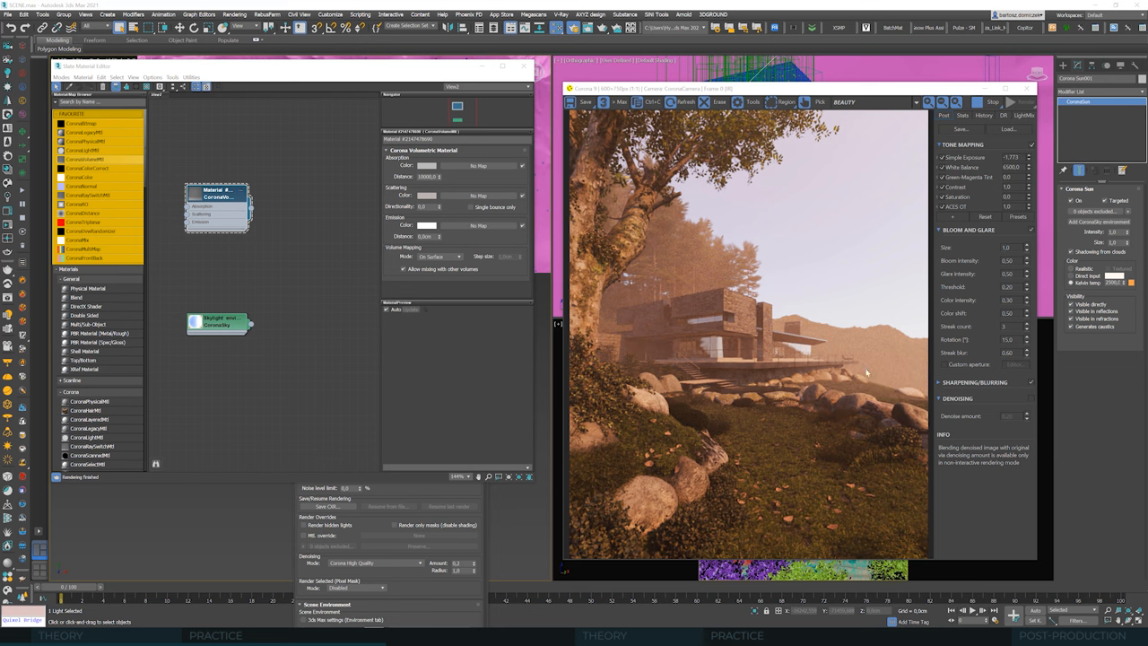
{"action": "mouse_move", "coordinate": [825, 358]}
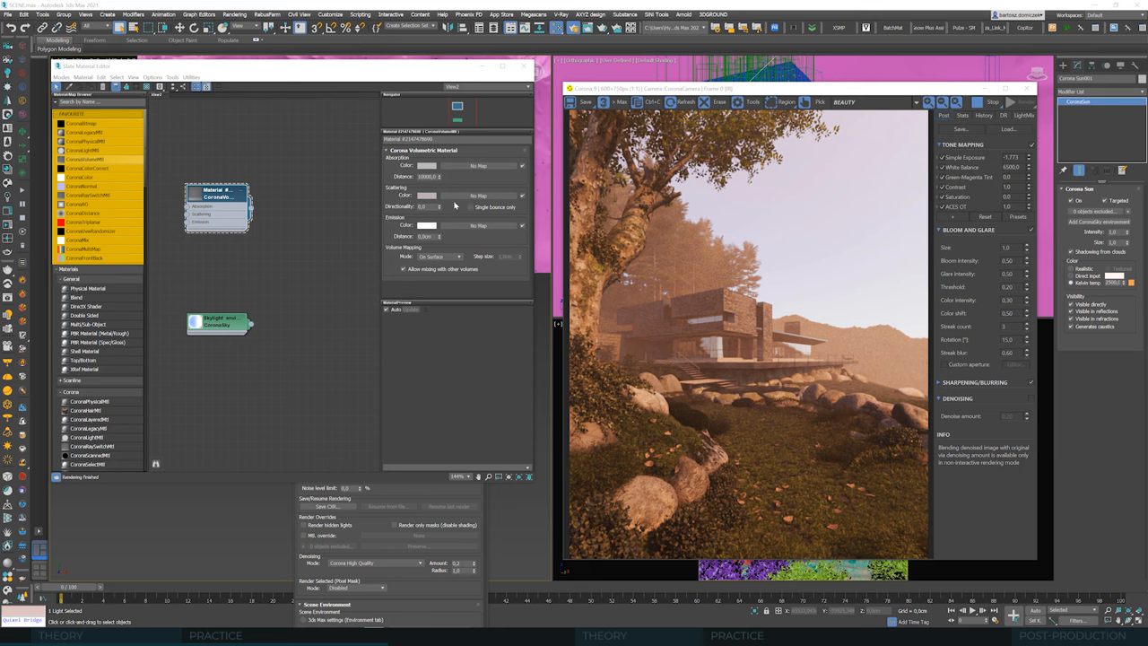
{"action": "mouse_move", "coordinate": [476, 219]}
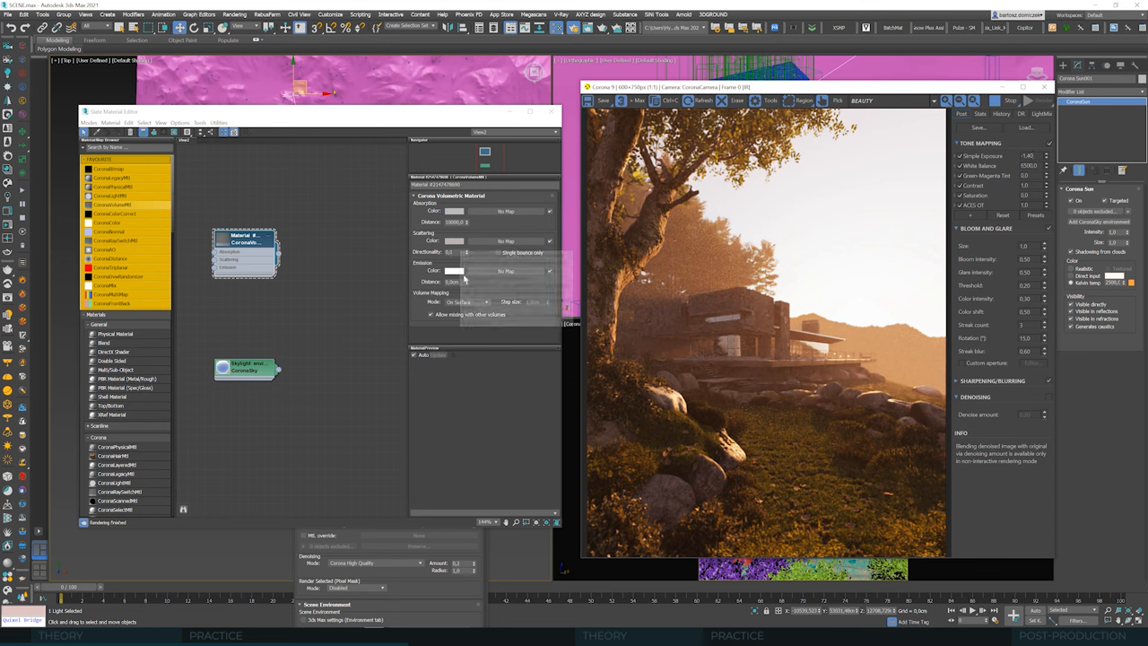
{"action": "mouse_move", "coordinate": [464, 252]}
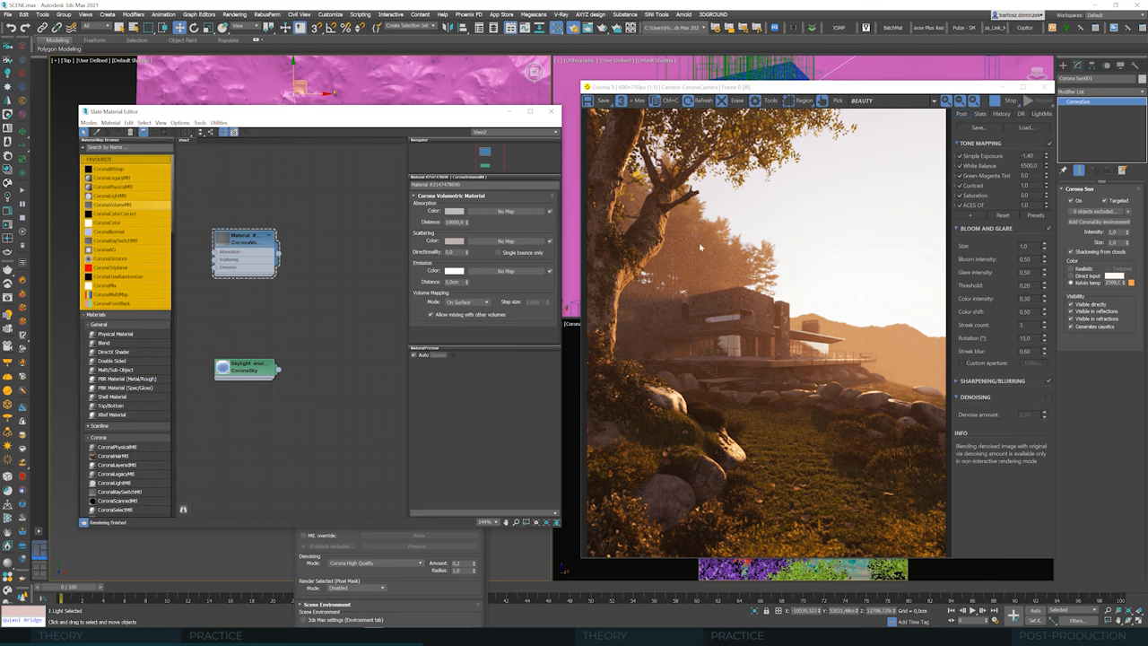
{"action": "mouse_move", "coordinate": [851, 288]}
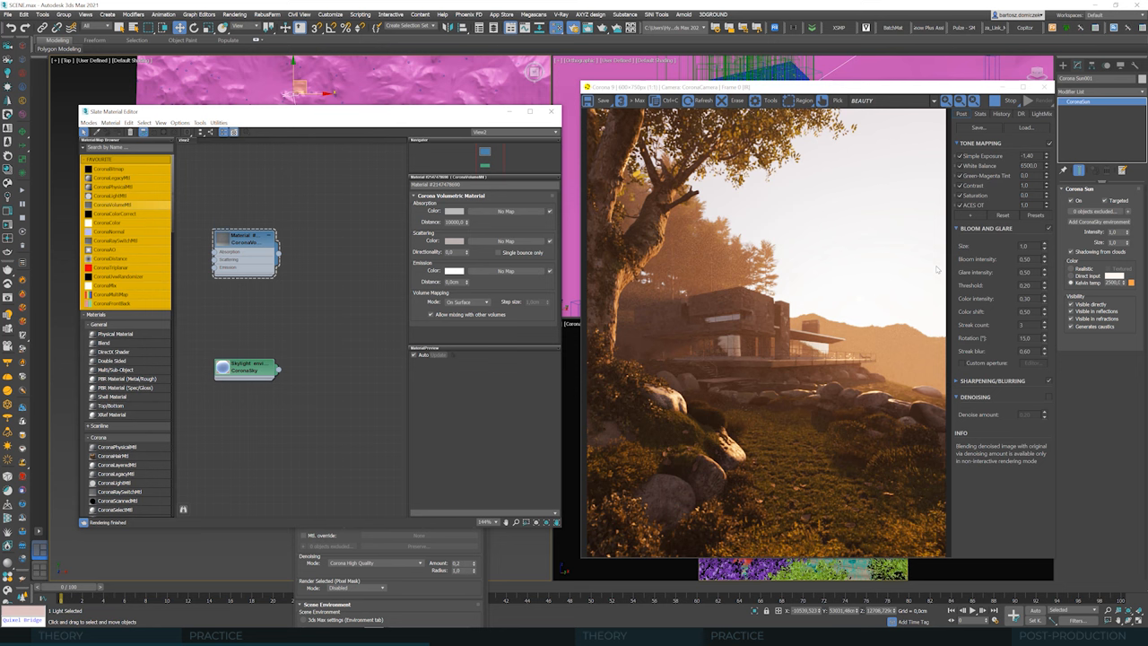
{"action": "mouse_move", "coordinate": [866, 312]}
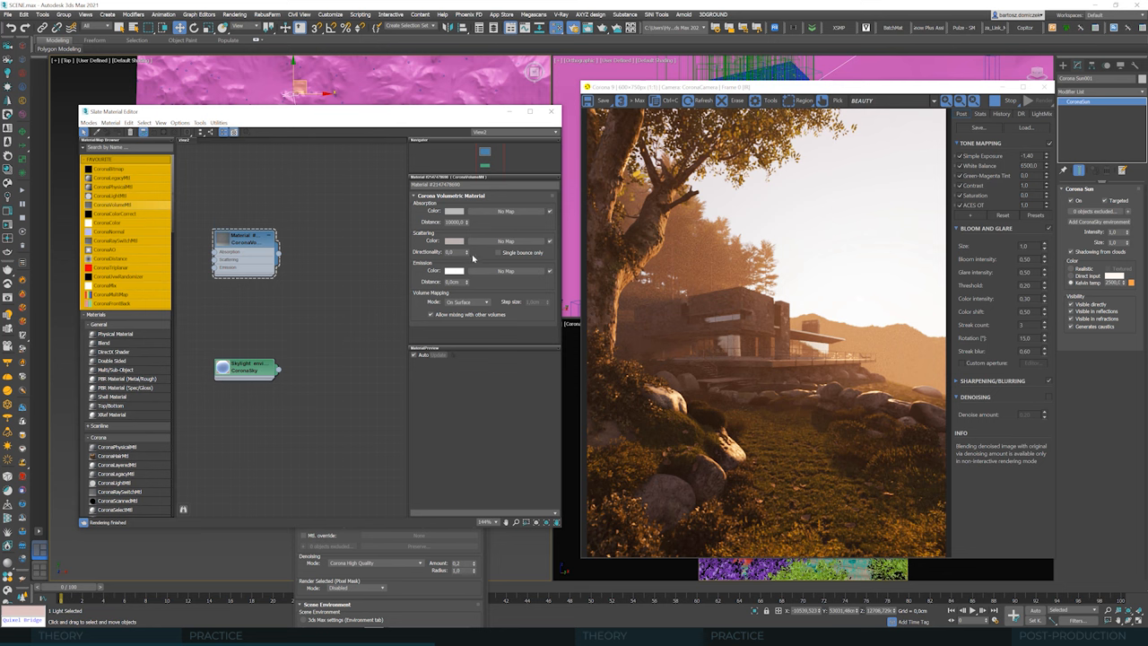
{"action": "mouse_move", "coordinate": [495, 239]}
{"action": "type", "text": "0,8"}
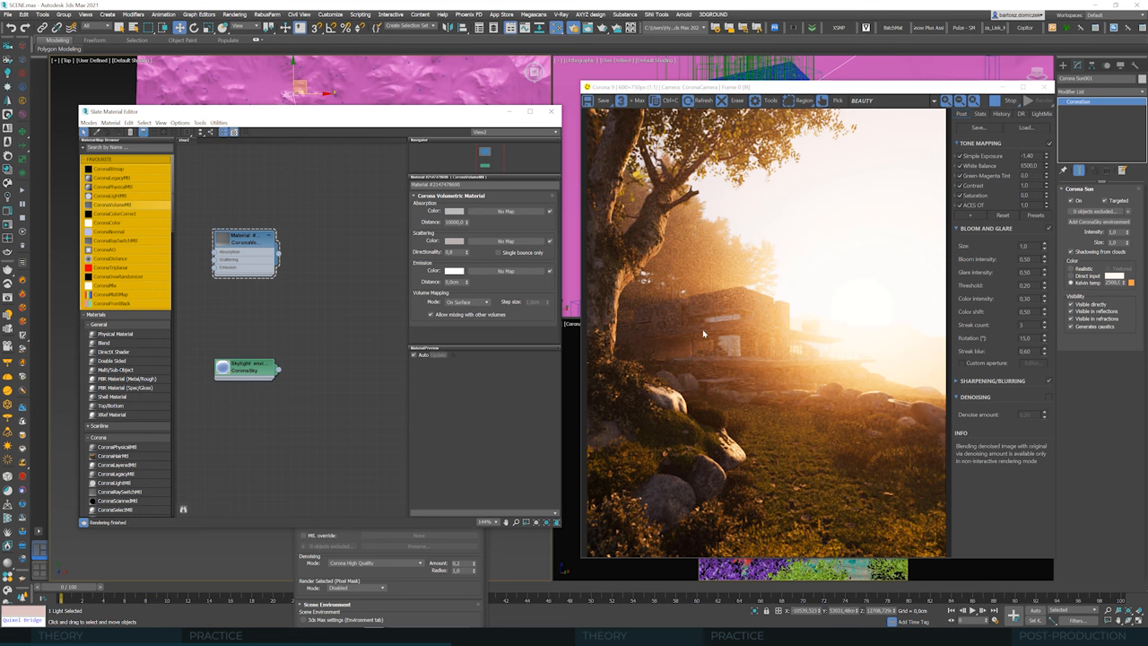
{"action": "mouse_move", "coordinate": [704, 331]}
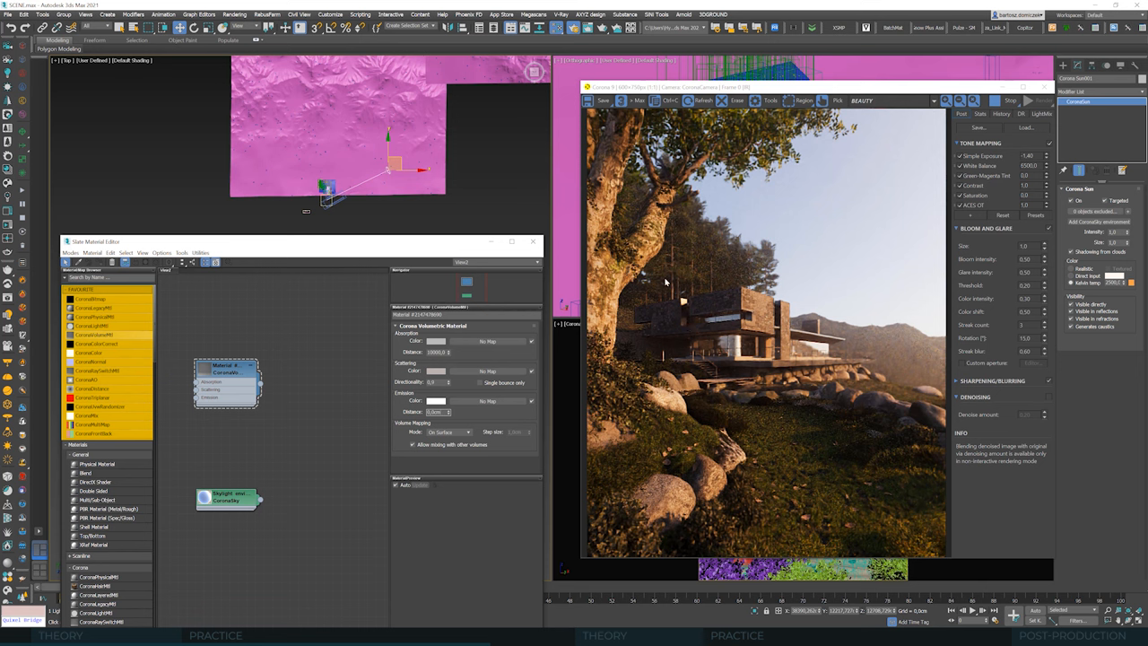
{"action": "mouse_move", "coordinate": [692, 336]}
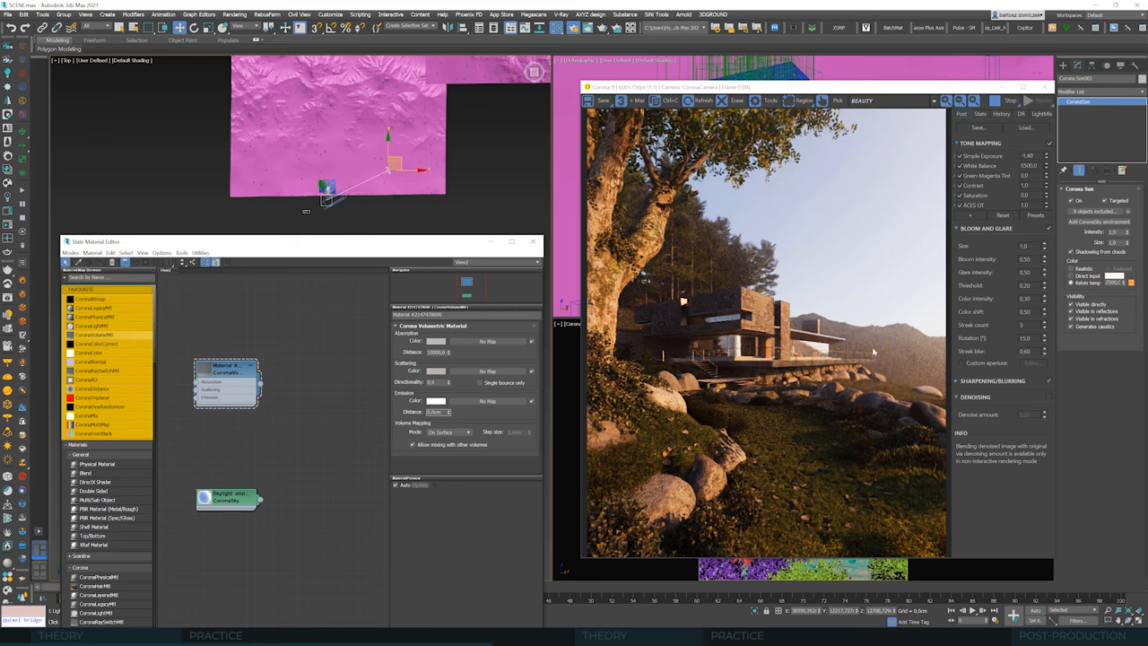
{"action": "mouse_move", "coordinate": [893, 360]}
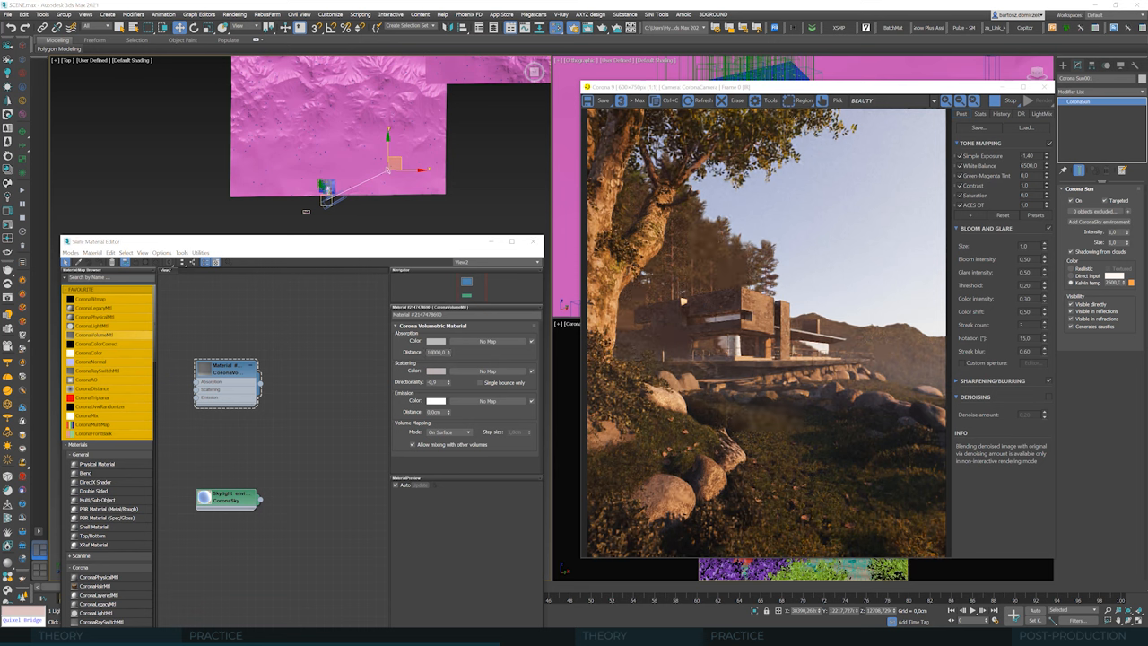
- Select the Directionality field's negative value to replace it with 0
{"action": "triple_click", "coordinate": [435, 381]}
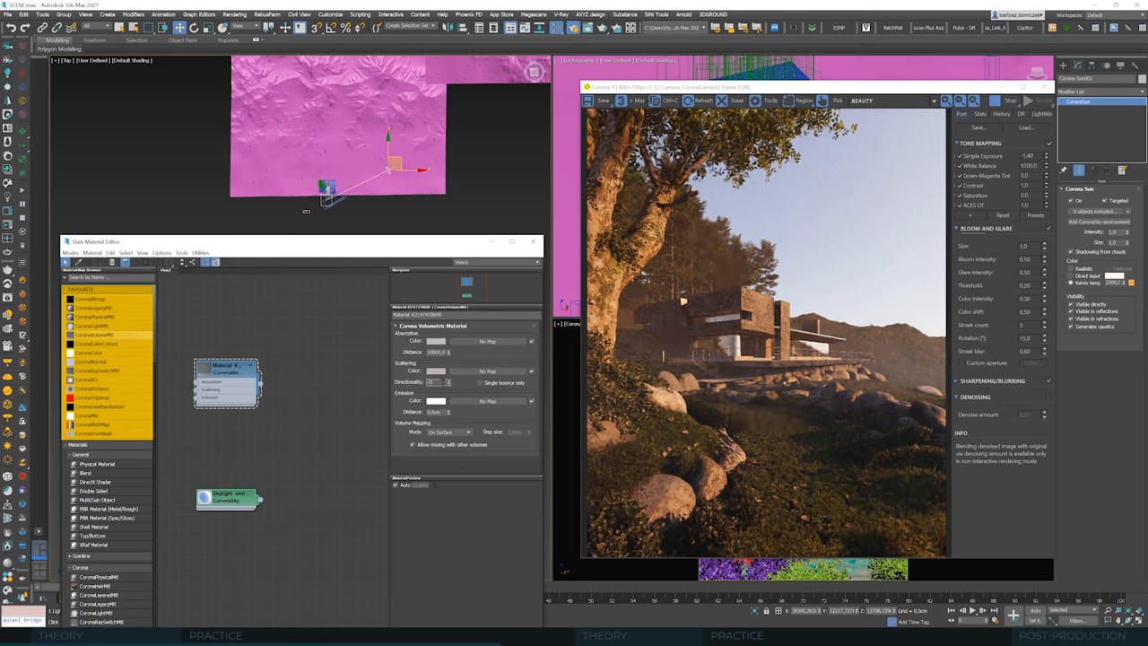
{"action": "mouse_move", "coordinate": [406, 364]}
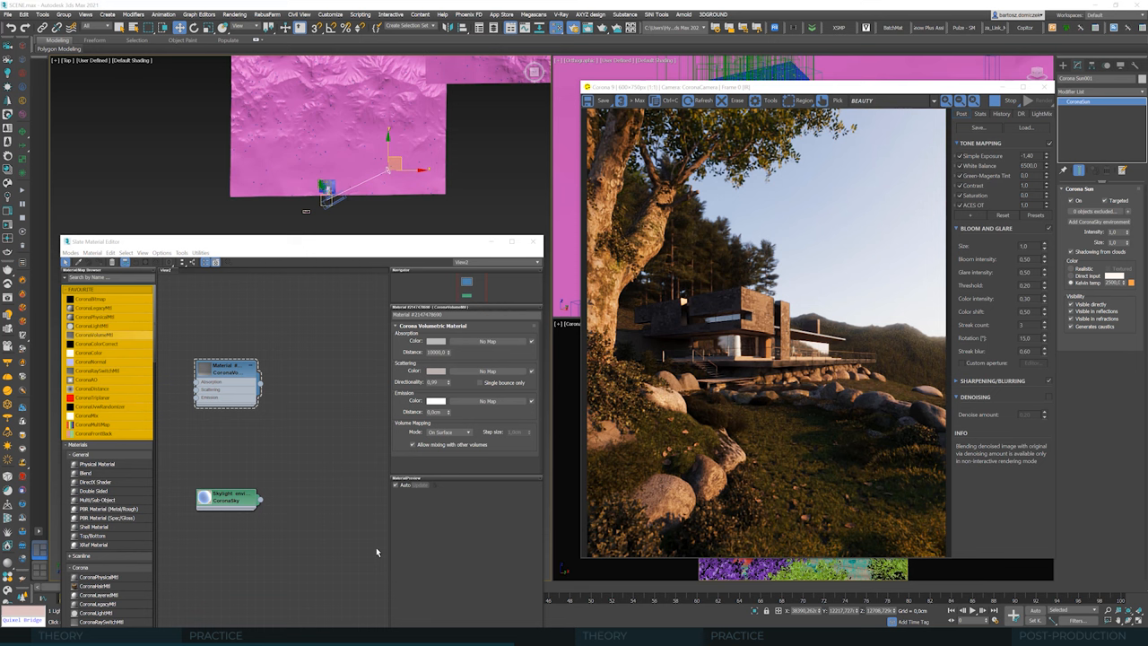
{"action": "mouse_move", "coordinate": [458, 514]}
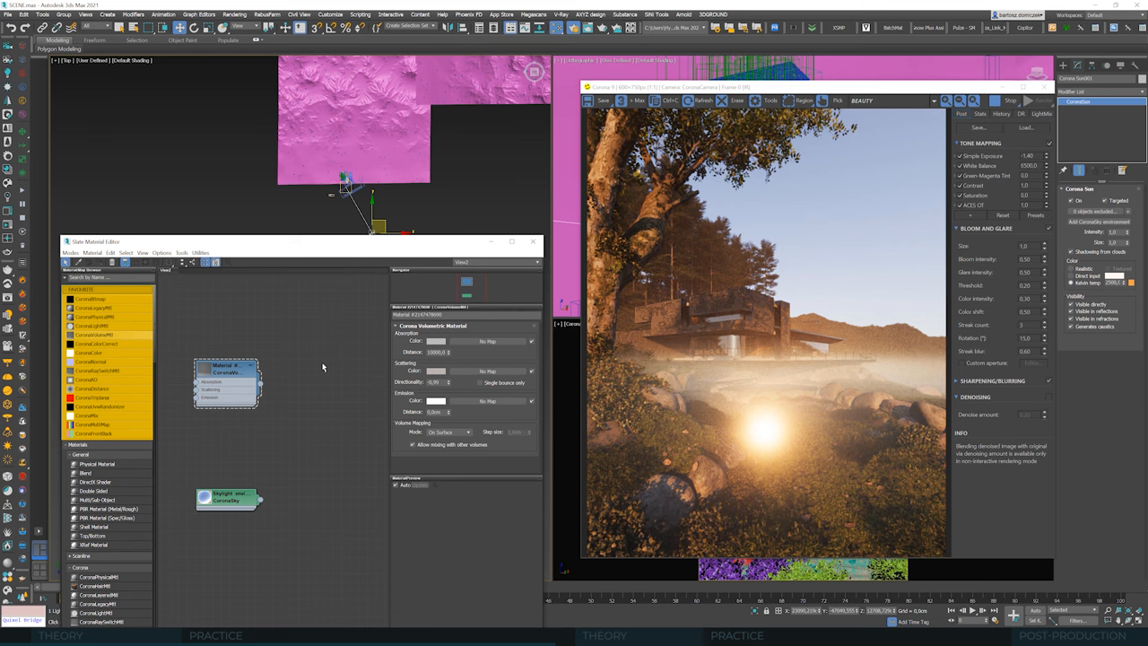
{"action": "mouse_move", "coordinate": [289, 406]}
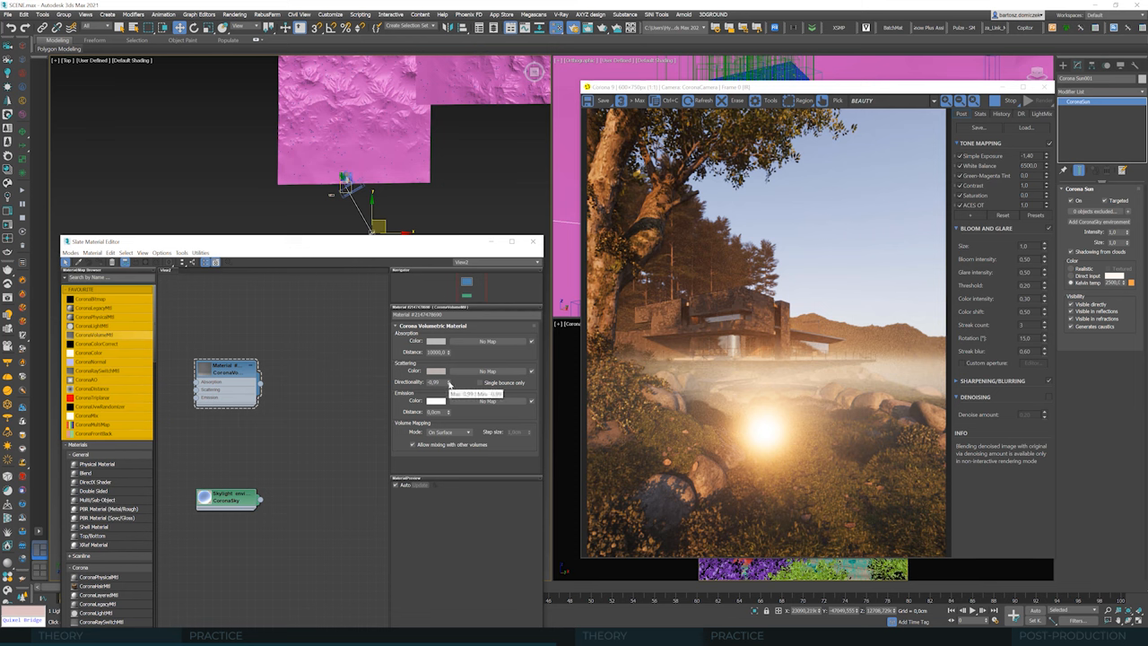
- Set the Corona Volumetric material's Directionality to 0.0 to remove the sun glow
{"action": "left_click", "coordinate": [449, 381]}
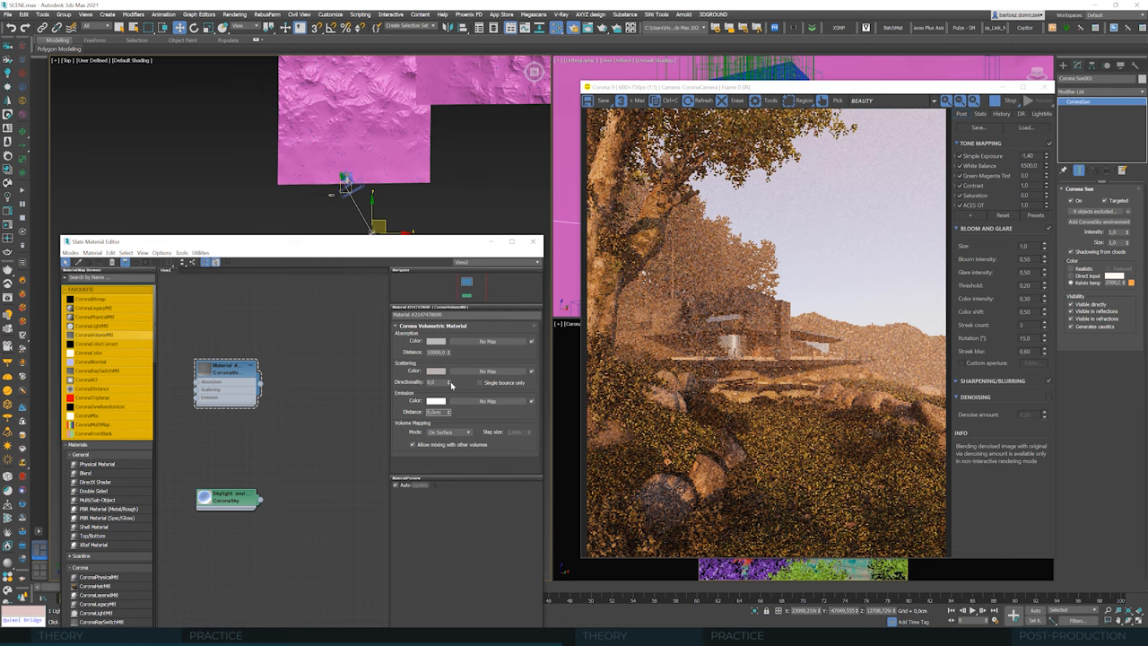
{"action": "left_click", "coordinate": [449, 381]}
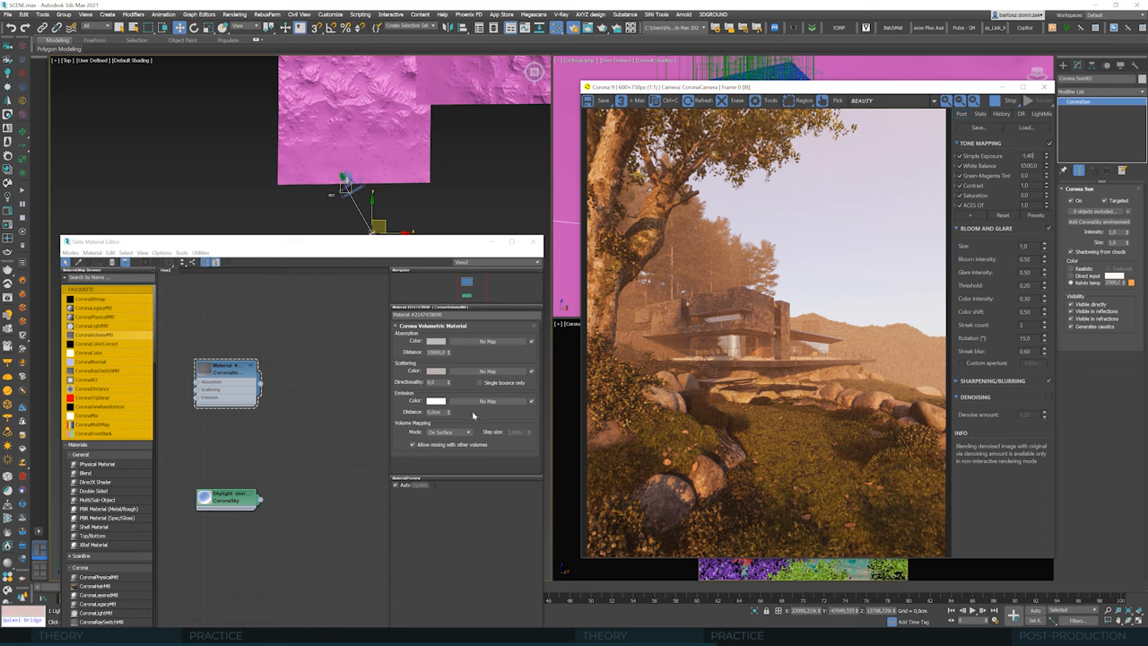
- Give the fog a light blue emission colour and a 1000 cm emission distance
{"action": "left_click", "coordinate": [436, 400]}
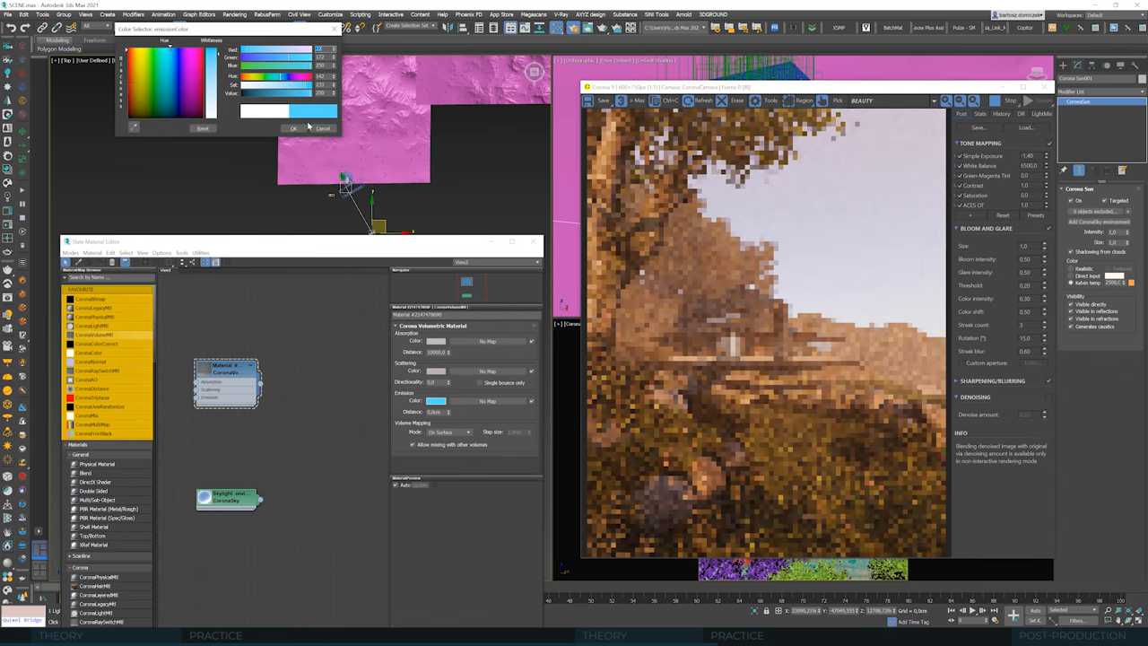
{"action": "left_click", "coordinate": [293, 128]}
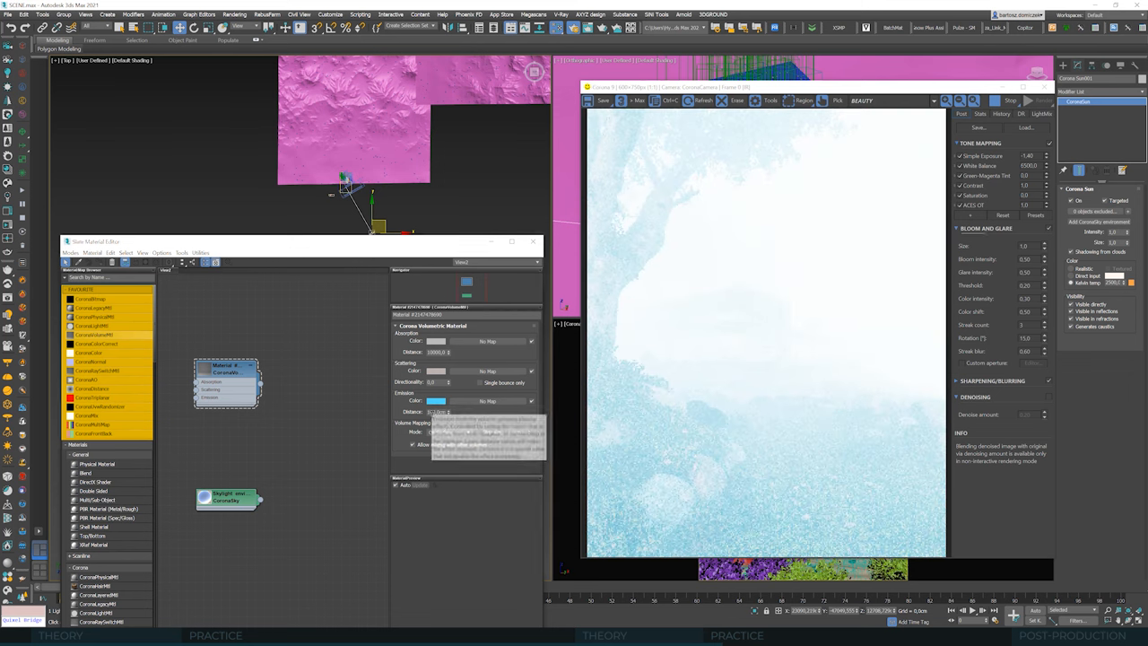
{"action": "left_click", "coordinate": [448, 432]}
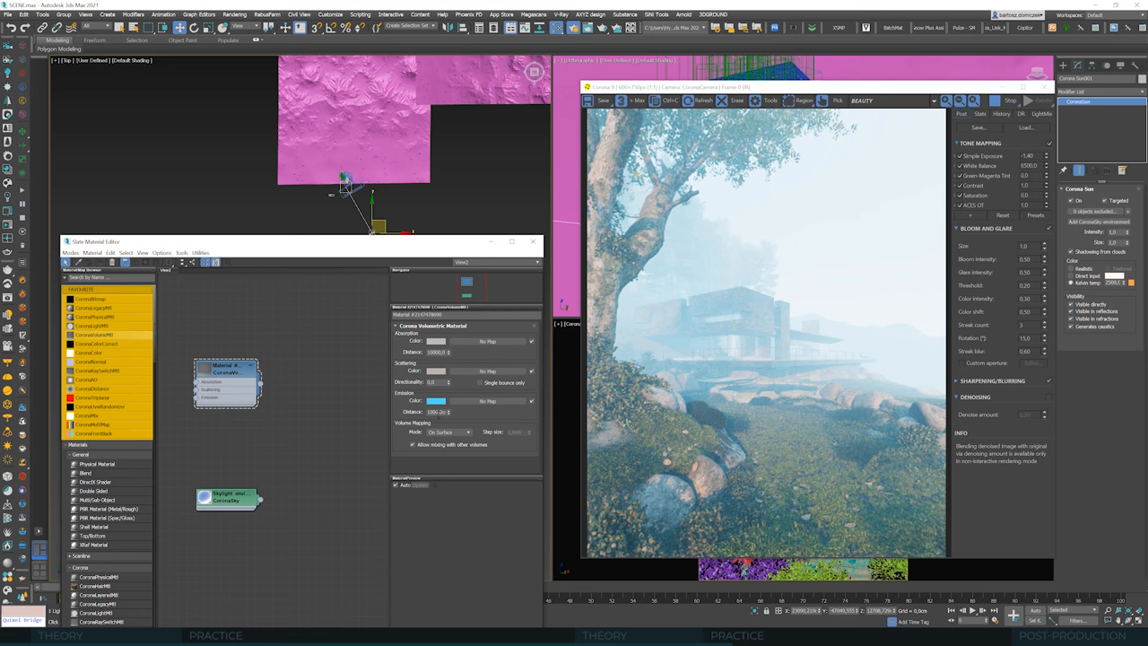
{"action": "mouse_move", "coordinate": [818, 291]}
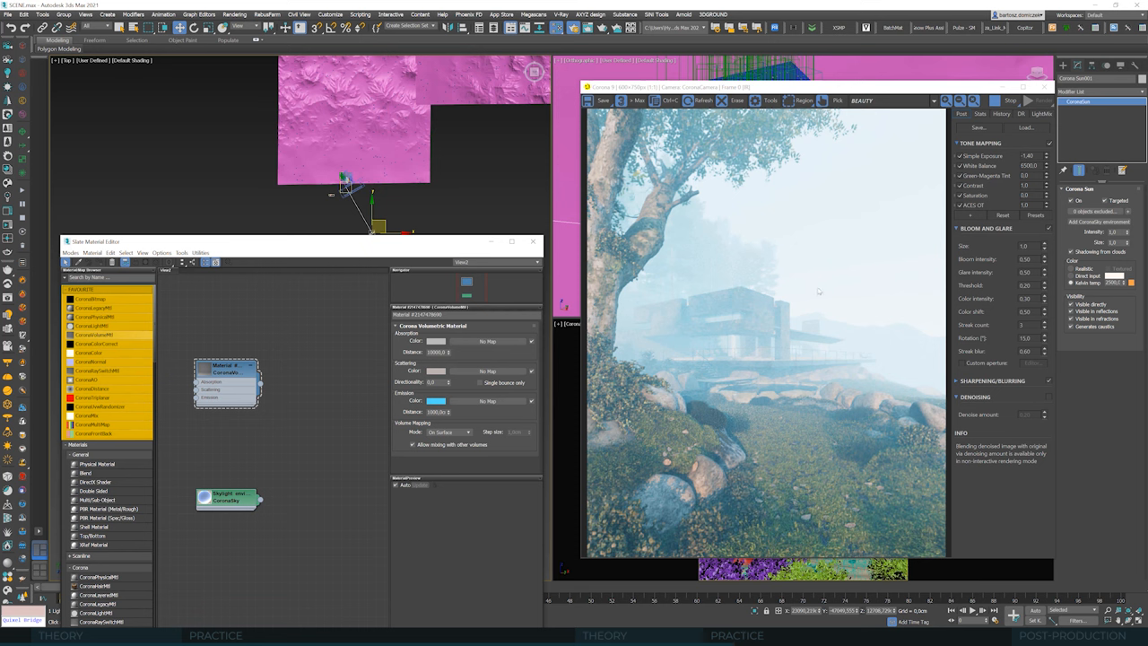
{"action": "mouse_move", "coordinate": [441, 412]}
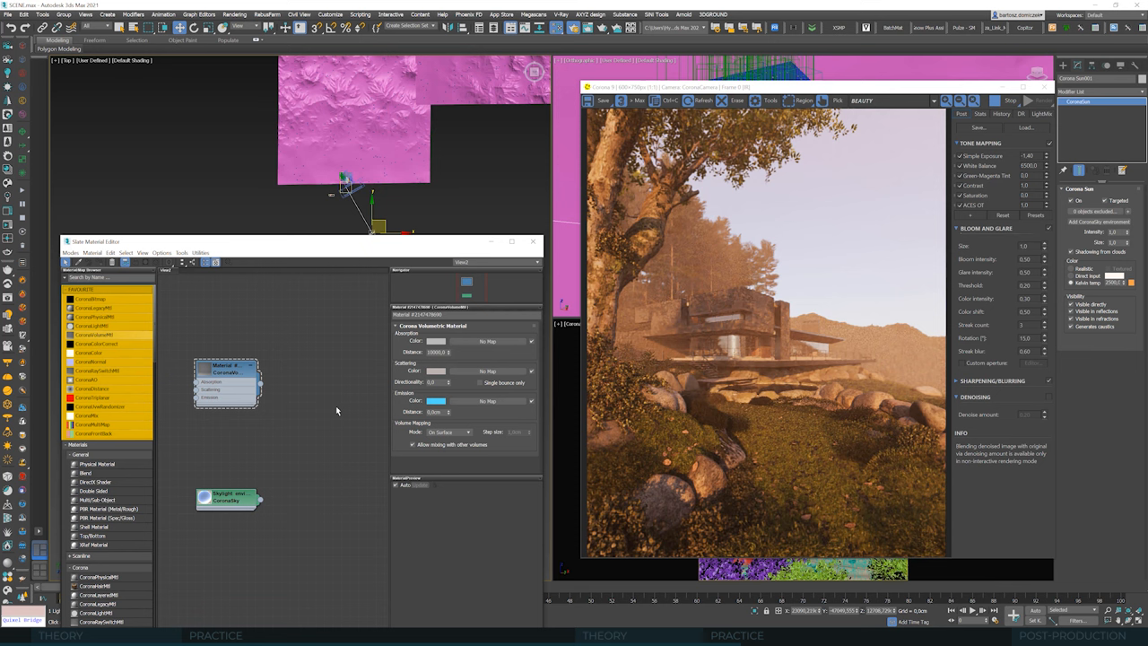
{"action": "mouse_move", "coordinate": [501, 404]}
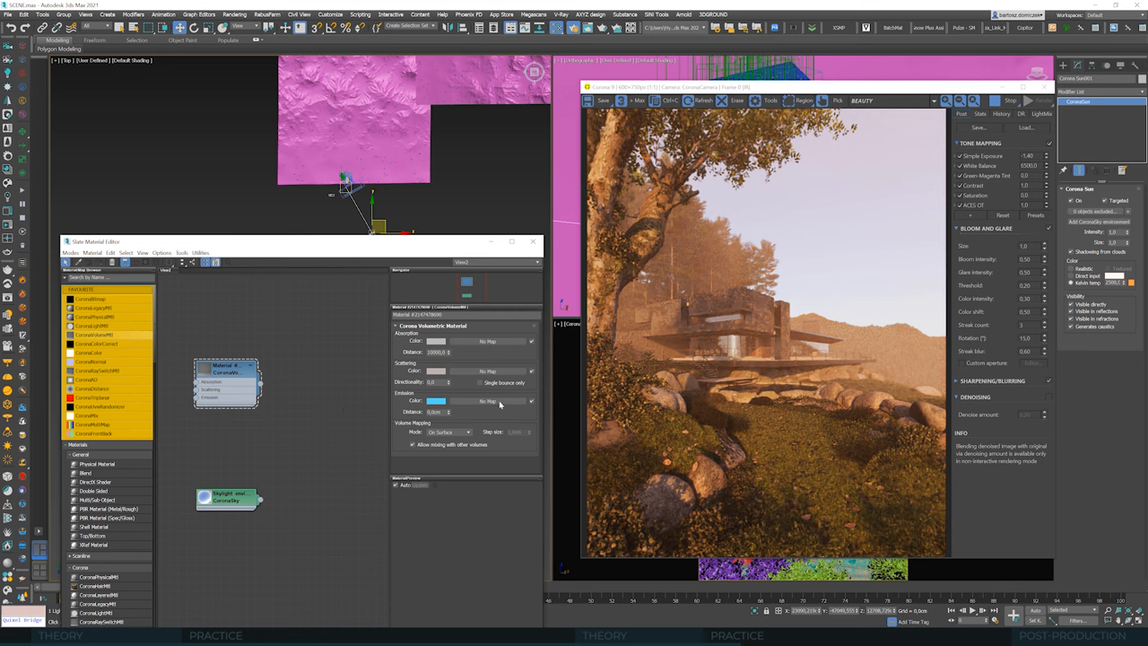
{"action": "mouse_move", "coordinate": [483, 418]}
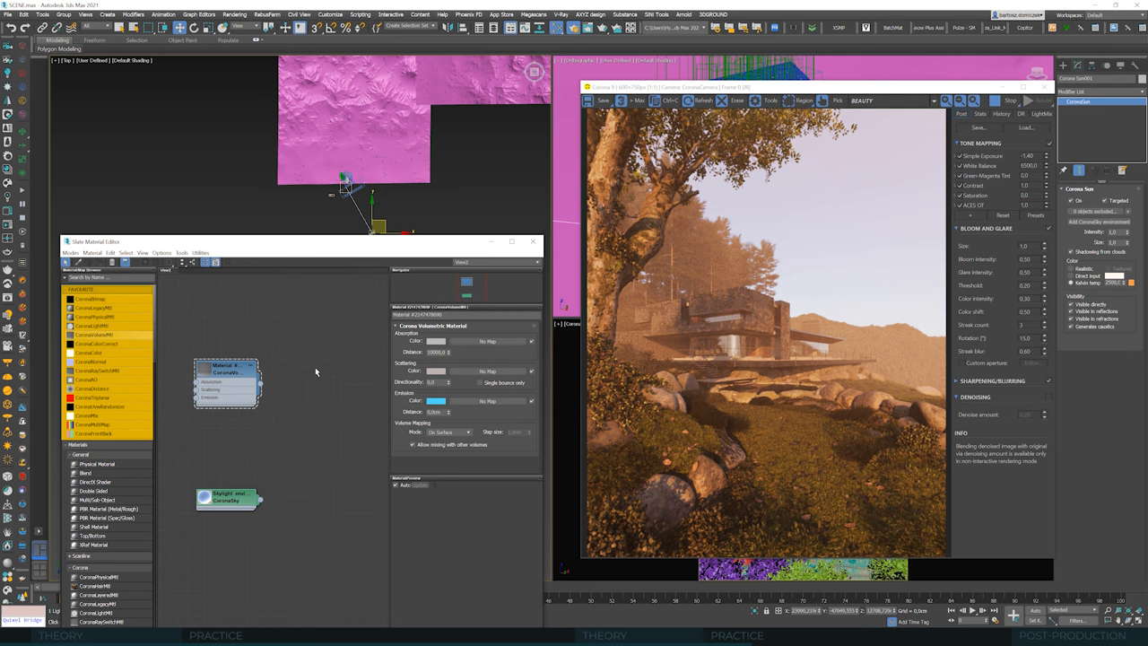
{"action": "mouse_move", "coordinate": [353, 373]}
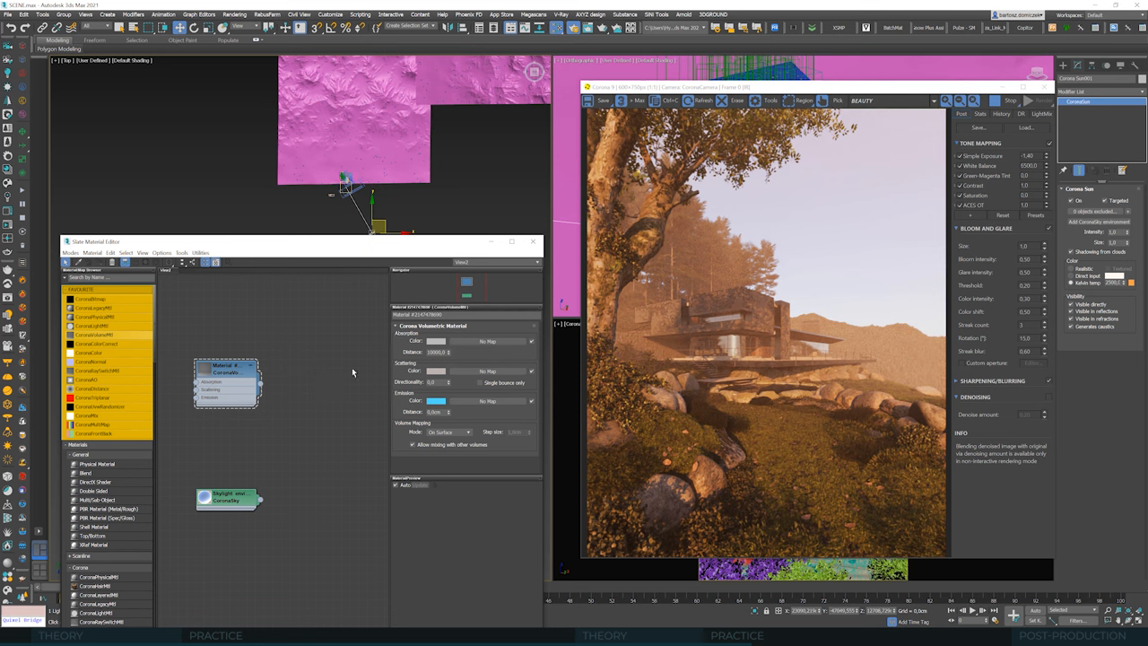
{"action": "mouse_move", "coordinate": [463, 415]}
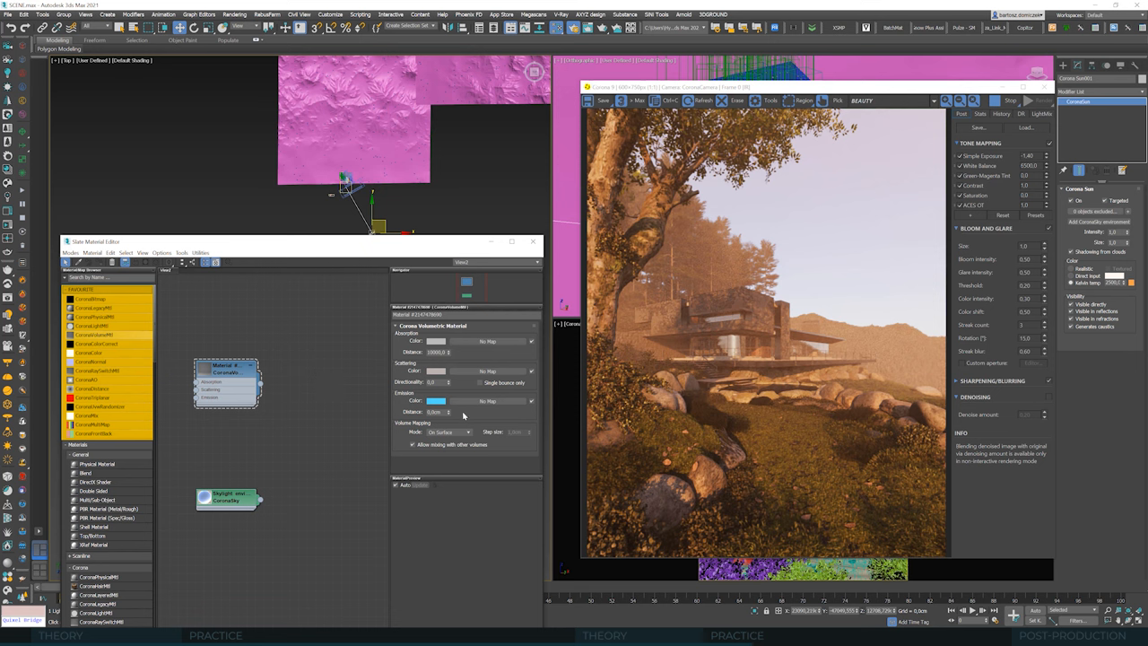
{"action": "mouse_move", "coordinate": [422, 412]}
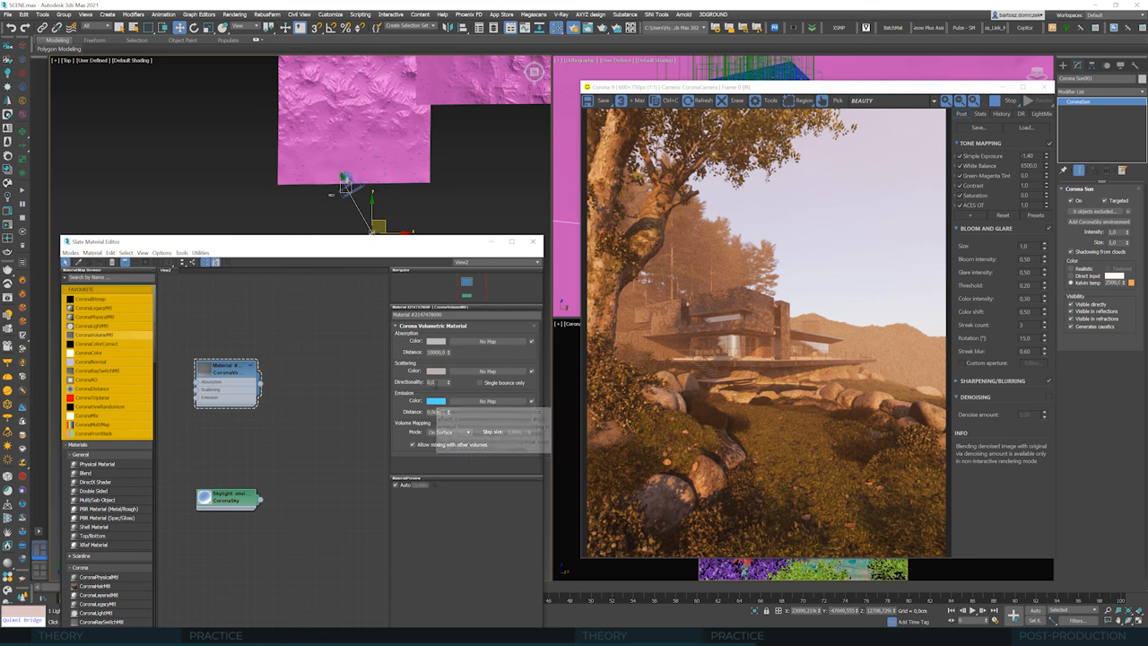
{"action": "mouse_move", "coordinate": [431, 381]}
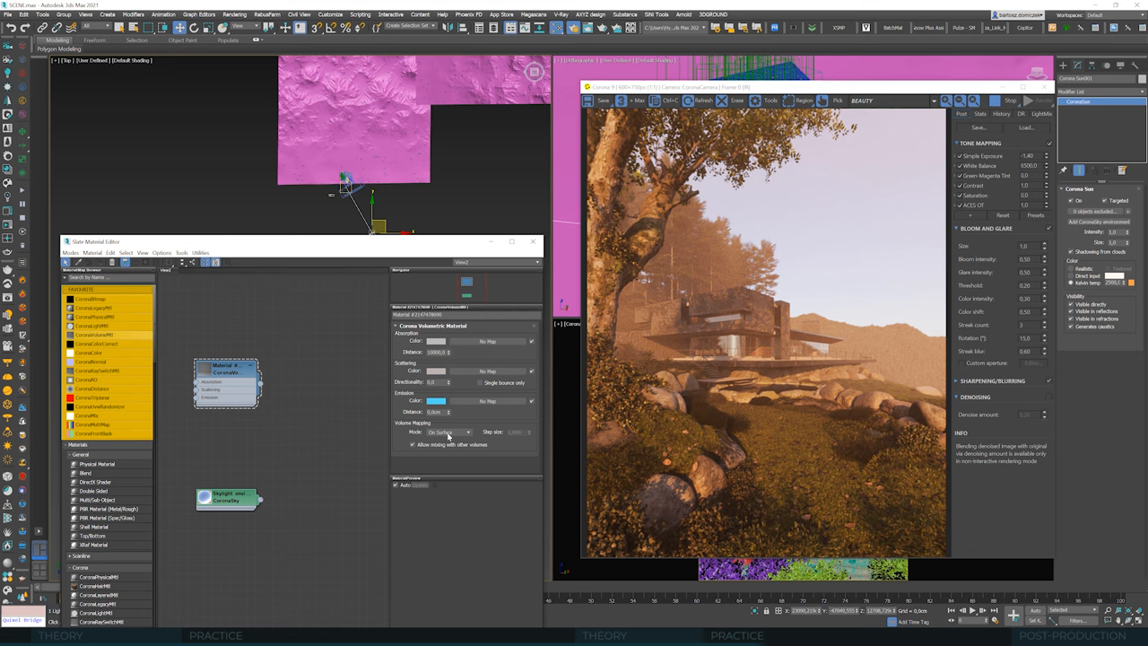
{"action": "mouse_move", "coordinate": [464, 473]}
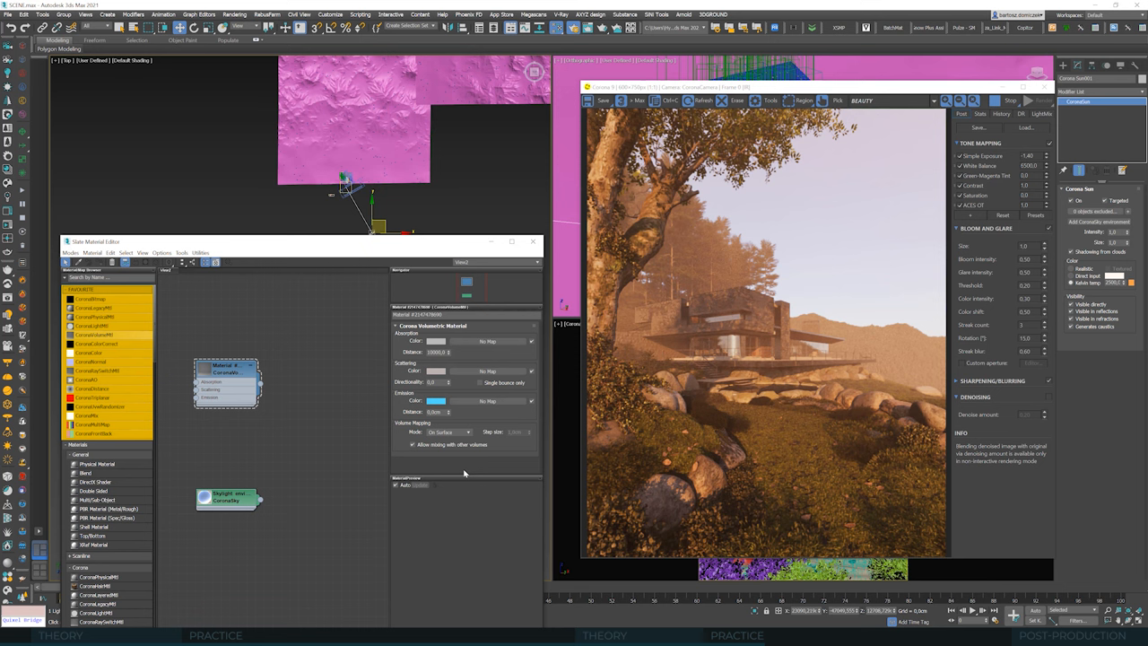
{"action": "mouse_move", "coordinate": [452, 434]}
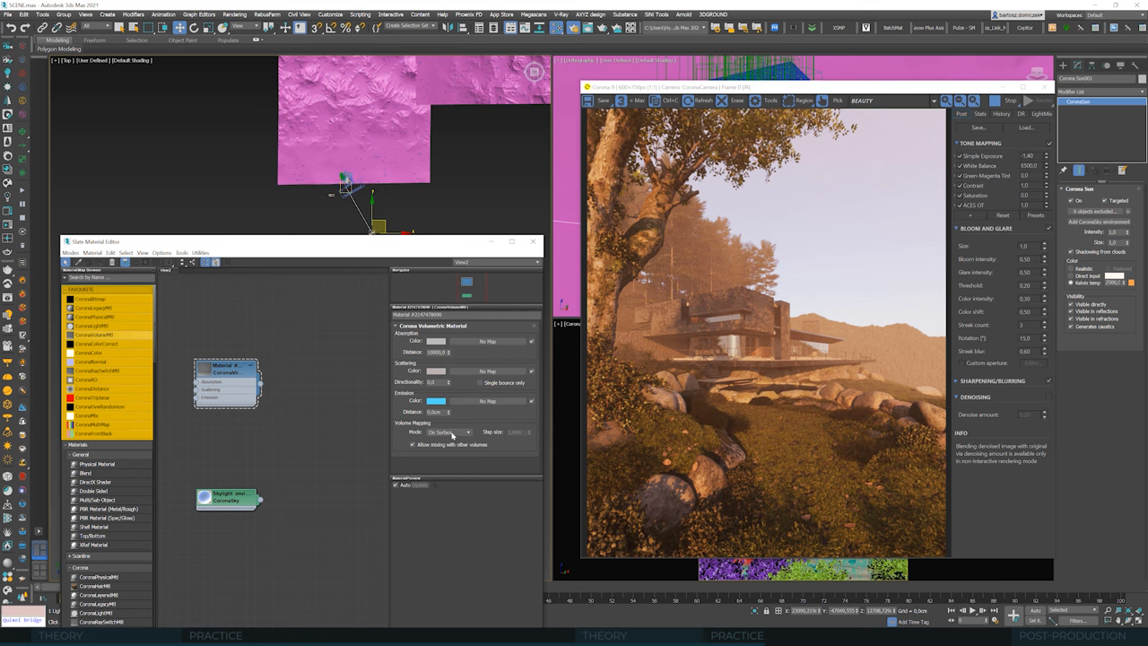
{"action": "left_click", "coordinate": [440, 431]}
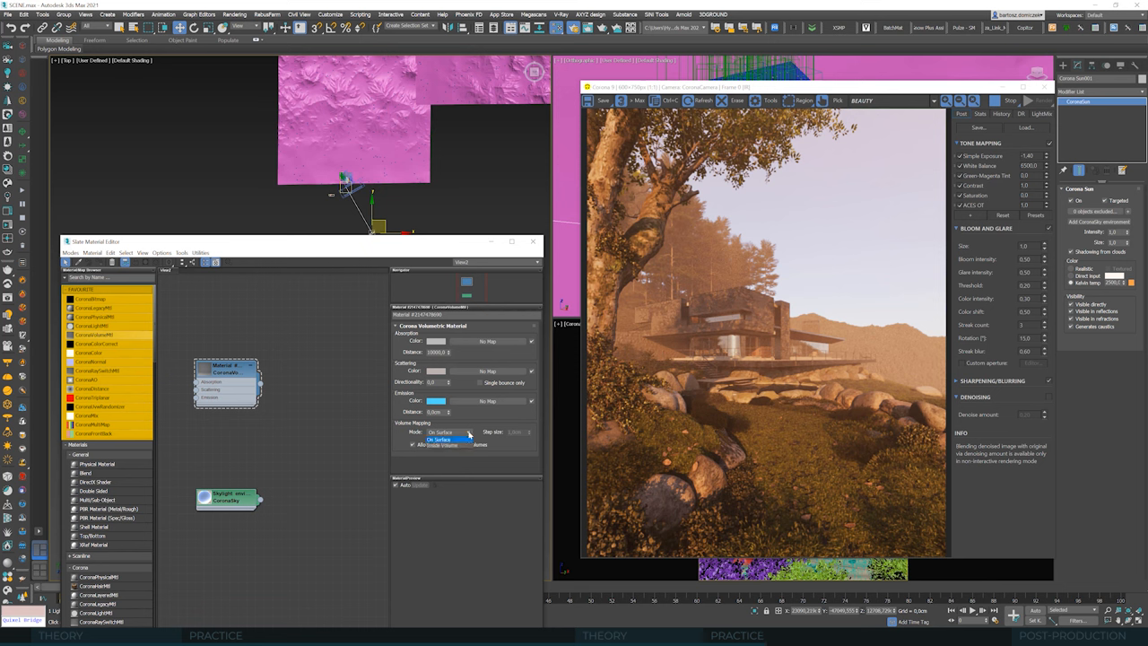
{"action": "left_click", "coordinate": [439, 439]}
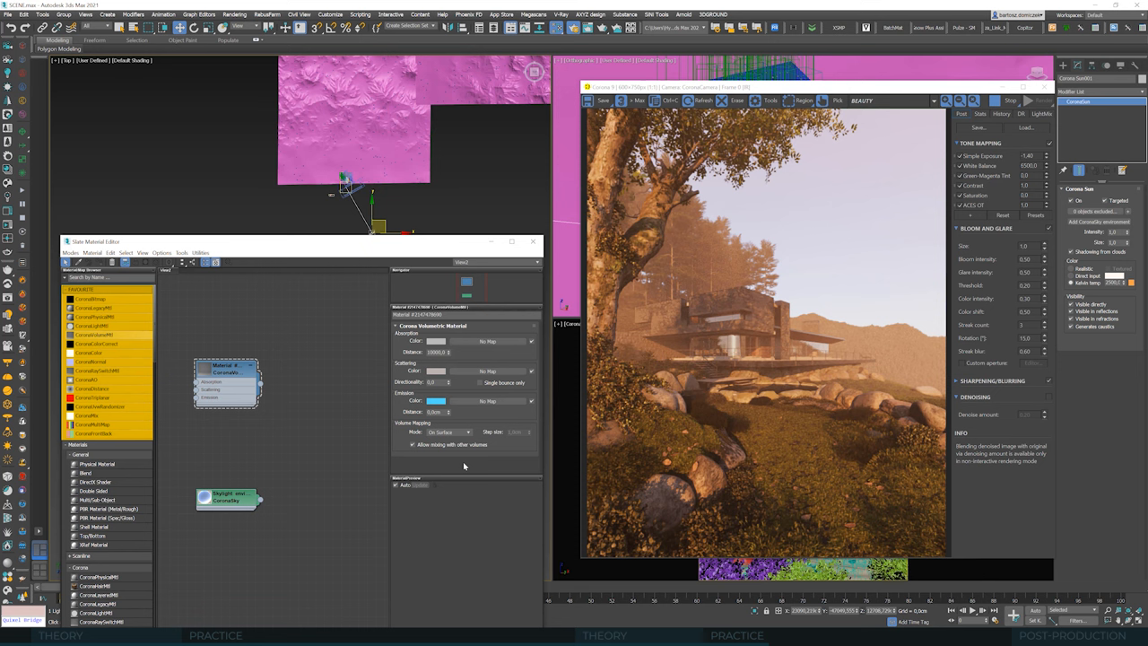
{"action": "mouse_move", "coordinate": [492, 441]}
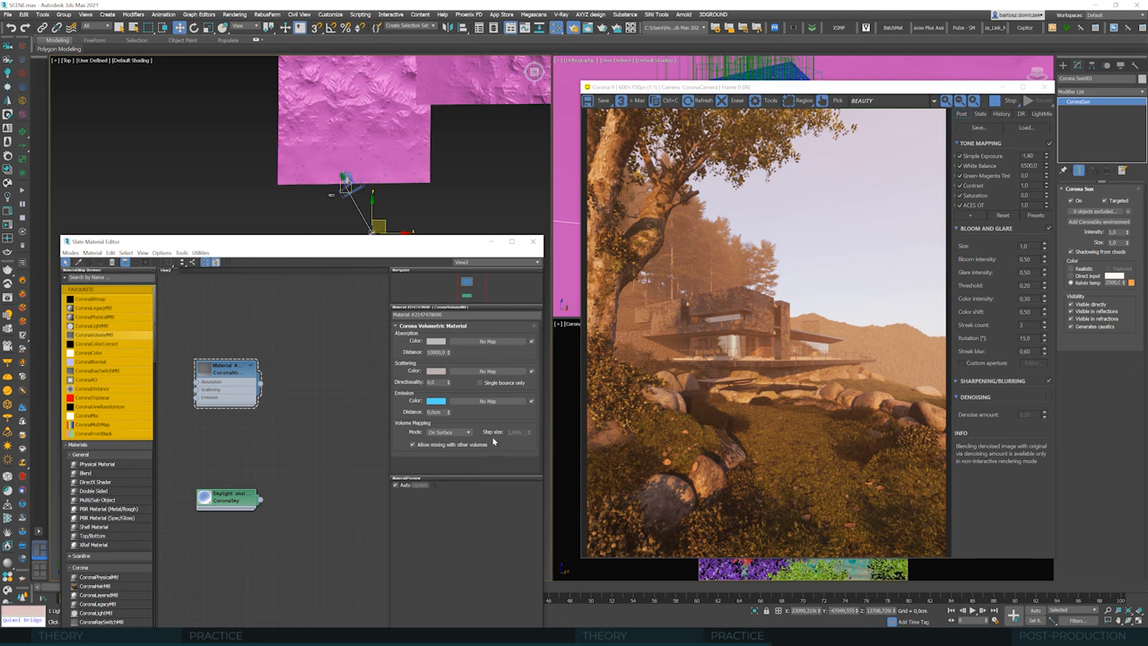
{"action": "mouse_move", "coordinate": [509, 451]}
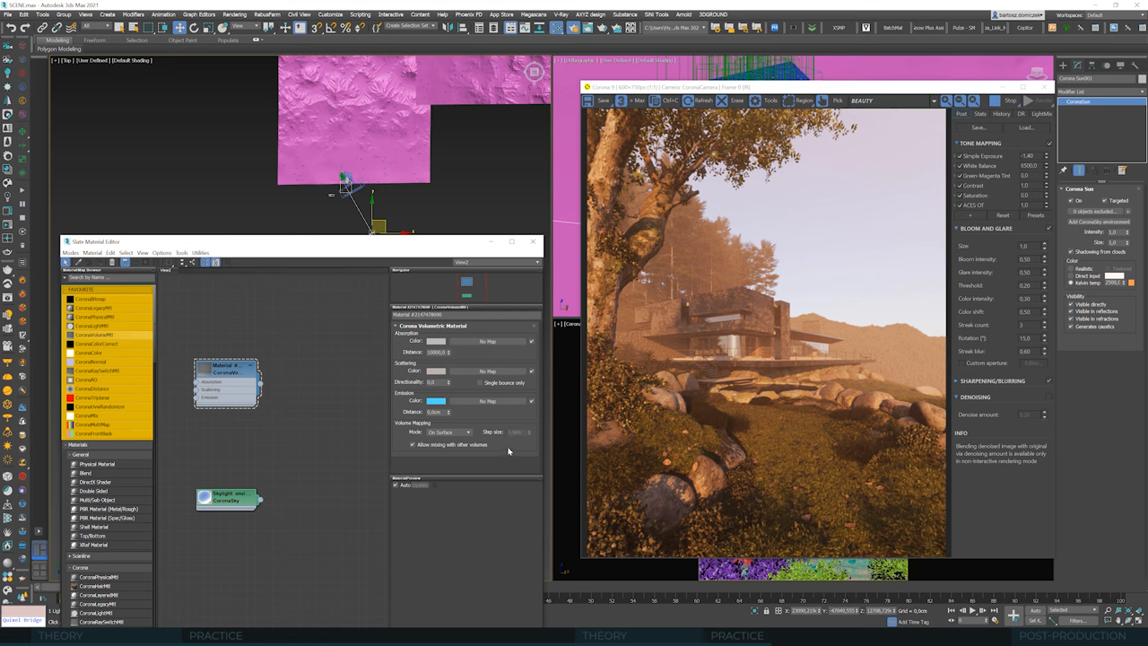
{"action": "mouse_move", "coordinate": [518, 459]}
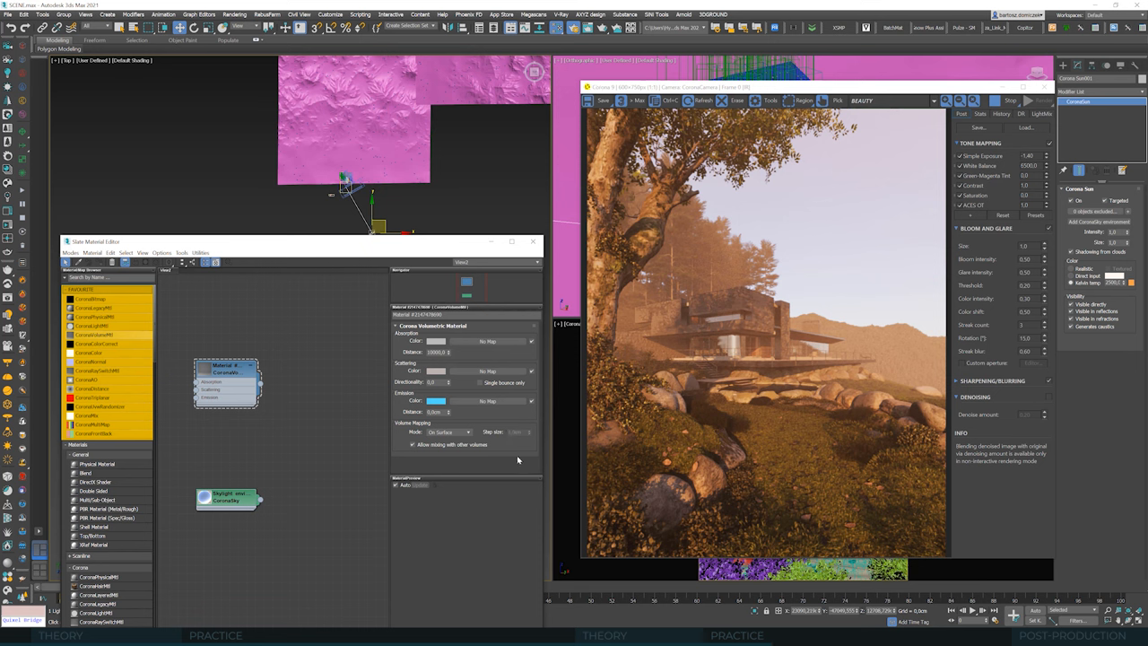
{"action": "mouse_move", "coordinate": [521, 439]}
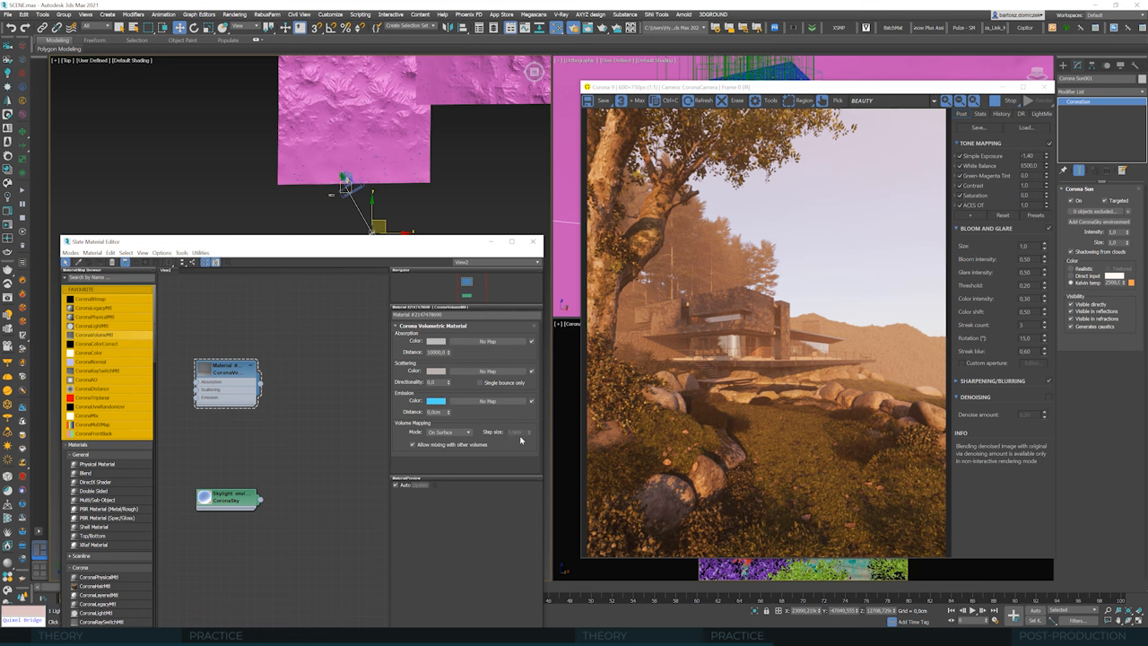
{"action": "mouse_move", "coordinate": [499, 453]}
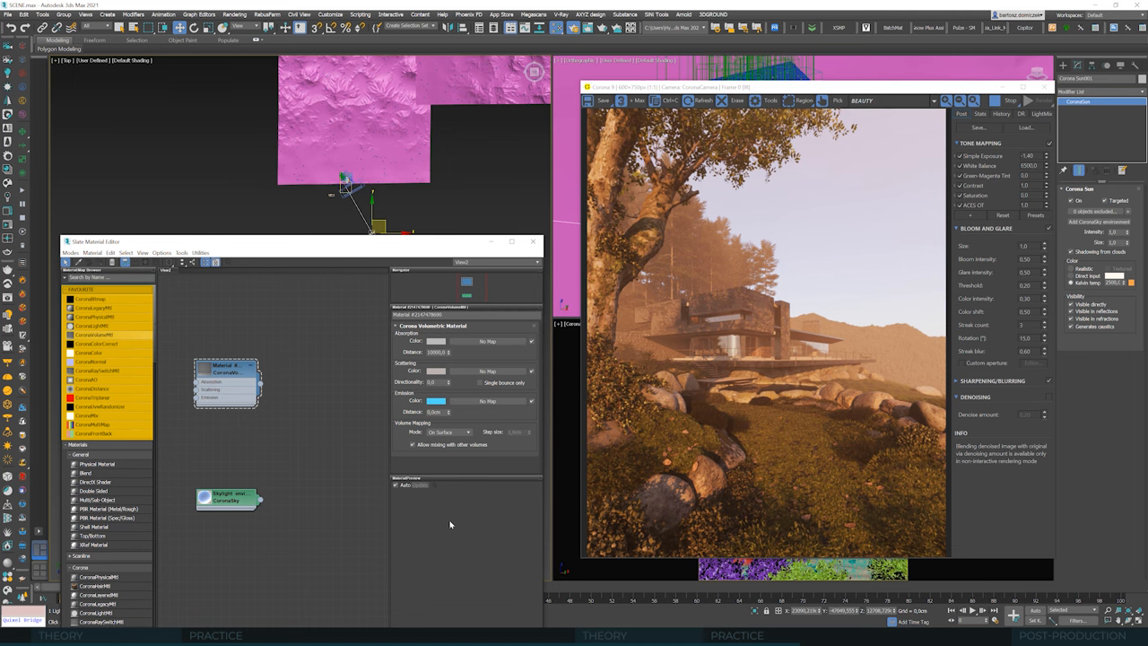
{"action": "mouse_move", "coordinate": [1074, 110]}
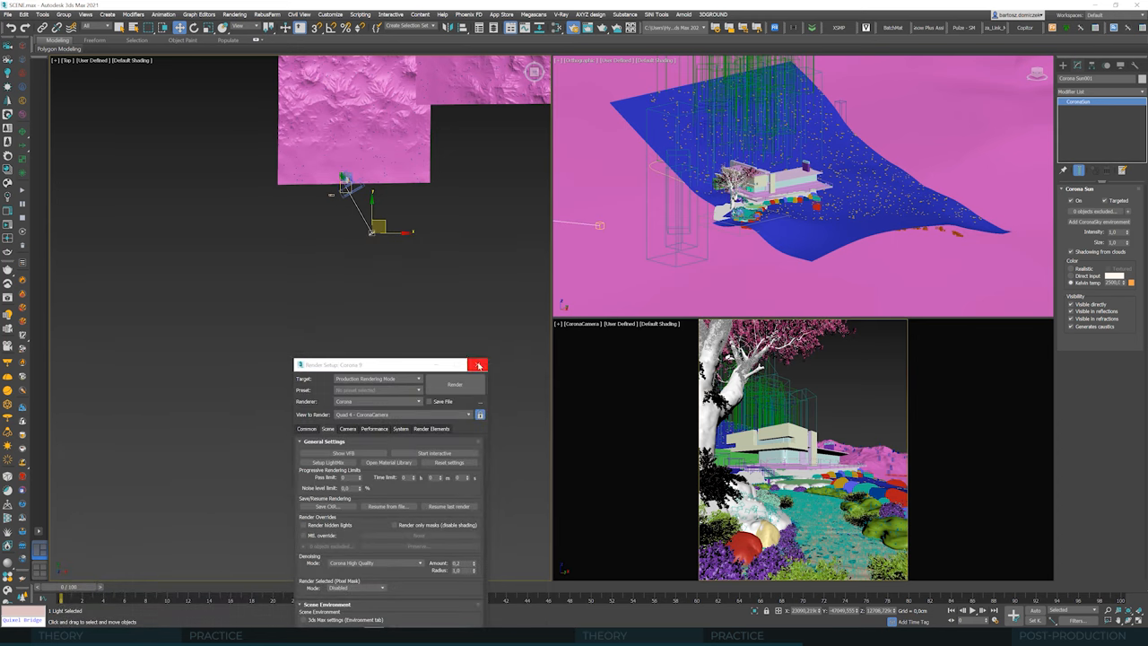
- Close the Render Setup window
{"action": "left_click", "coordinate": [478, 365]}
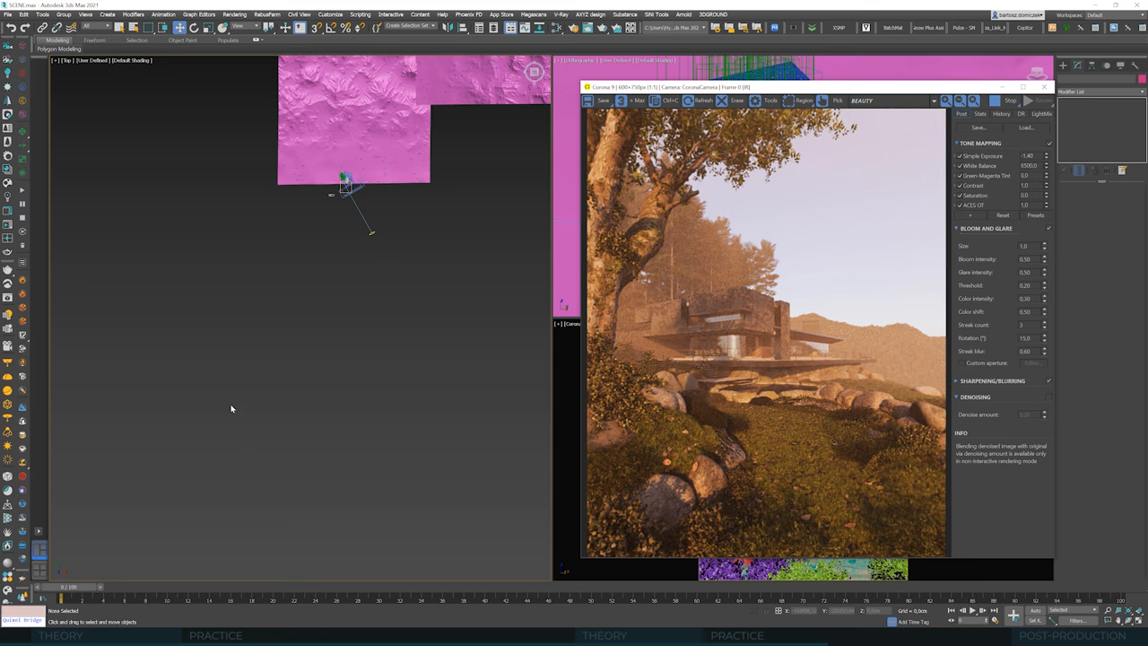
{"action": "mouse_move", "coordinate": [249, 393]}
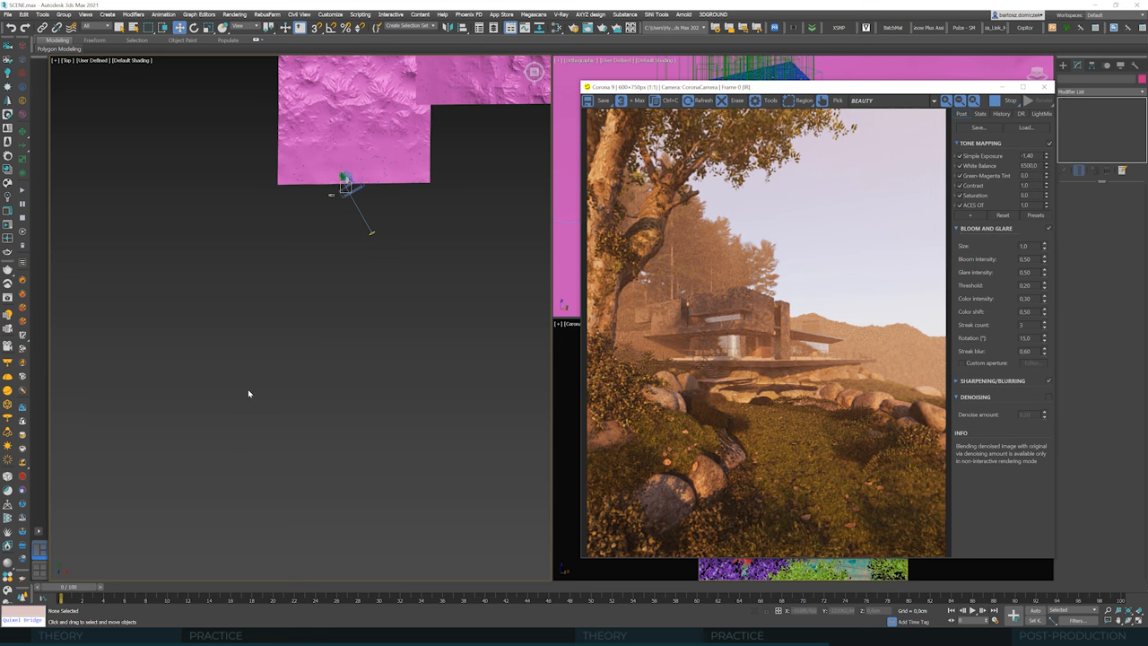
{"action": "mouse_move", "coordinate": [255, 399]}
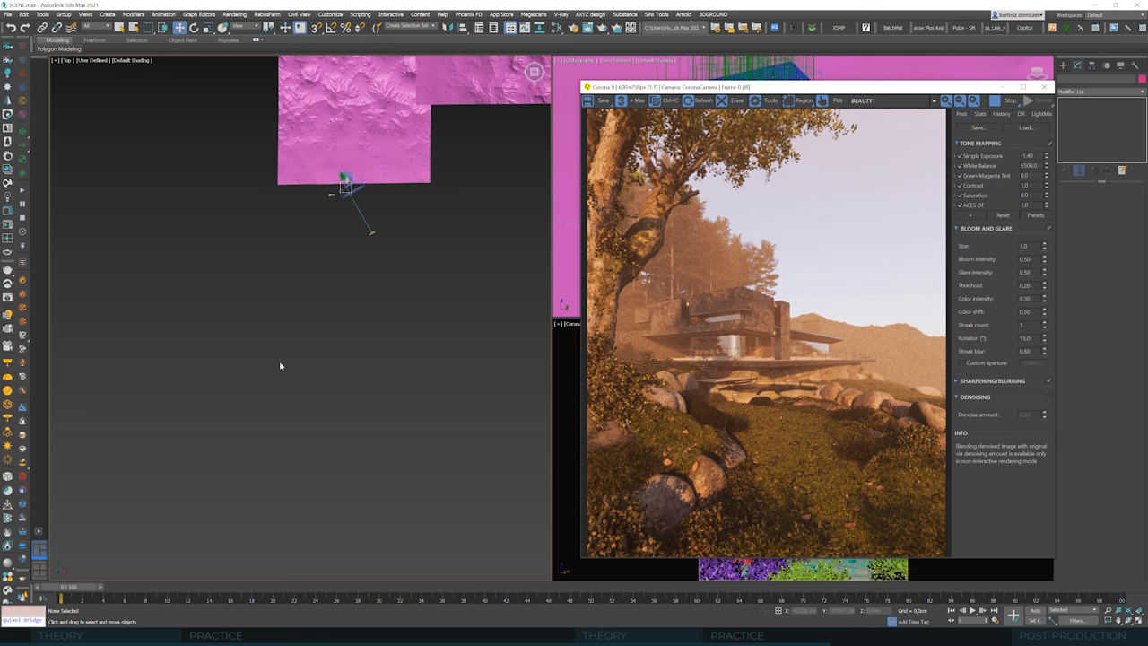
{"action": "mouse_move", "coordinate": [397, 219]}
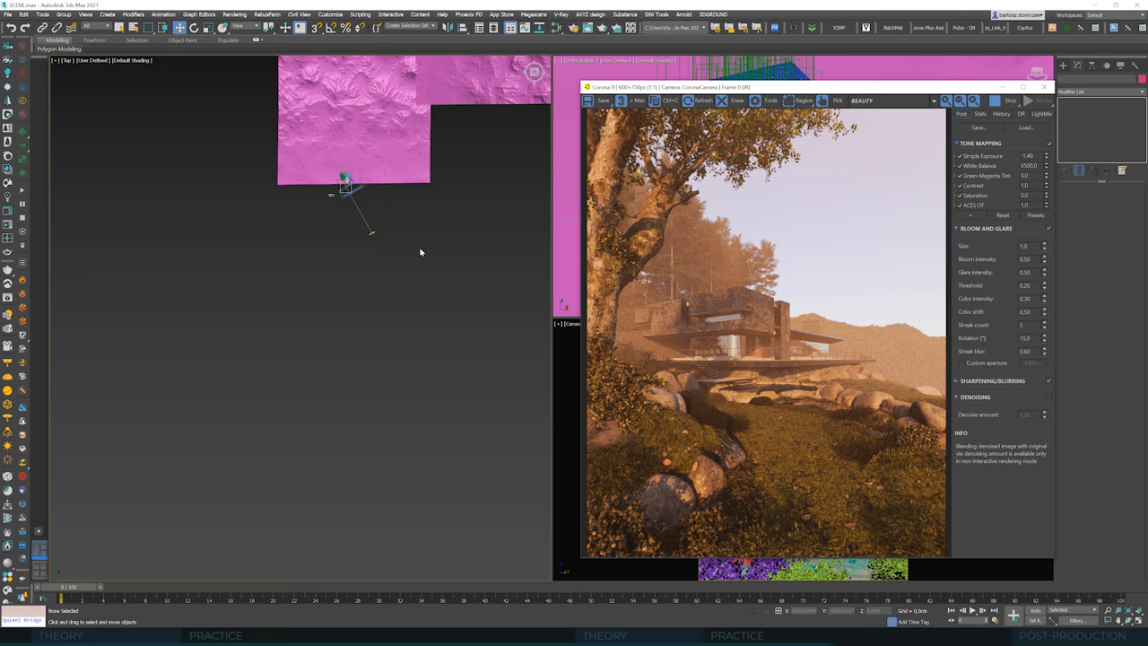
{"action": "mouse_move", "coordinate": [383, 236]}
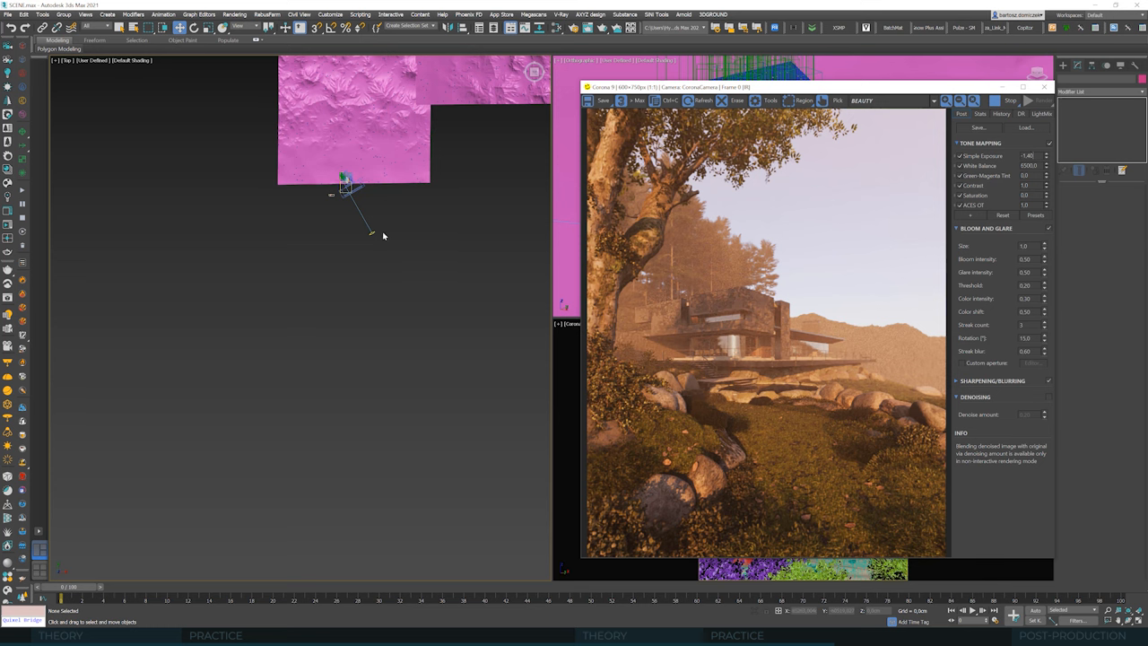
{"action": "mouse_move", "coordinate": [375, 249]}
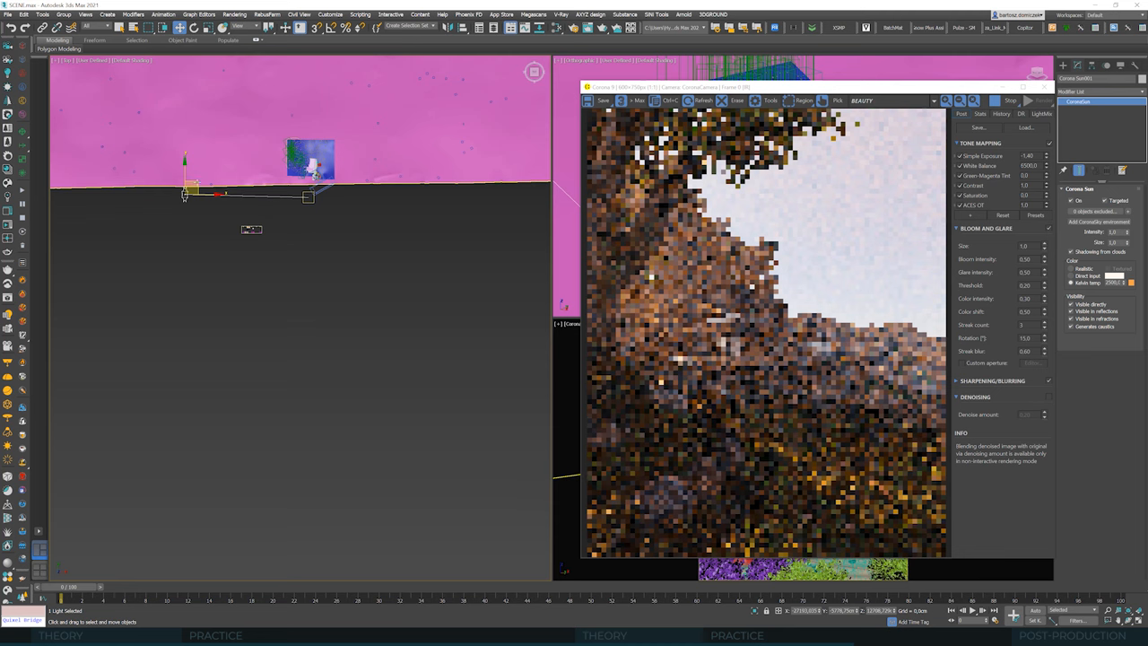
- Drag the Corona Sun lower toward the horizon in the Front viewport
{"action": "left_click_drag", "start_coordinate": [184, 180], "coordinate": [206, 180]}
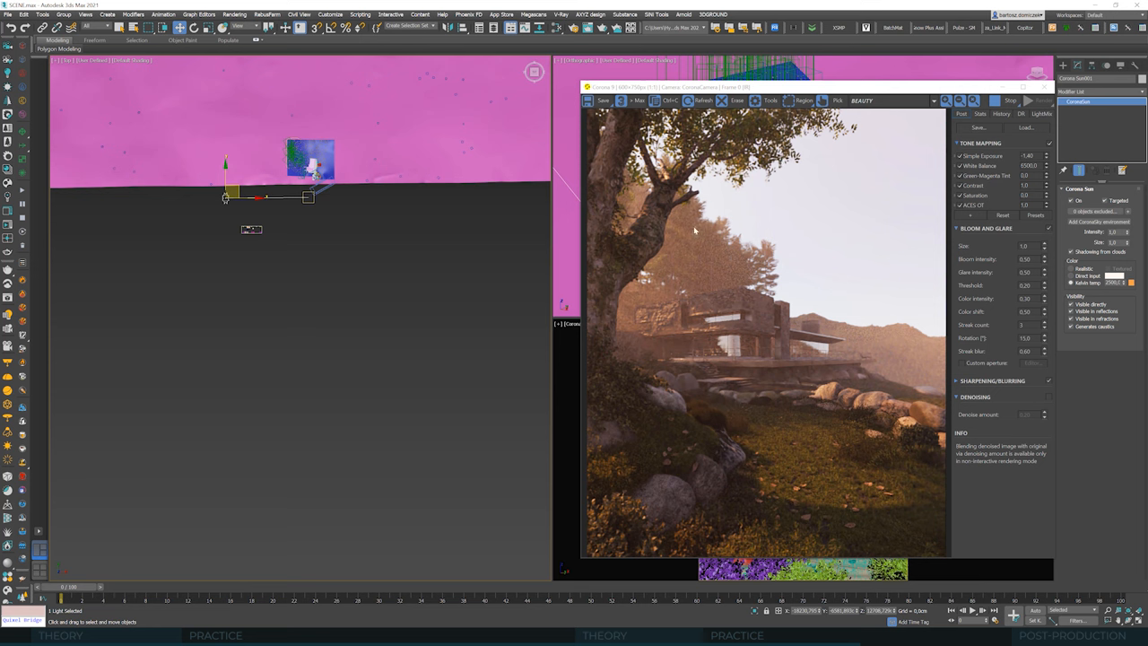
{"action": "mouse_move", "coordinate": [679, 227]}
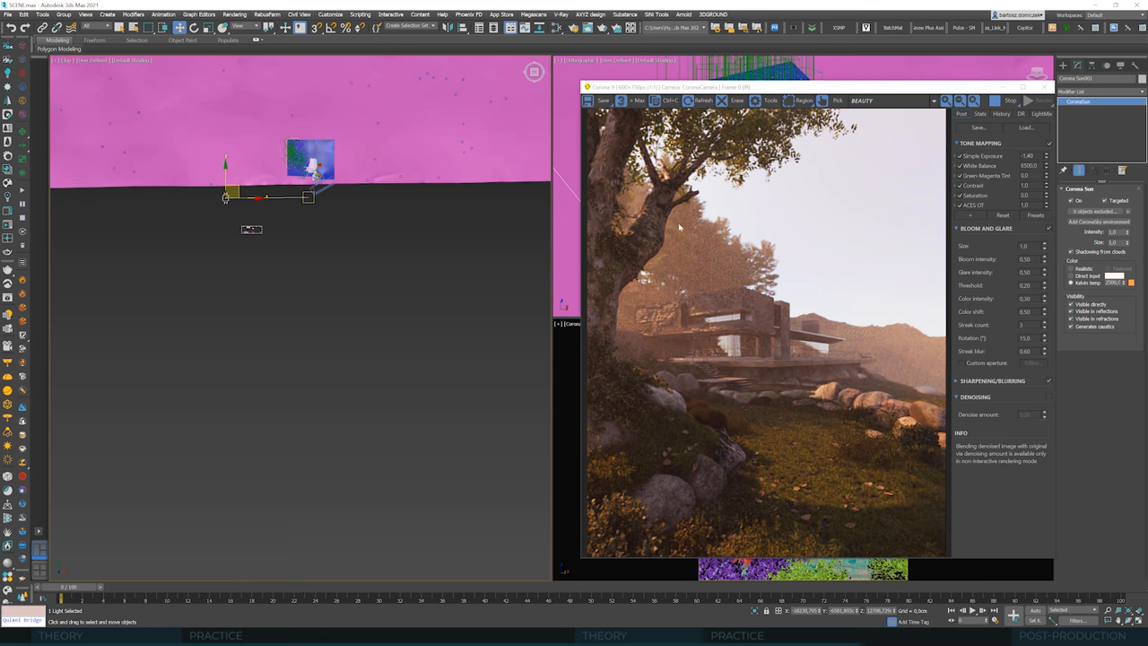
{"action": "mouse_move", "coordinate": [720, 255]}
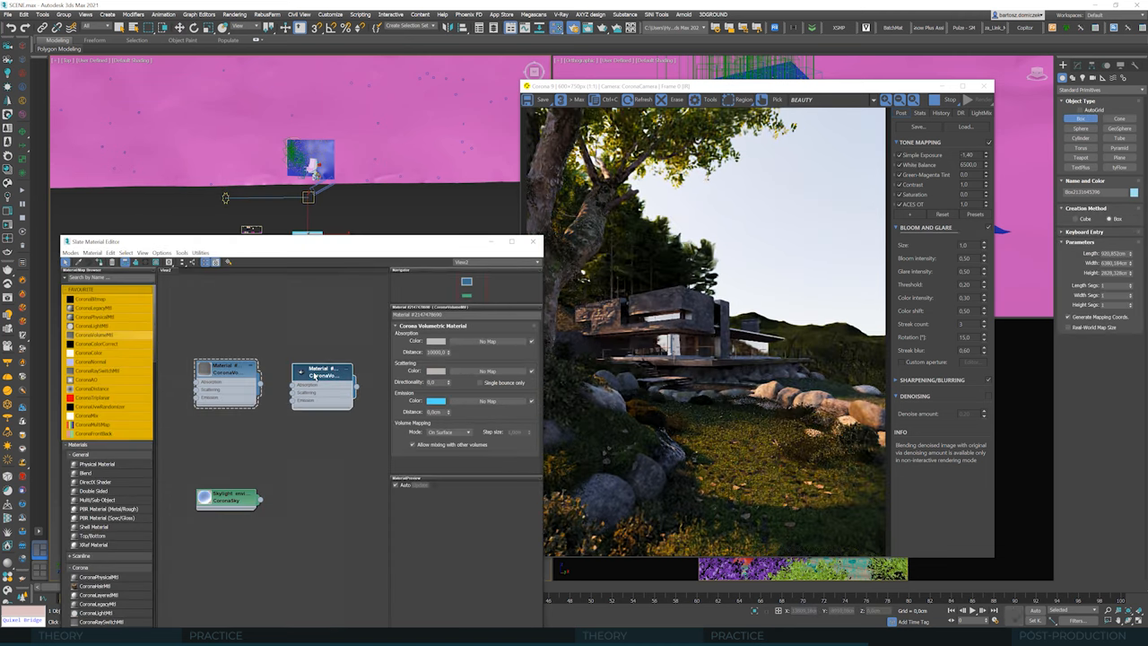
- Select the second Corona volumetric material for editing
{"action": "left_click", "coordinate": [321, 368]}
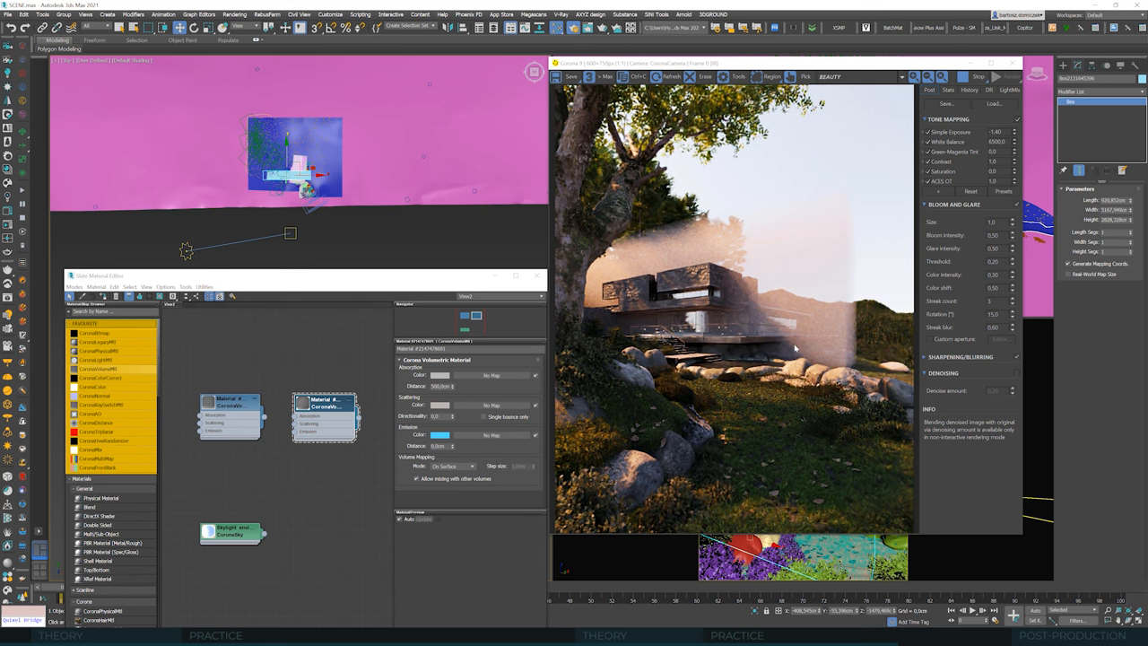
{"action": "mouse_move", "coordinate": [738, 310]}
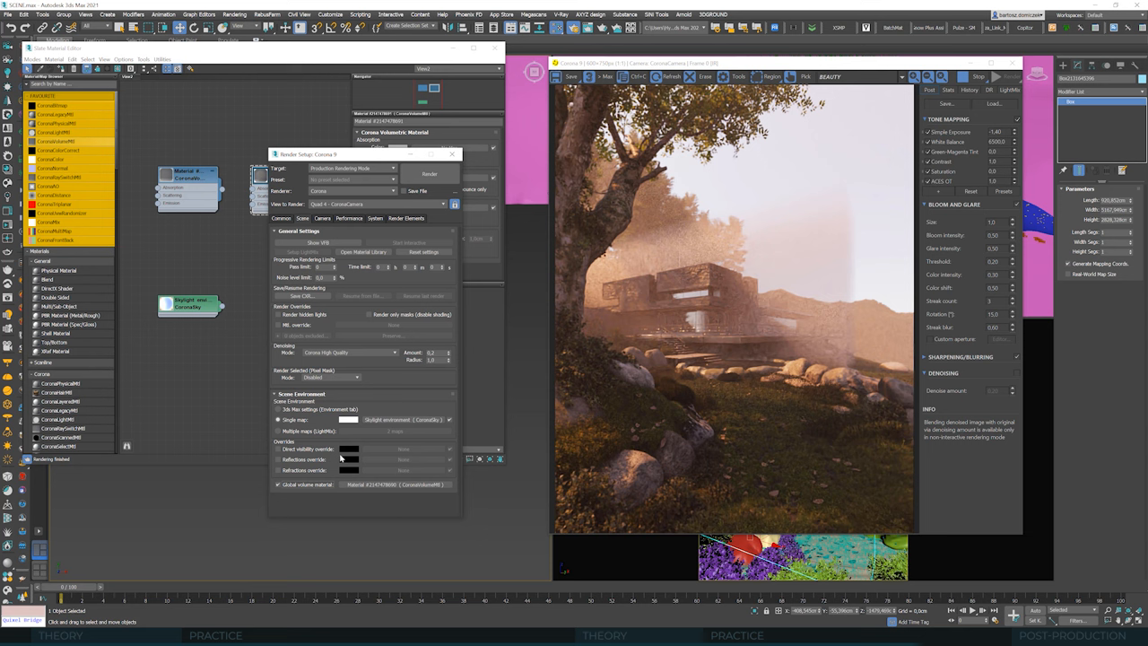
{"action": "mouse_move", "coordinate": [712, 273]}
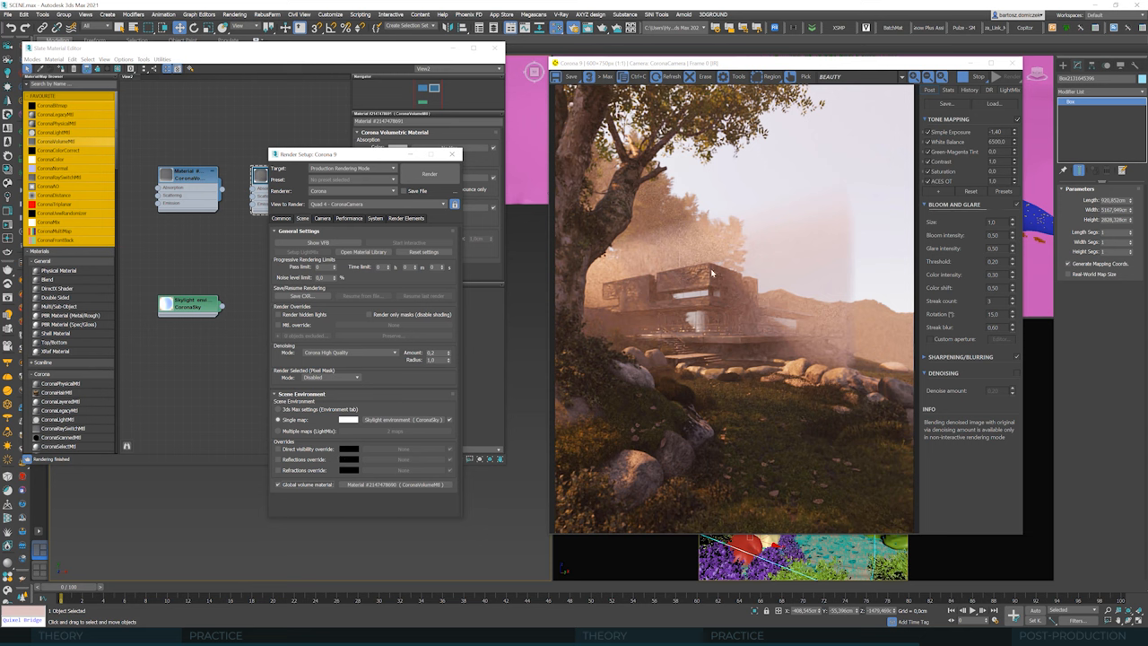
{"action": "mouse_move", "coordinate": [278, 484]}
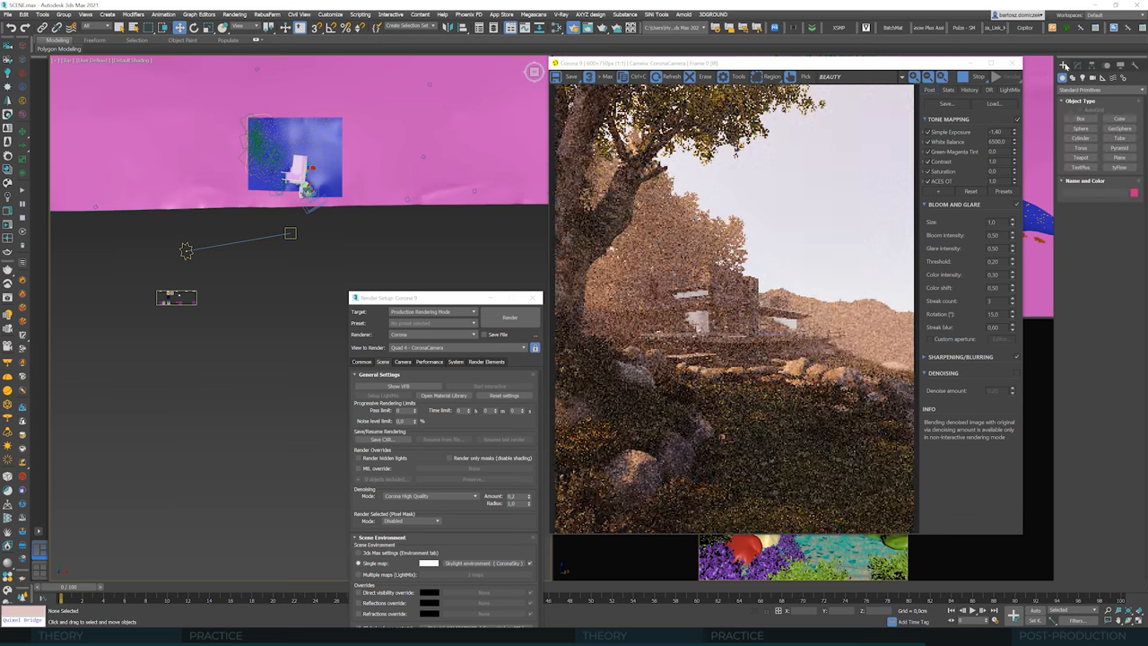
- Select the Corona Sun and set the VFB Simple Exposure to -1.275
{"action": "left_click", "coordinate": [186, 247]}
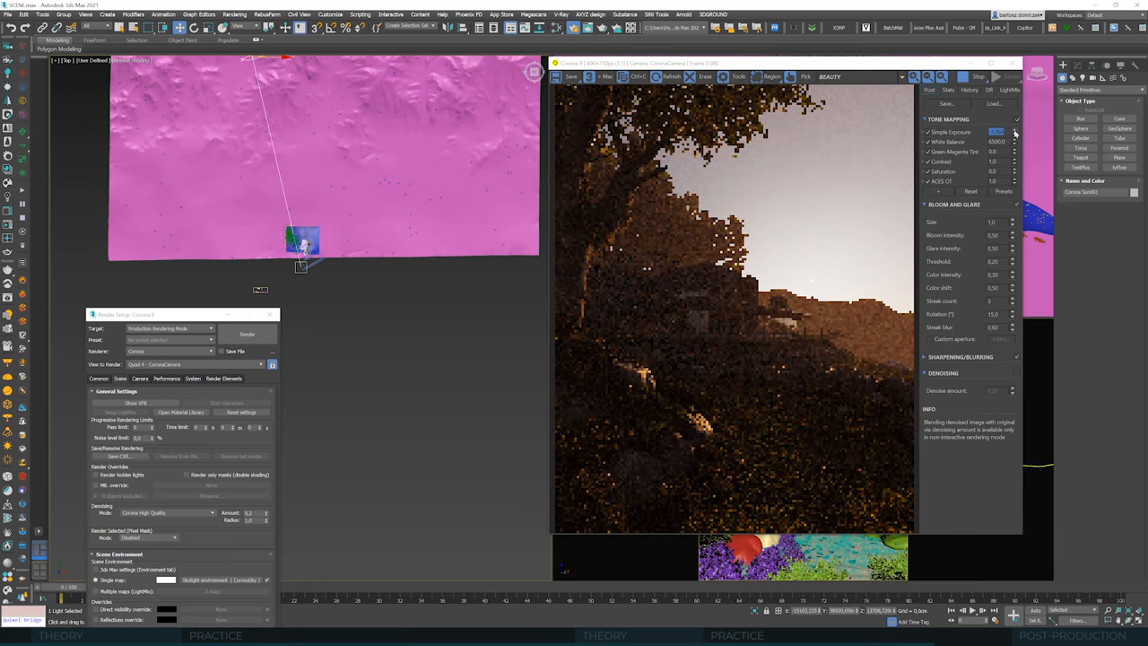
{"action": "left_click", "coordinate": [1013, 132]}
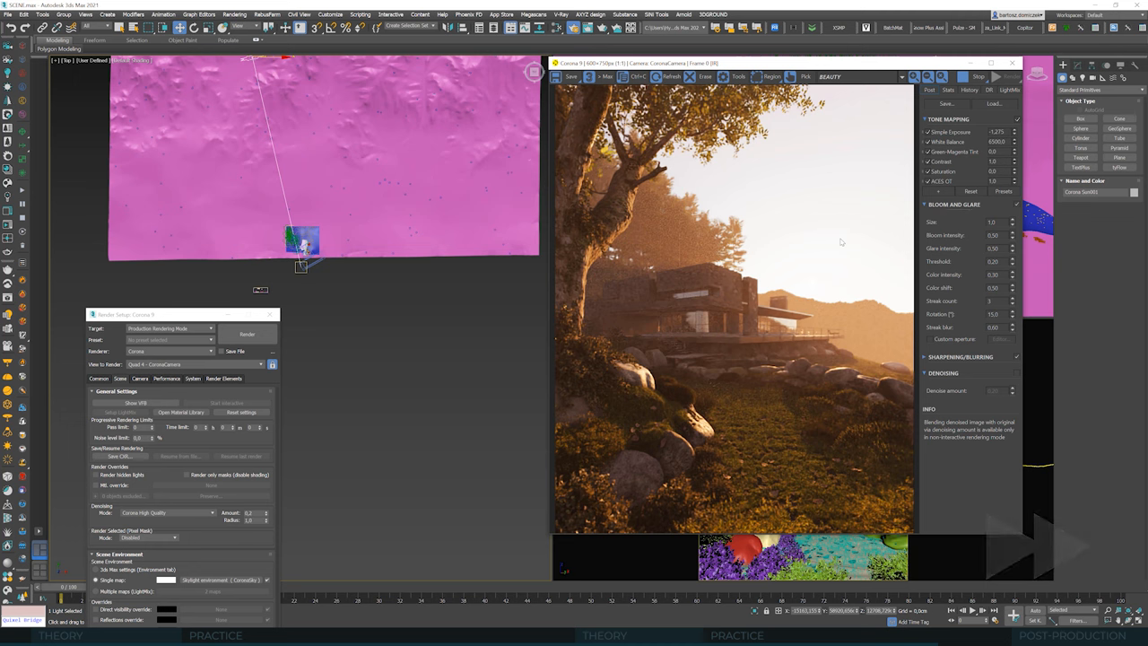
{"action": "mouse_move", "coordinate": [828, 256]}
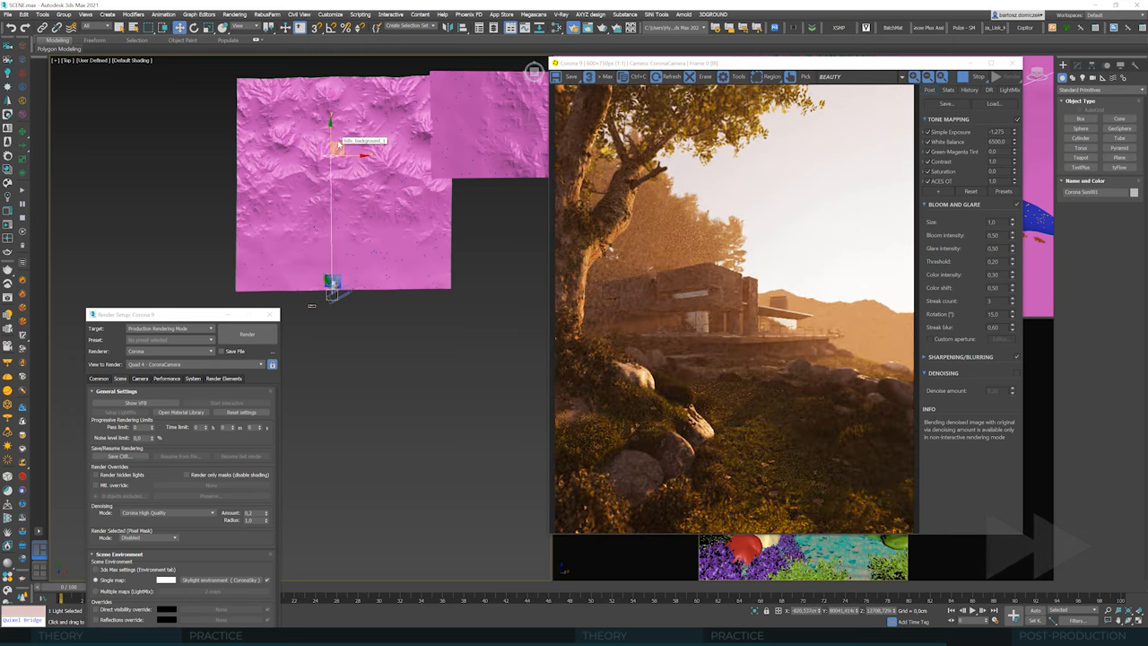
- Lower the VFB Simple Exposure to about -2.57 for a deeper orange sunset
{"action": "triple_click", "coordinate": [997, 132]}
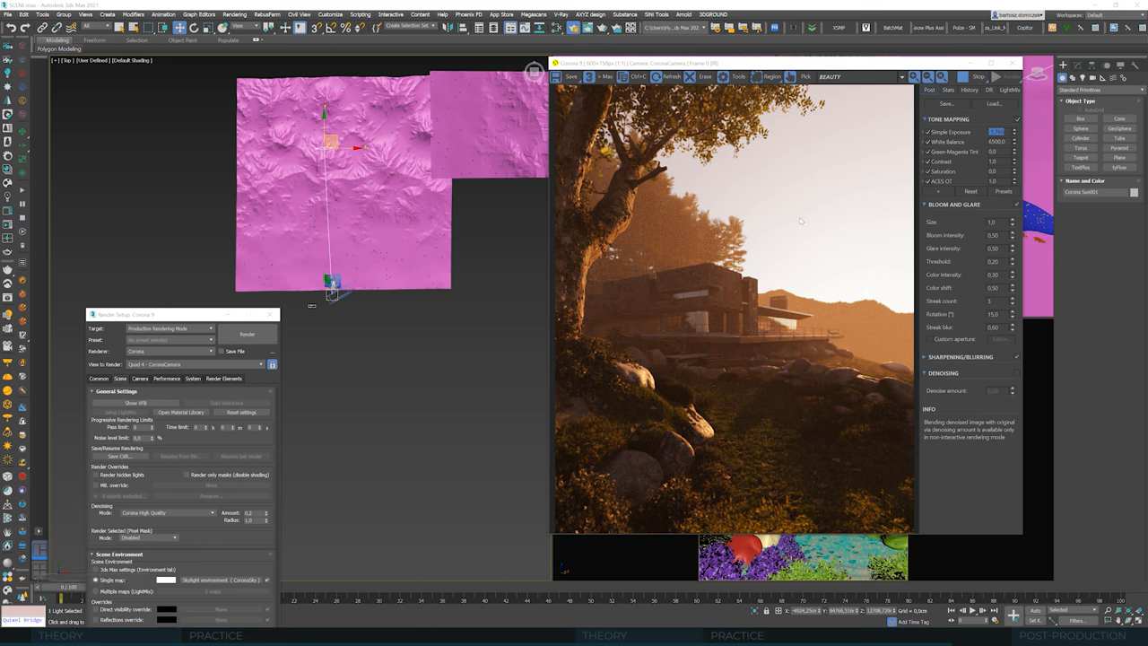
{"action": "mouse_move", "coordinate": [822, 265]}
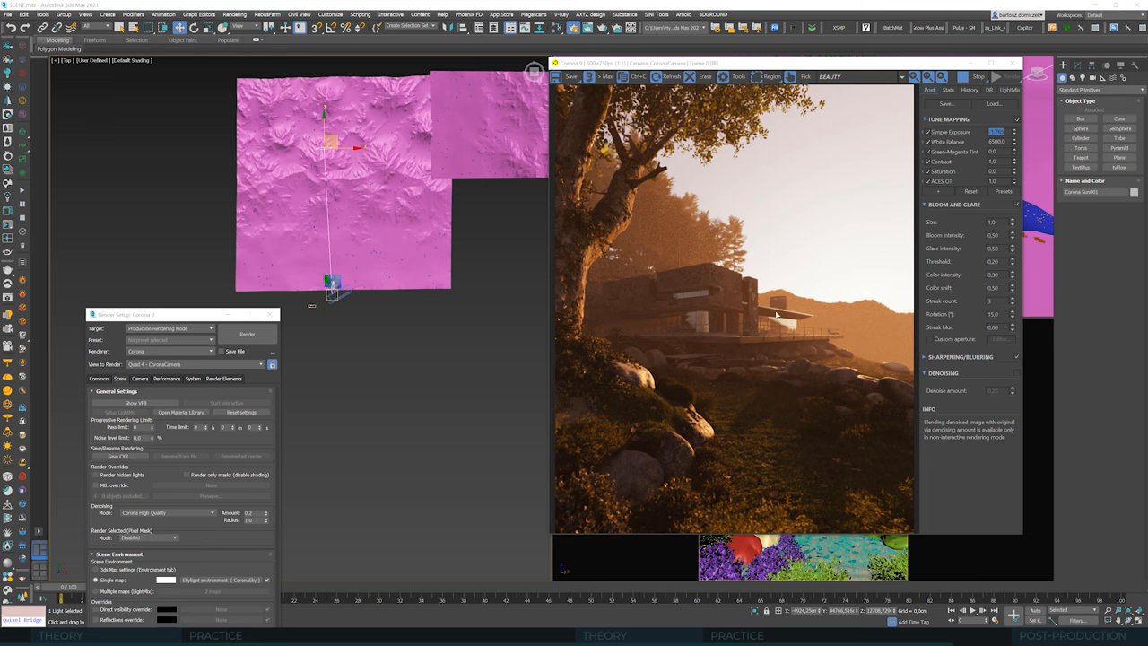
{"action": "left_click_drag", "start_coordinate": [126, 314], "coordinate": [144, 236]}
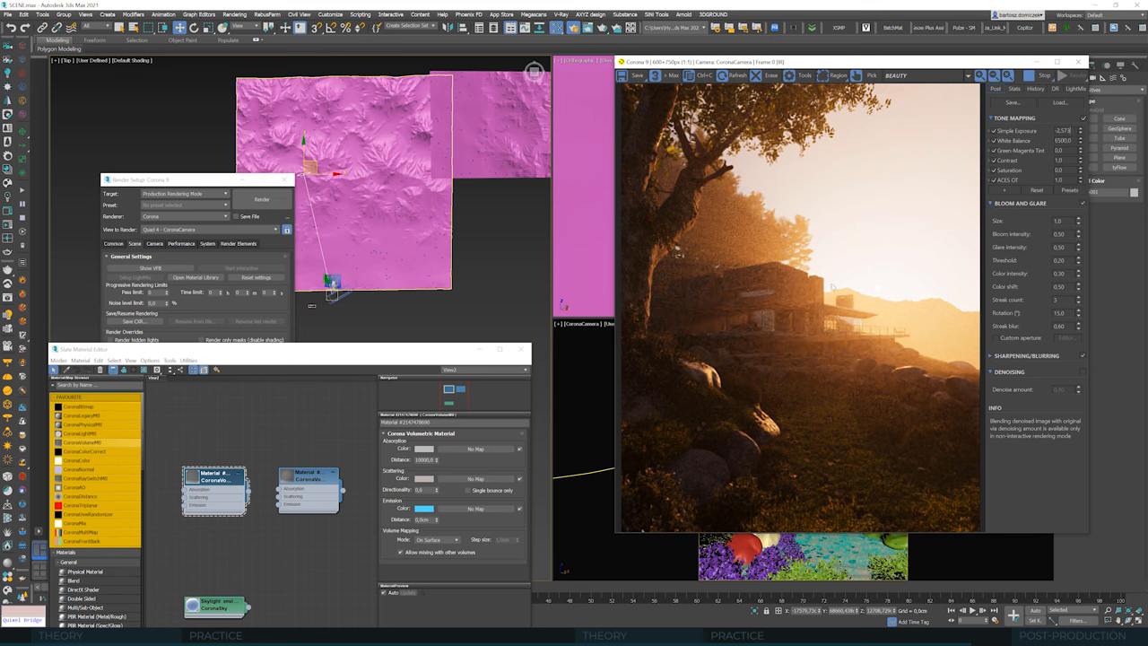
{"action": "mouse_move", "coordinate": [824, 259]}
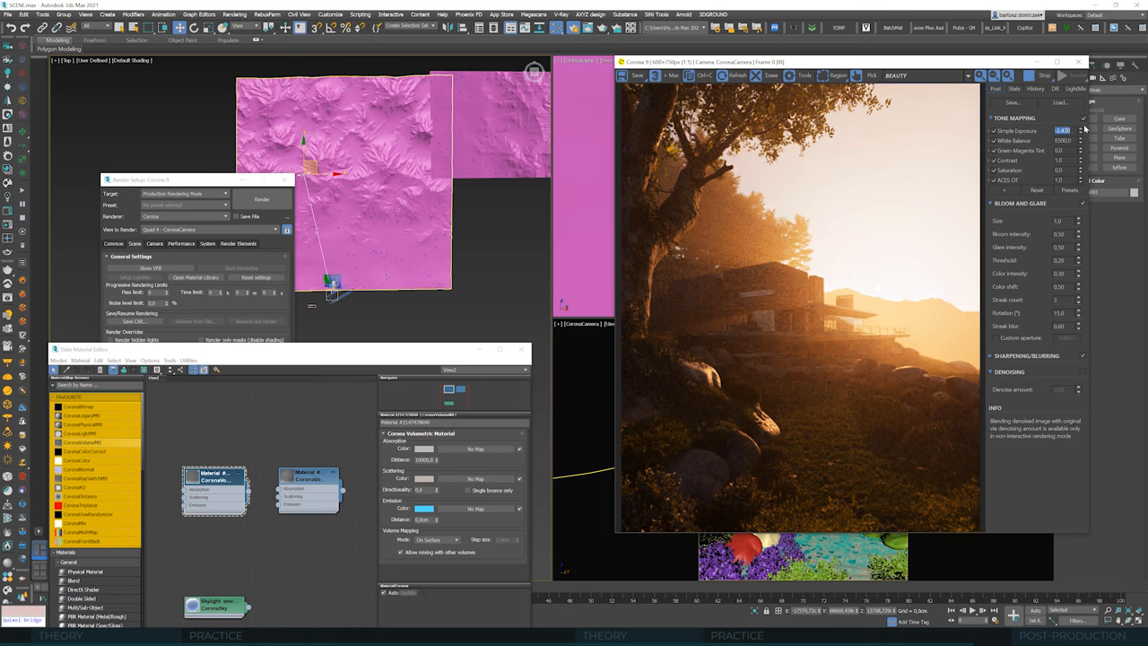
{"action": "mouse_move", "coordinate": [847, 305]}
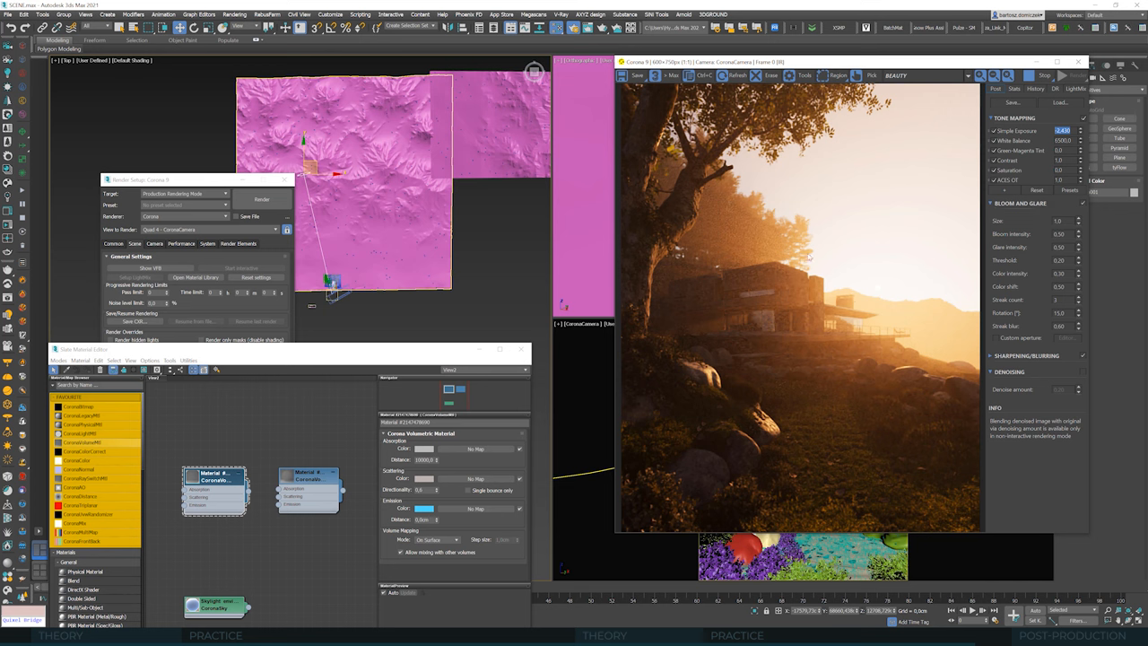
{"action": "mouse_move", "coordinate": [741, 201]}
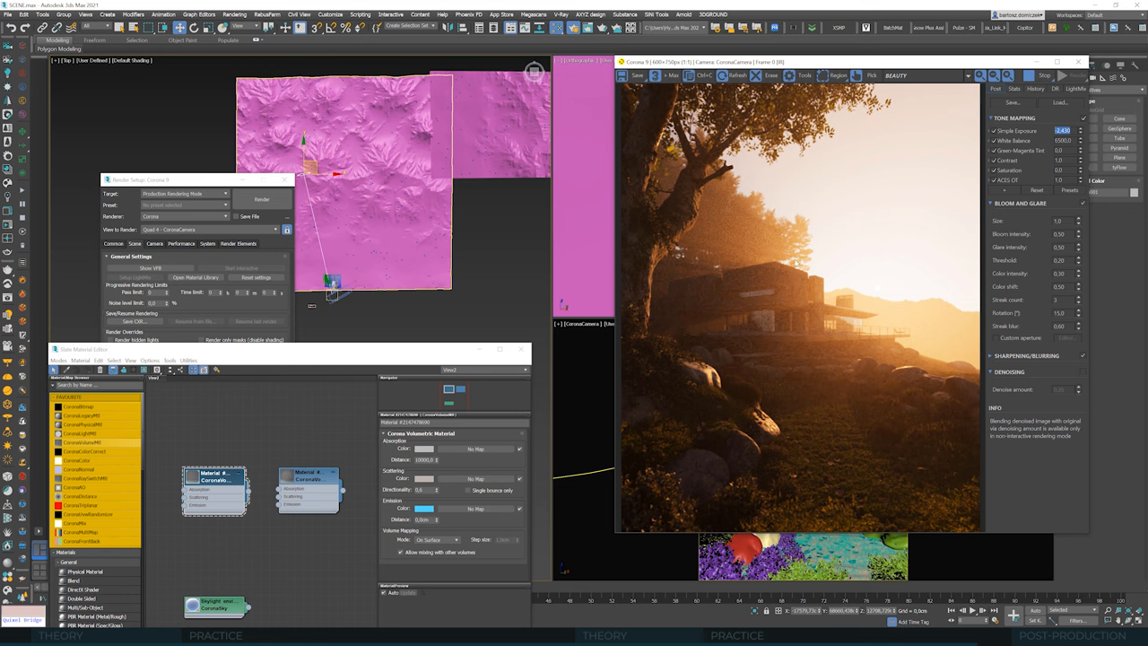
{"action": "mouse_move", "coordinate": [854, 179]}
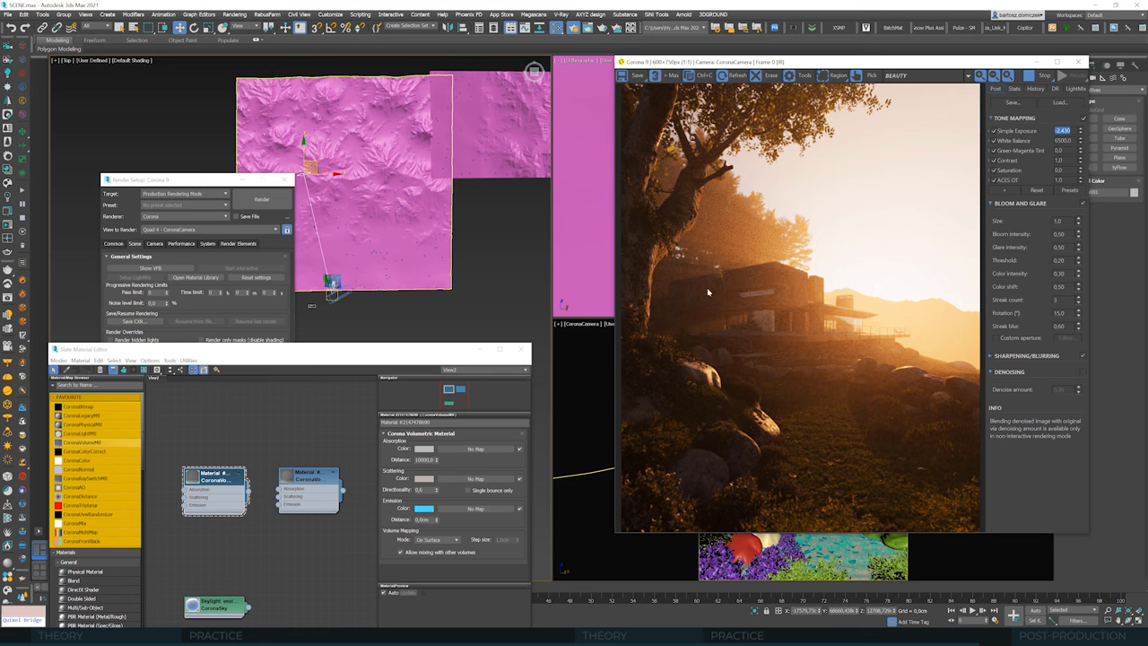
{"action": "mouse_move", "coordinate": [709, 293]}
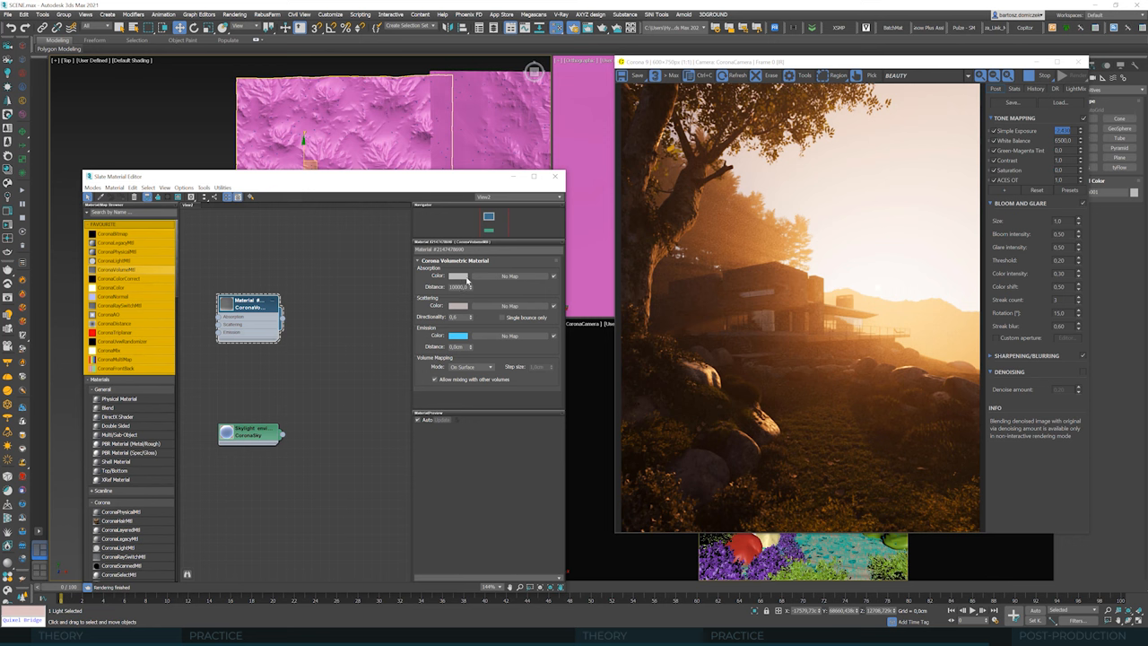
{"action": "mouse_move", "coordinate": [467, 311]}
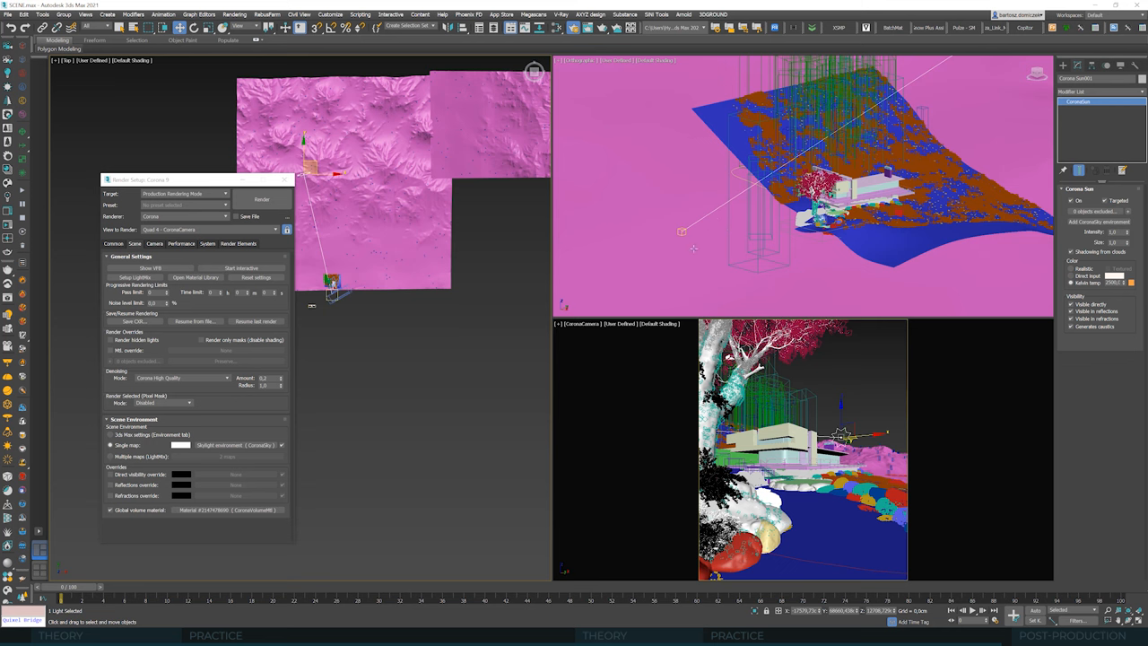
{"action": "mouse_move", "coordinate": [238, 536]}
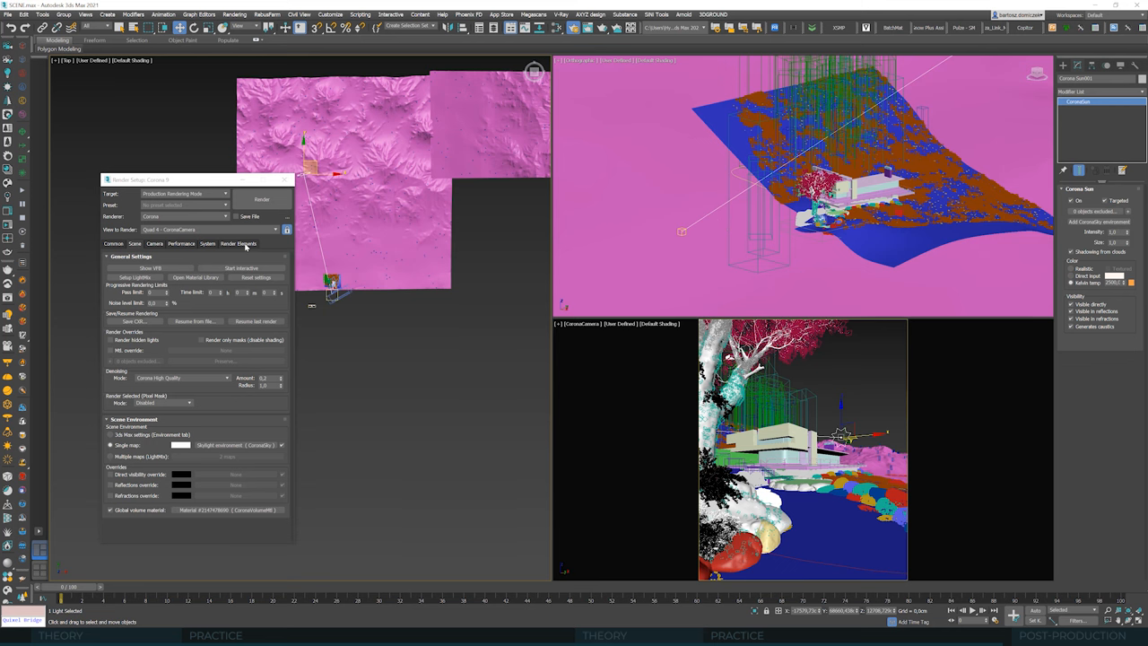
- Add a CESSENTIAL_Volumetrics render element and start the final render
{"action": "left_click", "coordinate": [237, 244]}
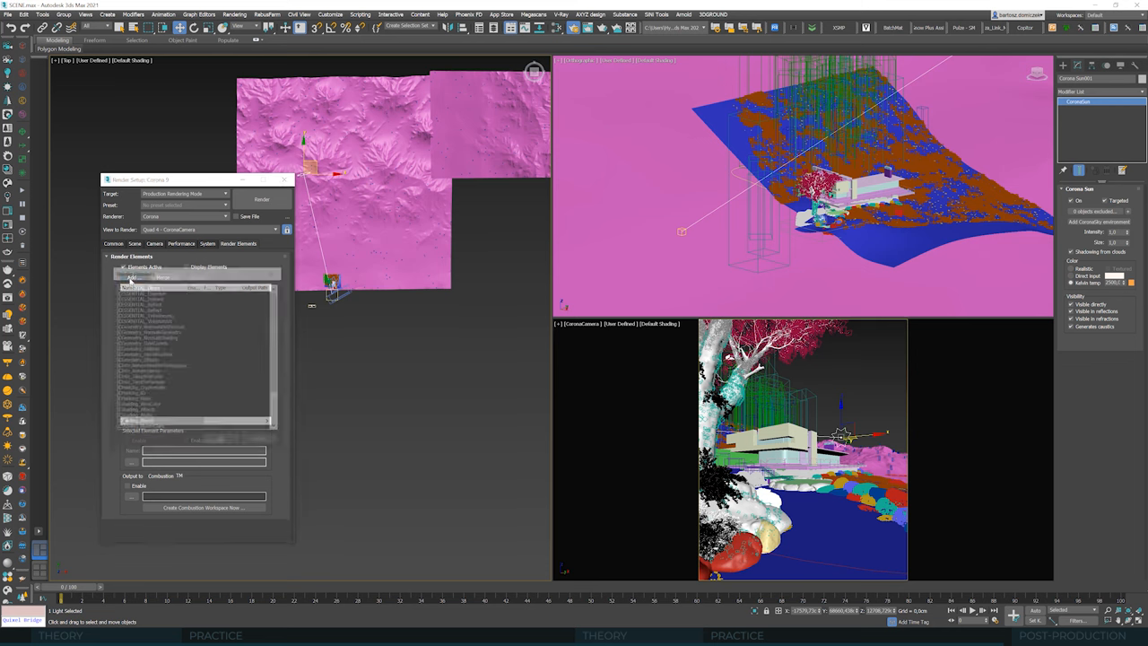
{"action": "left_click", "coordinate": [132, 278]}
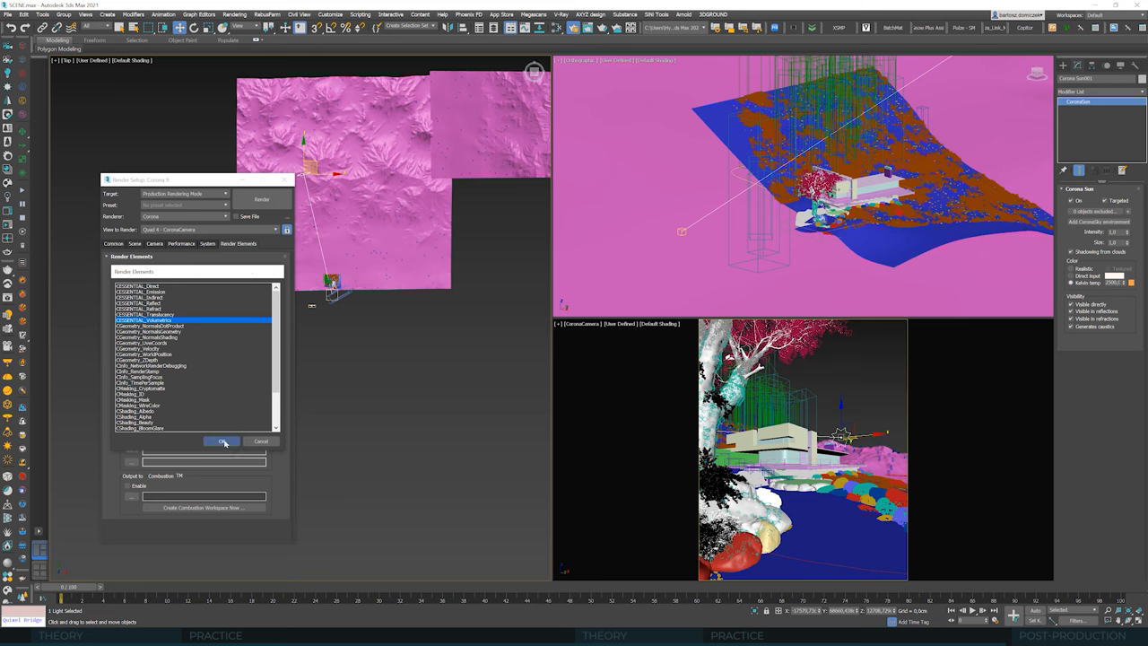
{"action": "left_click", "coordinate": [222, 440]}
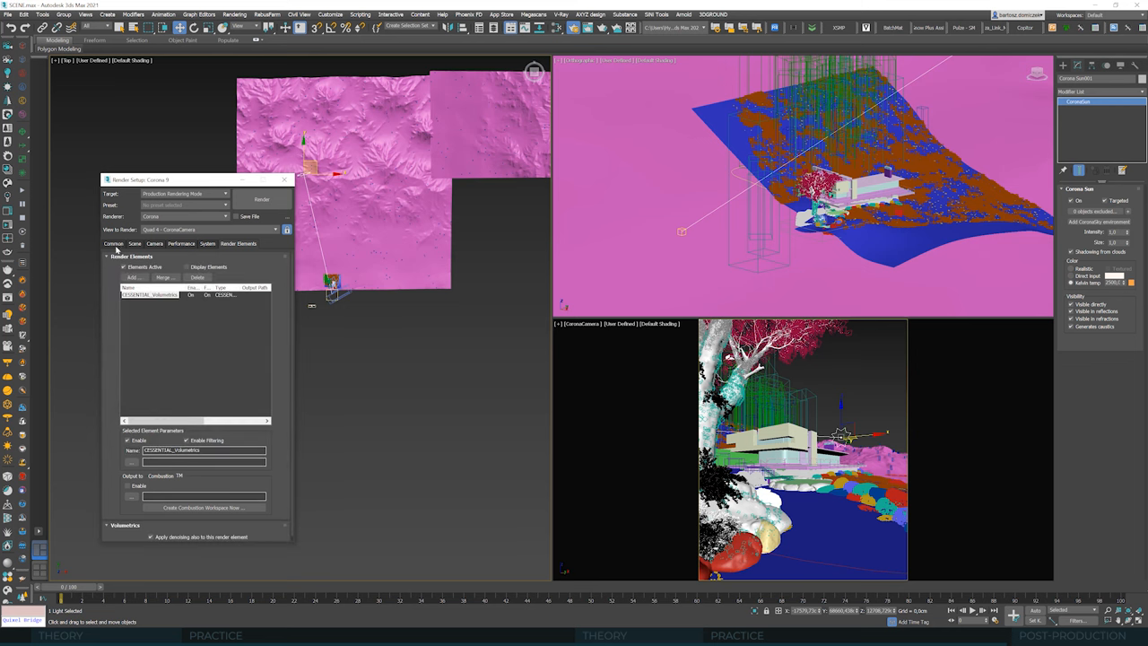
{"action": "left_click", "coordinate": [113, 243]}
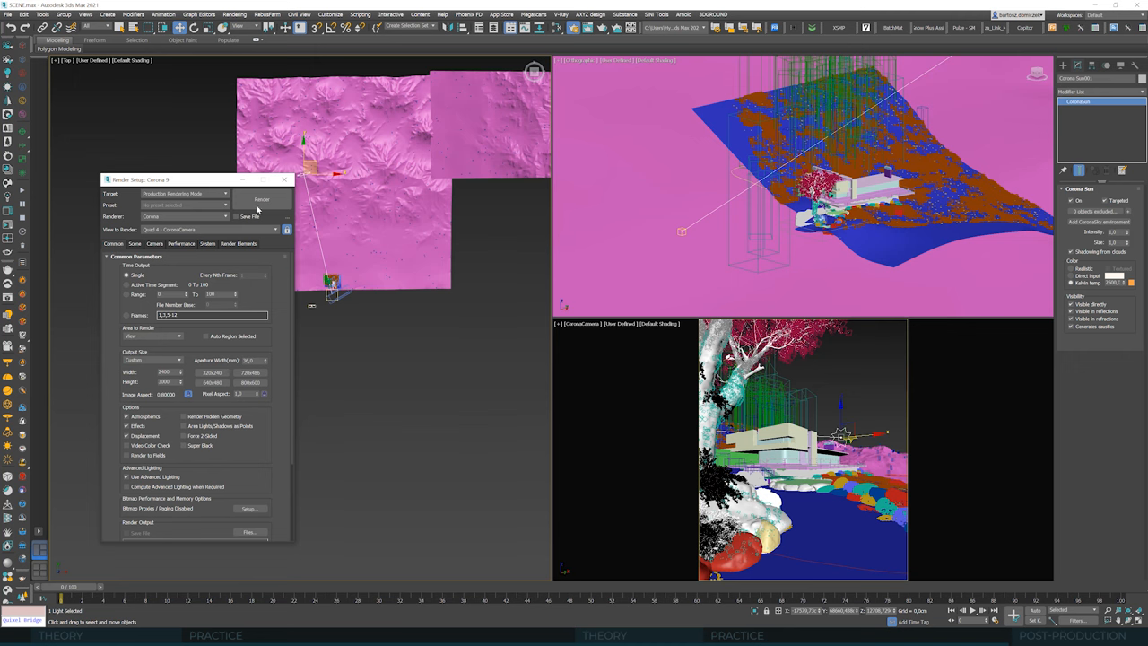
{"action": "left_click", "coordinate": [261, 198]}
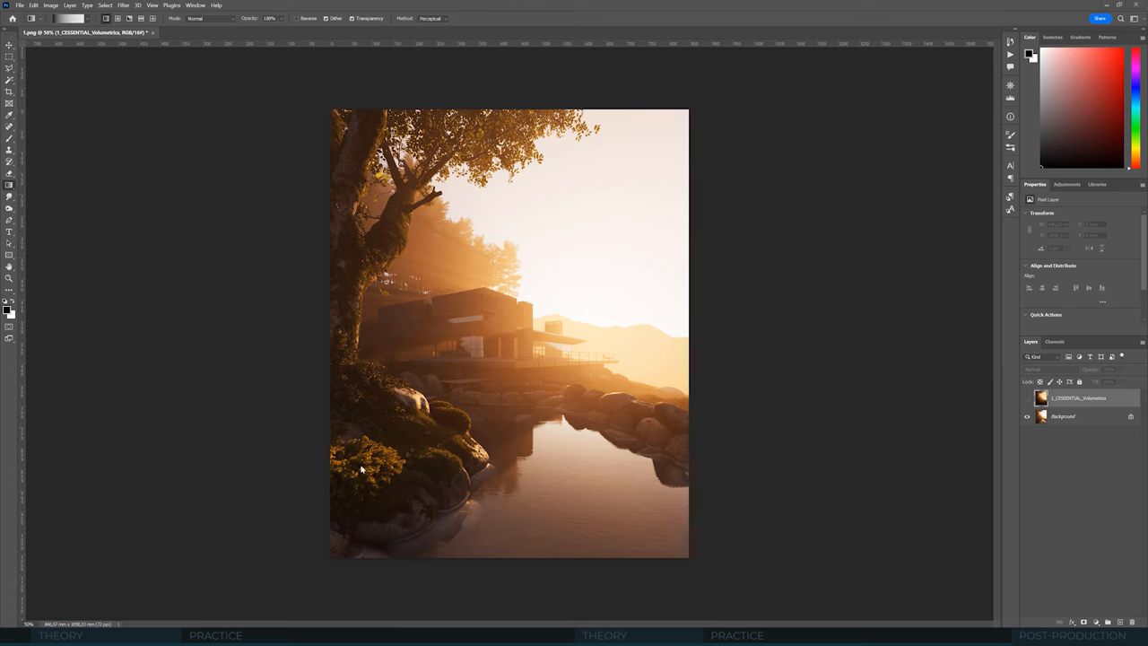
{"action": "mouse_move", "coordinate": [561, 297]}
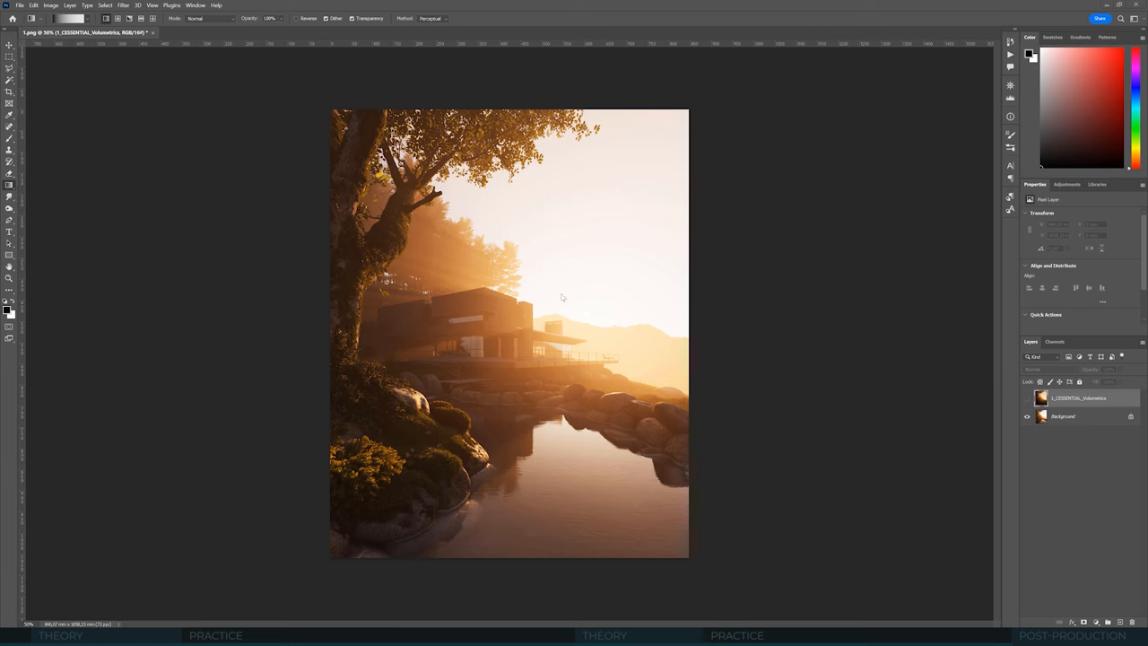
{"action": "mouse_move", "coordinate": [827, 385]}
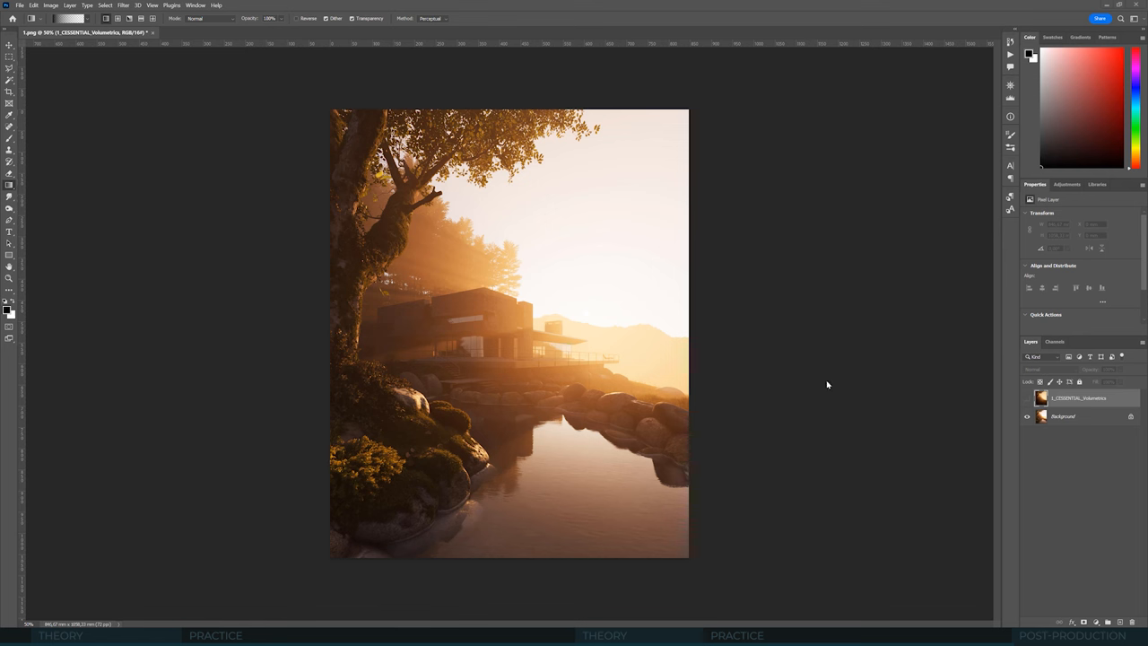
{"action": "mouse_move", "coordinate": [1078, 408]}
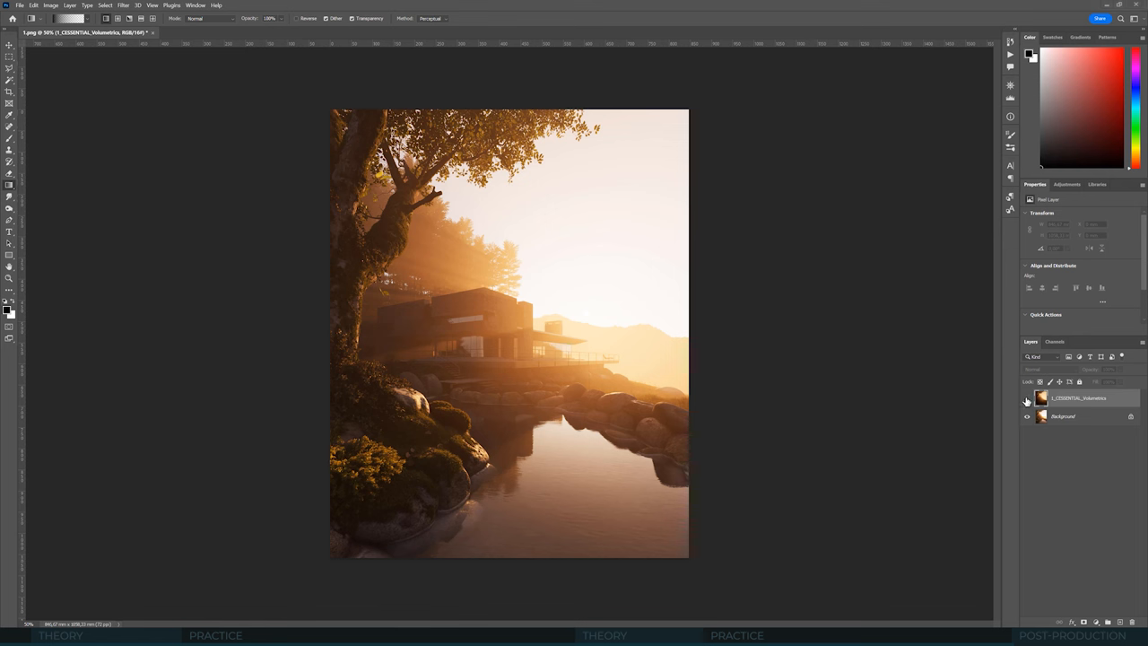
- Toggle the Volumetrics layer's visibility to compare with the background render
{"action": "left_click", "coordinate": [1027, 397]}
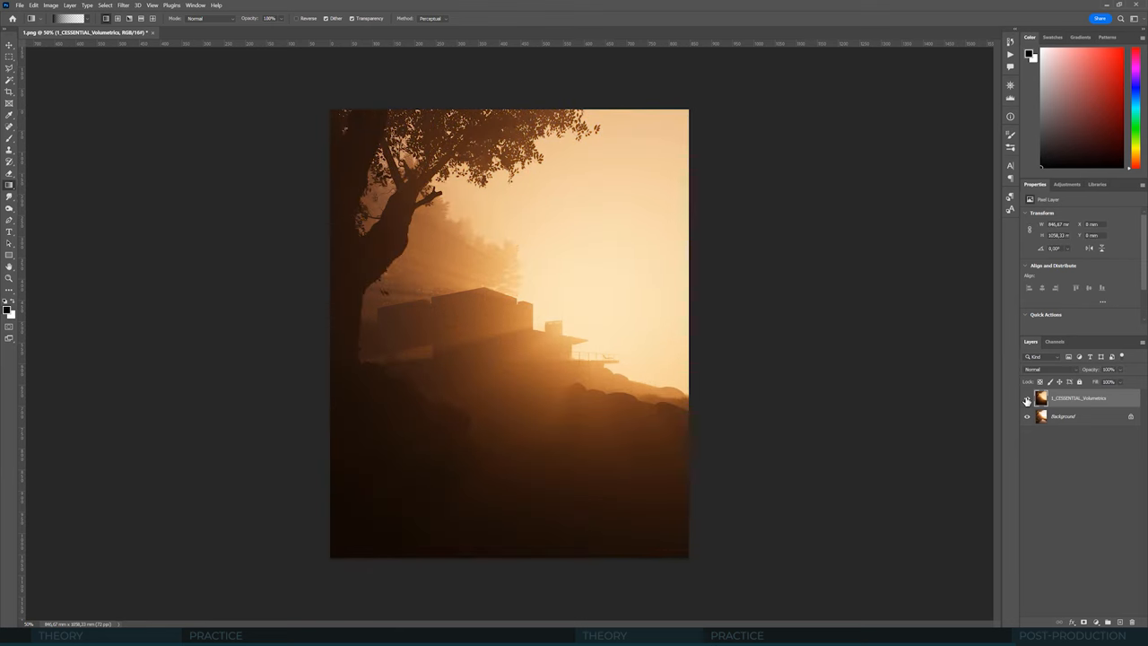
{"action": "mouse_move", "coordinate": [1028, 398]}
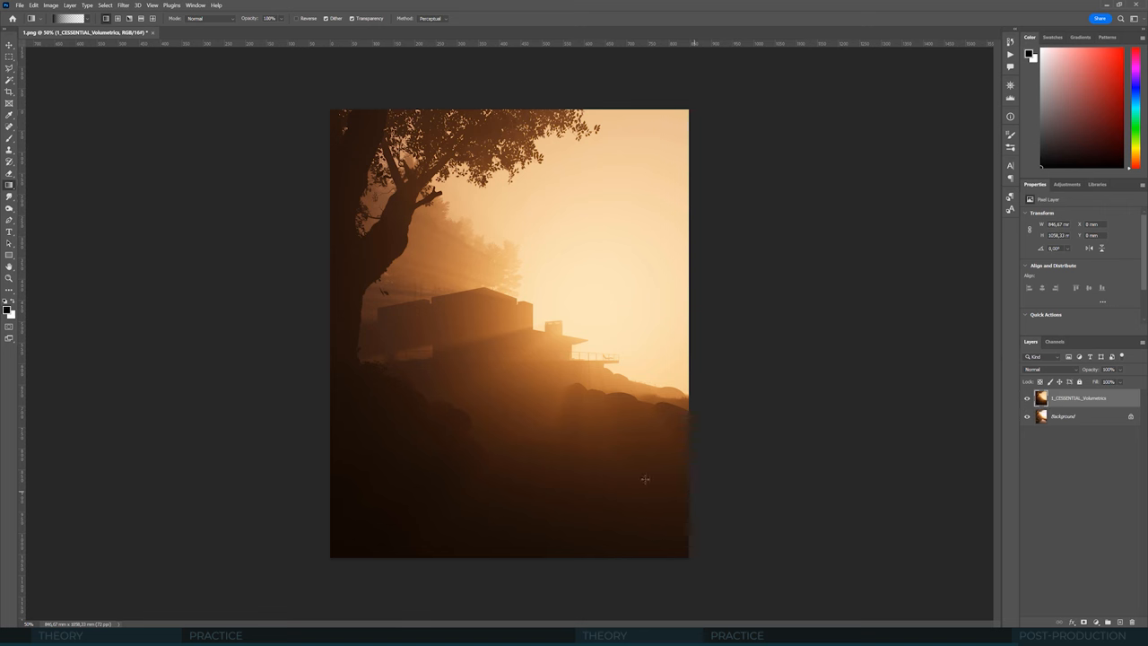
{"action": "mouse_move", "coordinate": [557, 313]}
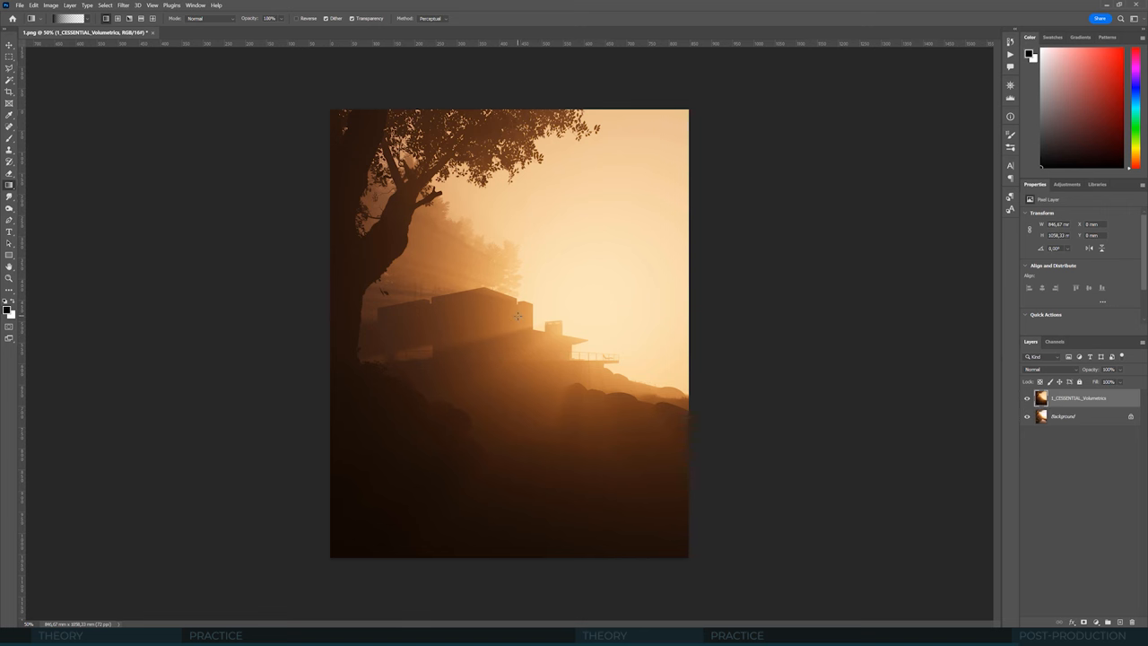
{"action": "mouse_move", "coordinate": [640, 315]}
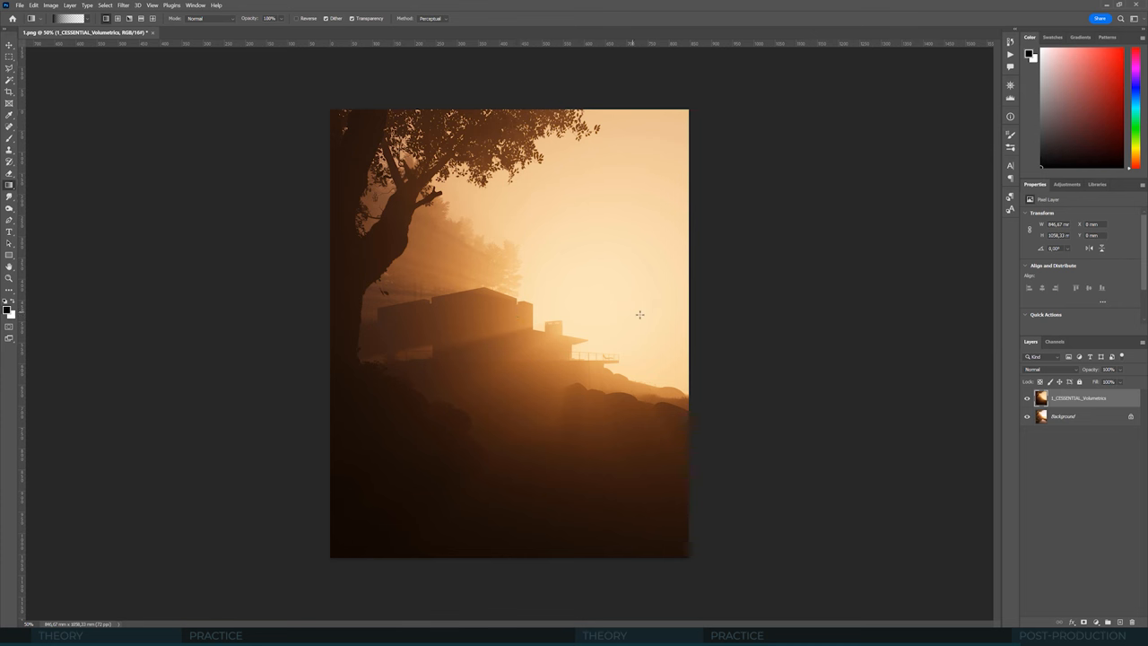
{"action": "mouse_move", "coordinate": [653, 317]}
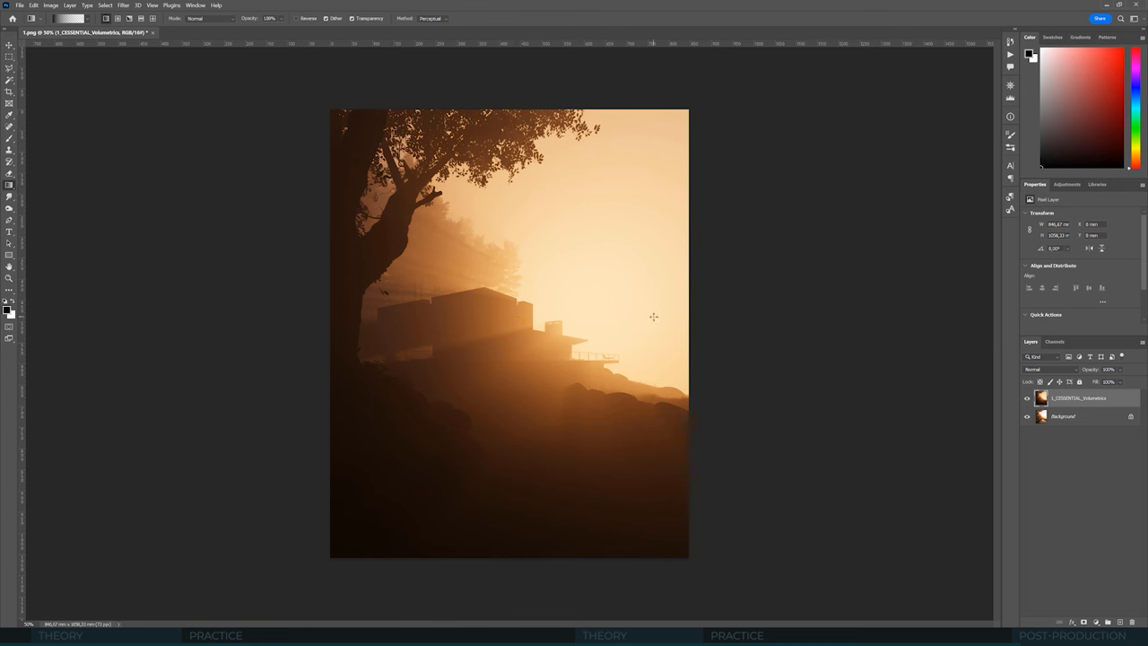
{"action": "mouse_move", "coordinate": [814, 416]}
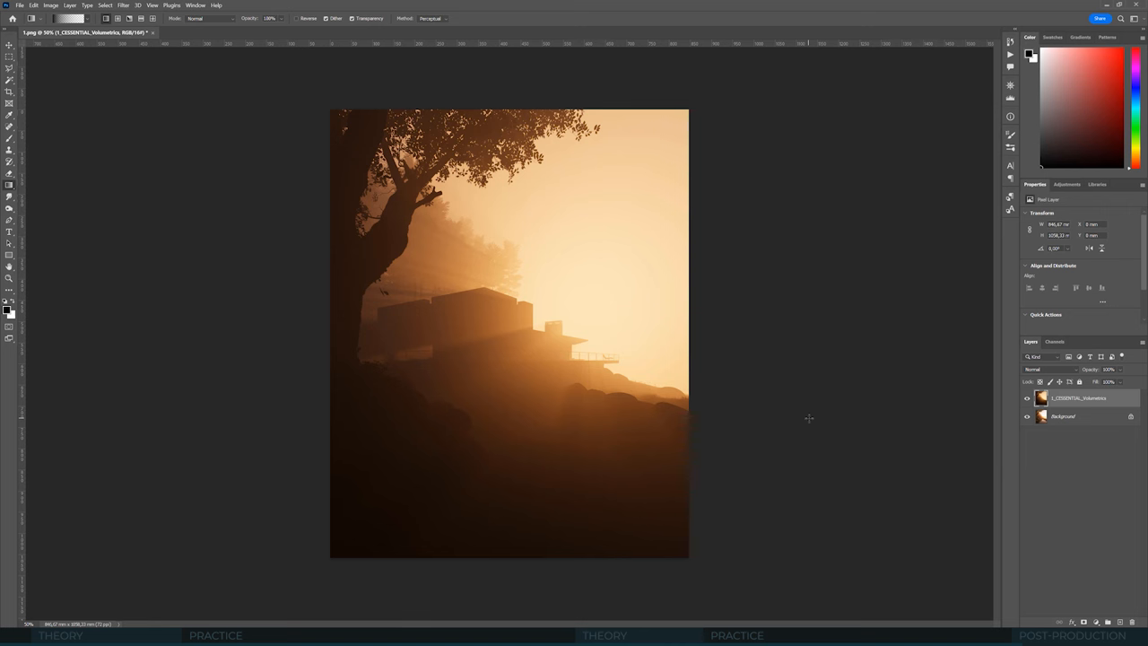
{"action": "mouse_move", "coordinate": [793, 418]}
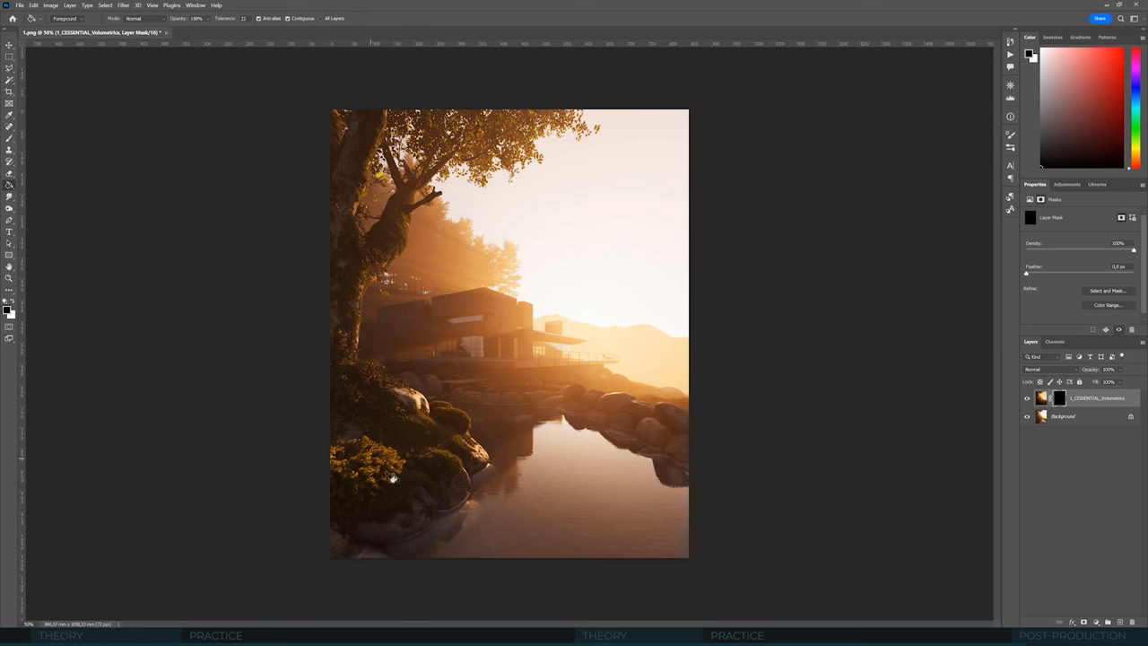
- Target the Volumetrics layer mask for painting, then toggle the layer to compare
{"action": "left_click", "coordinate": [10, 127]}
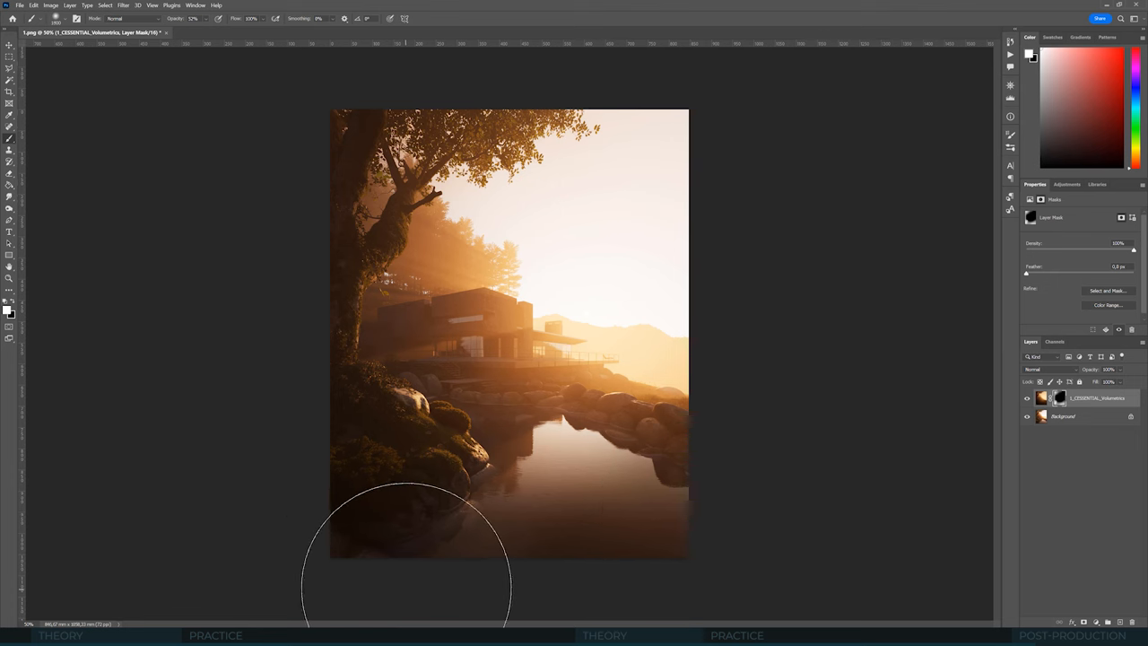
{"action": "mouse_move", "coordinate": [63, 368]}
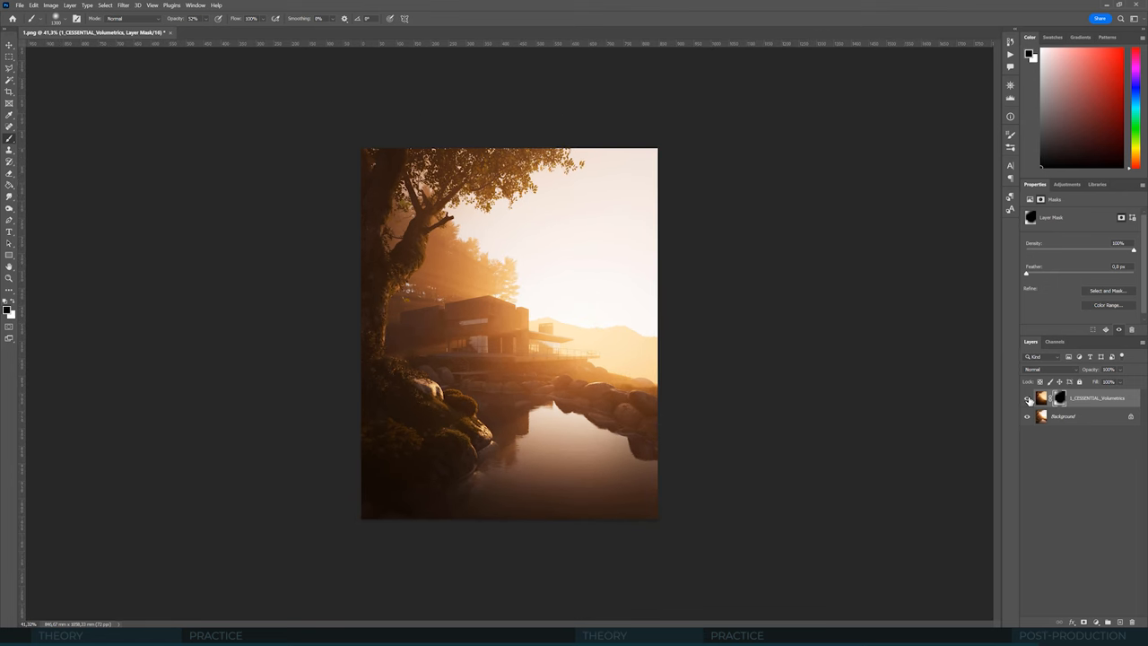
{"action": "left_click", "coordinate": [1028, 397]}
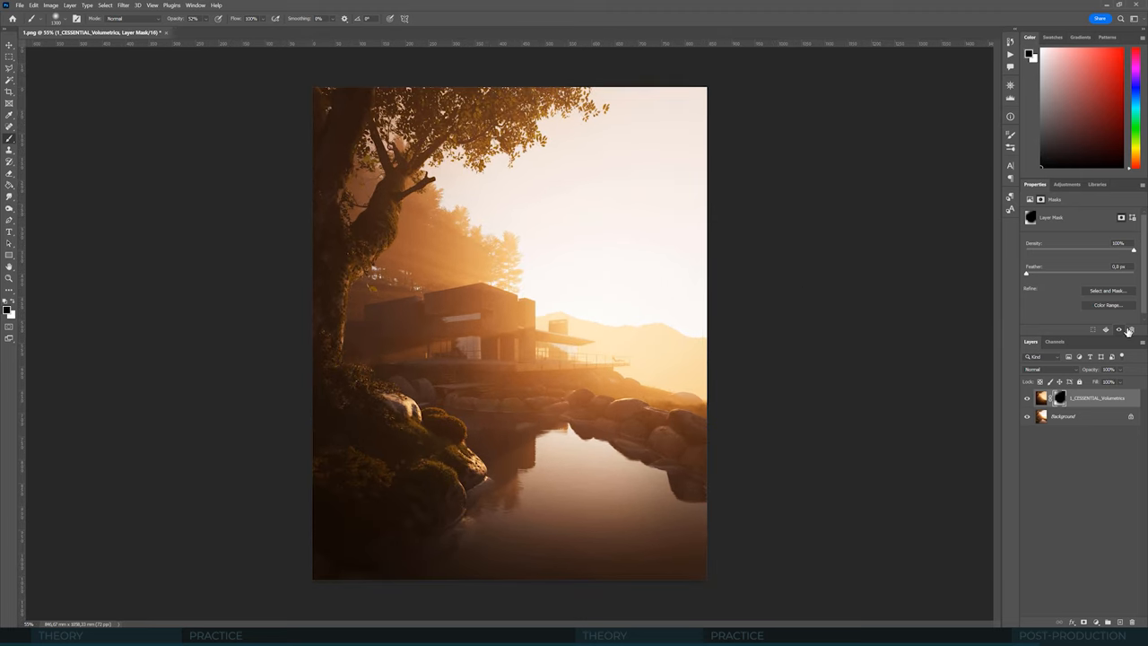
- Add a Curves adjustment layer directly above the masked Volumetrics layer
{"action": "left_click", "coordinate": [1068, 185]}
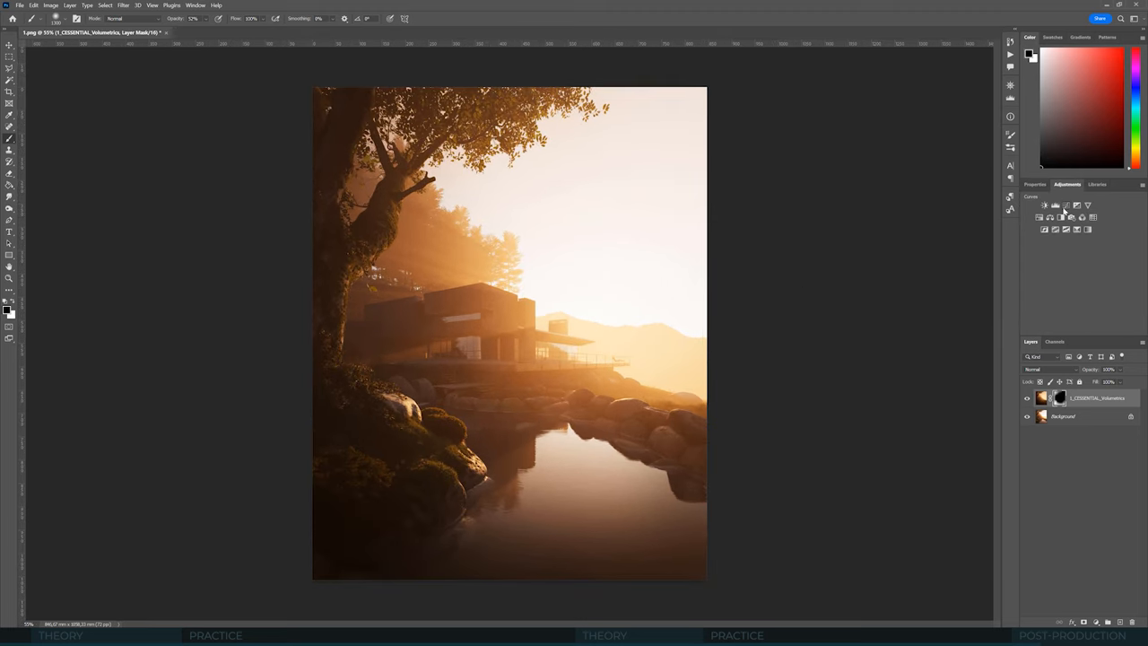
{"action": "left_click", "coordinate": [1045, 204]}
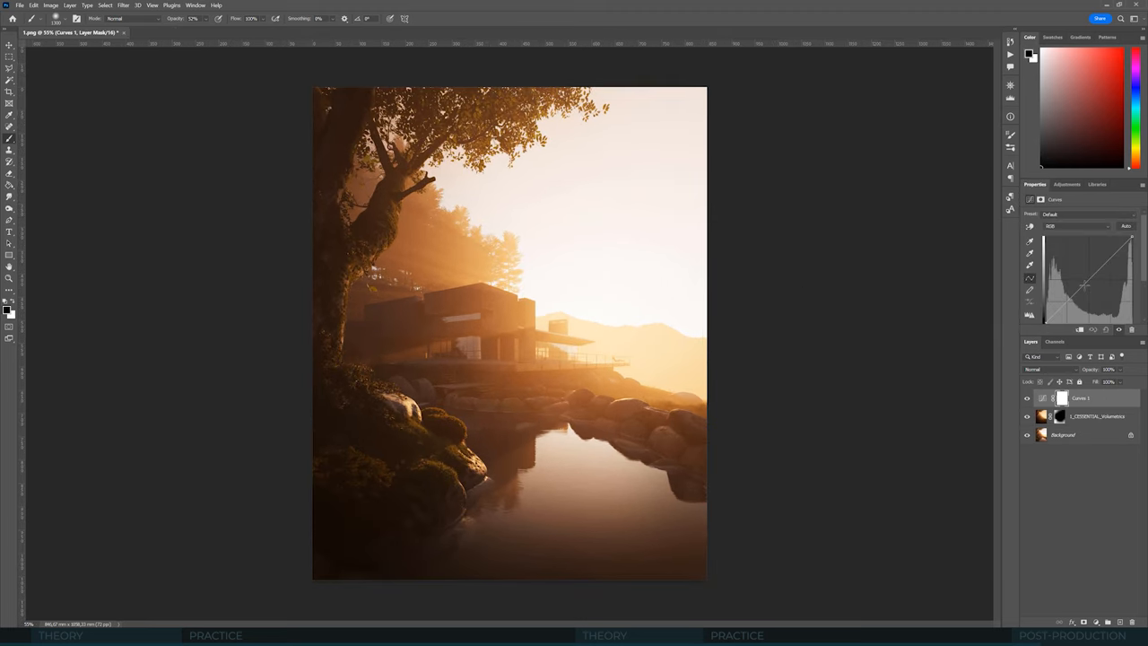
{"action": "mouse_move", "coordinate": [924, 336]}
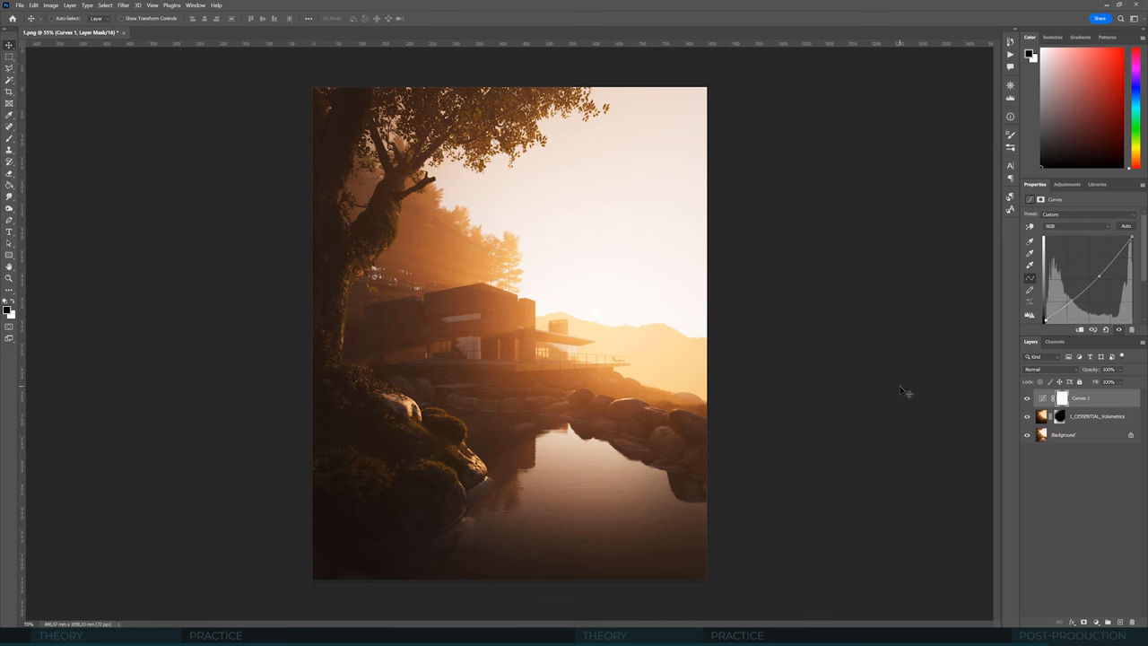
{"action": "mouse_move", "coordinate": [900, 416]}
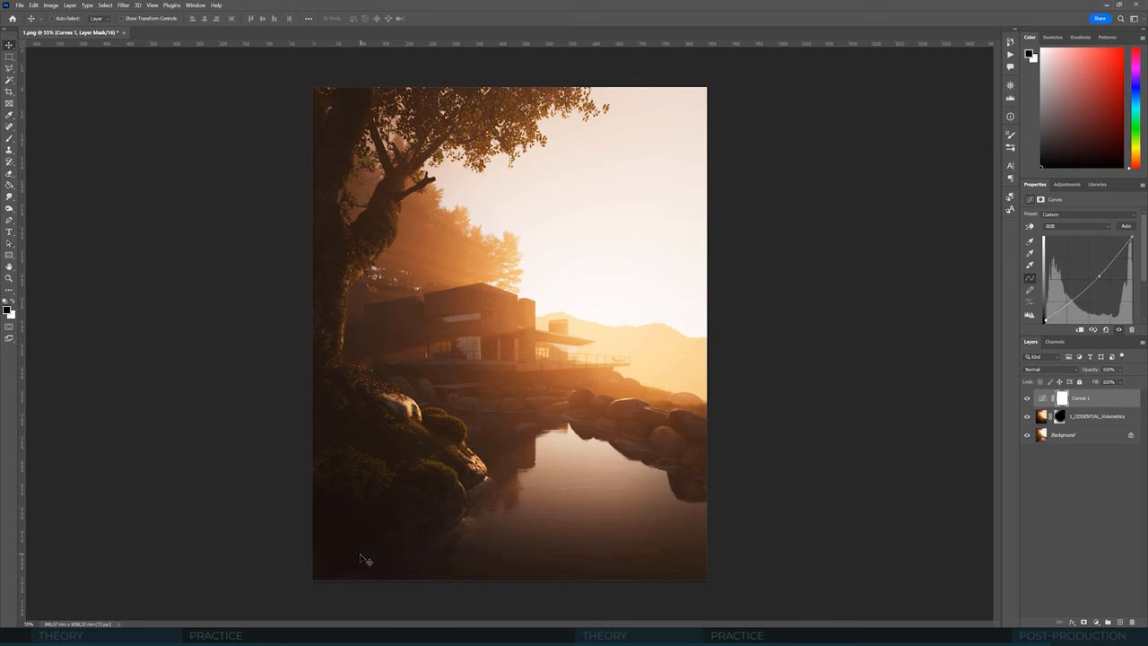
{"action": "mouse_move", "coordinate": [581, 425]}
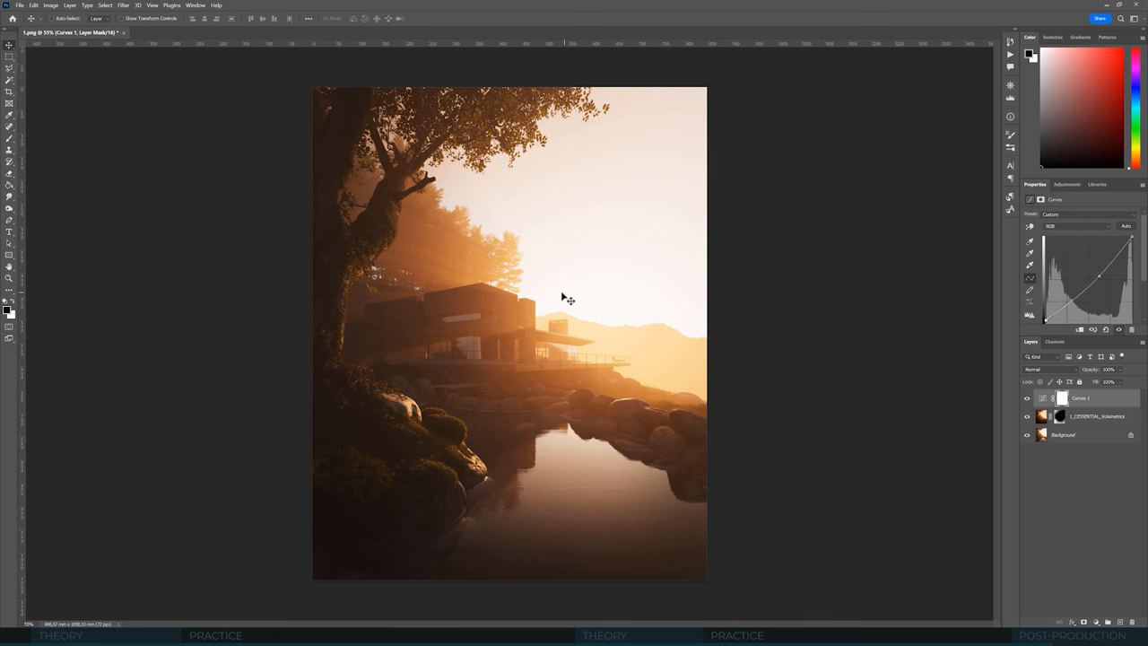
{"action": "mouse_move", "coordinate": [661, 287]}
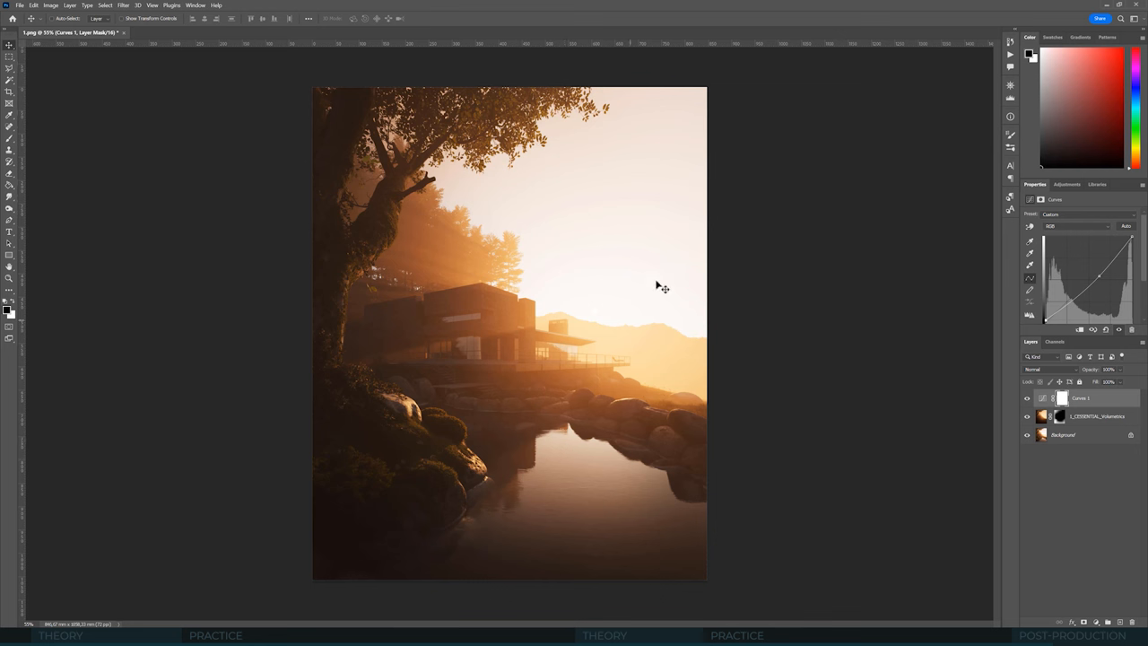
{"action": "mouse_move", "coordinate": [1060, 564]}
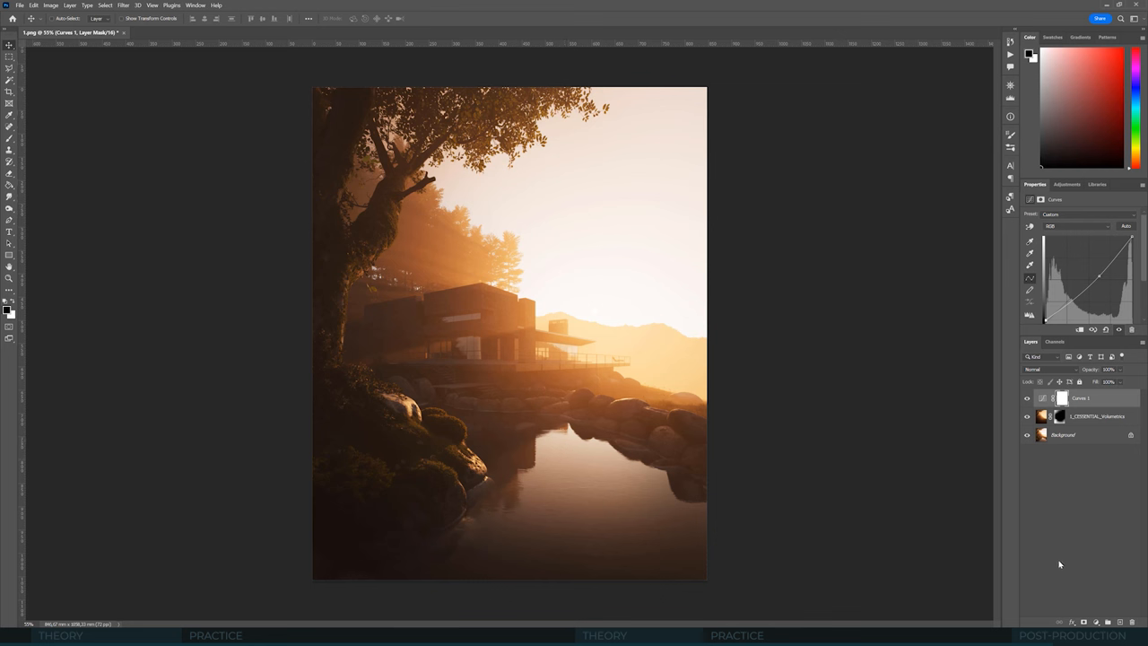
{"action": "mouse_move", "coordinate": [1105, 611]}
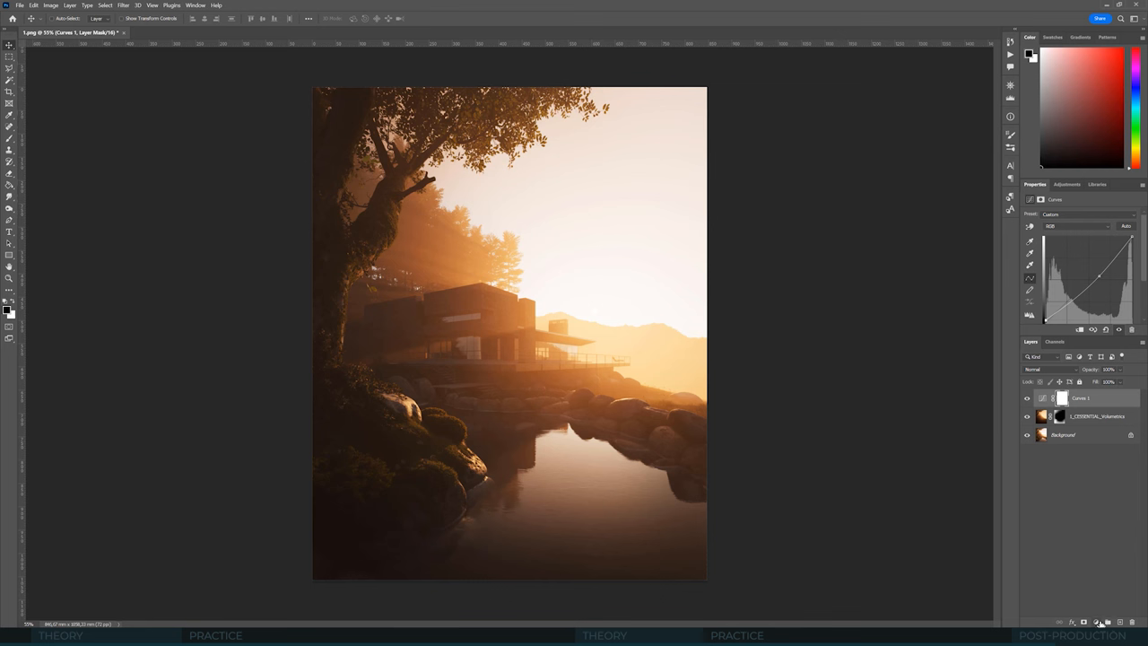
- Add a warm orange Color Fill layer sampled from the sky, blended in Soft Light
{"action": "left_click", "coordinate": [1083, 622]}
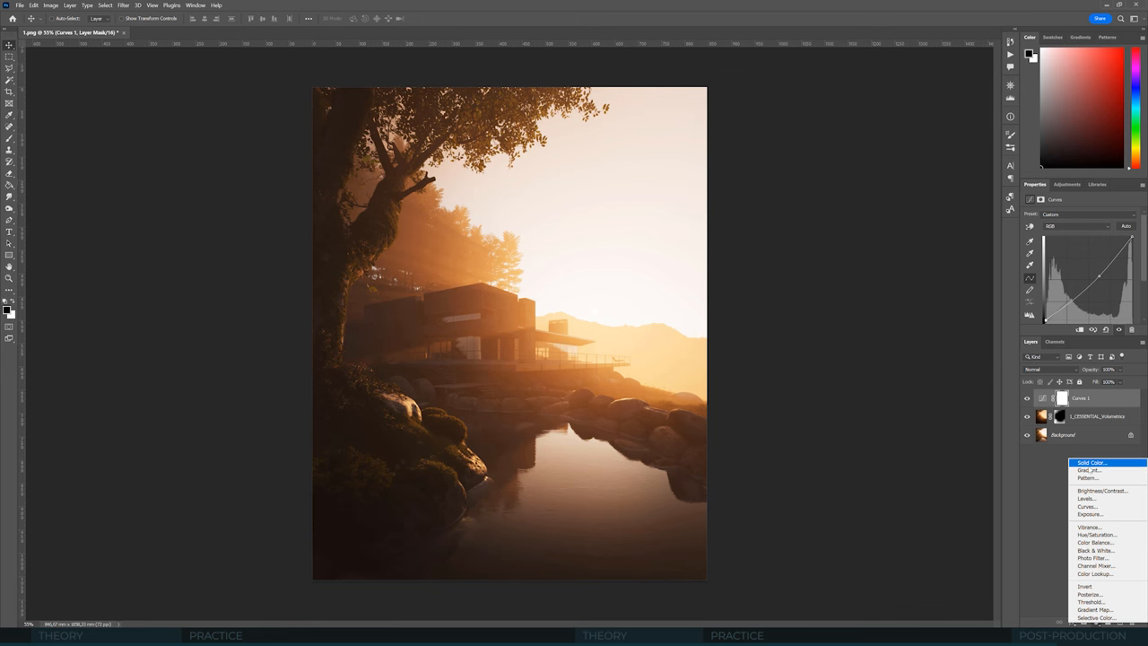
{"action": "left_click", "coordinate": [1091, 462]}
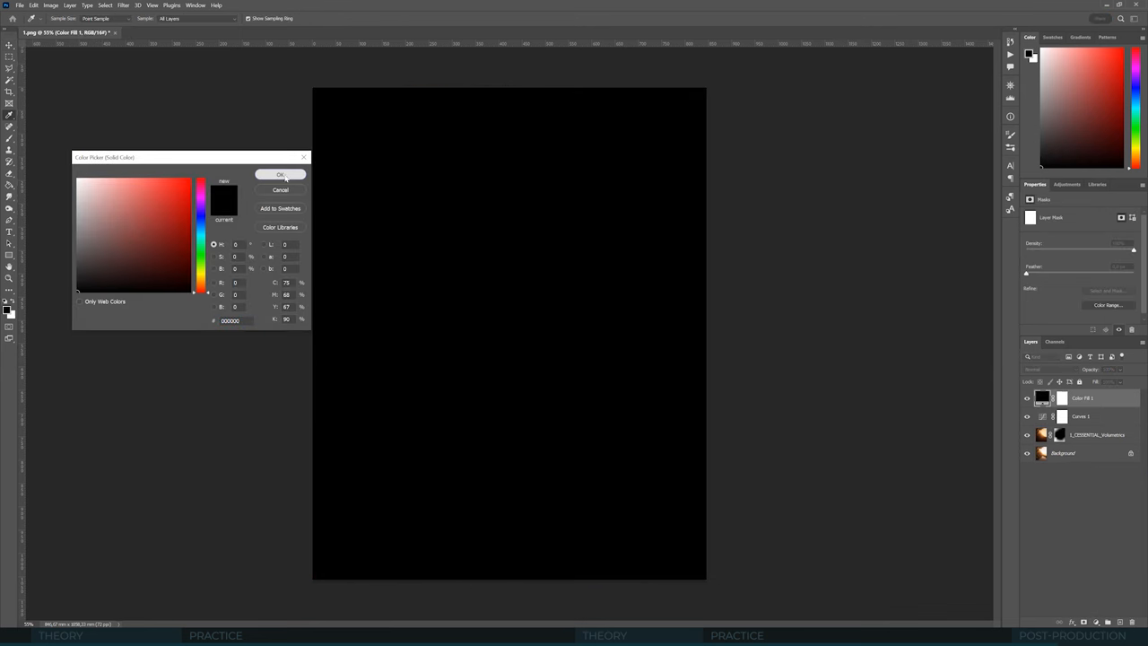
{"action": "left_click", "coordinate": [280, 174]}
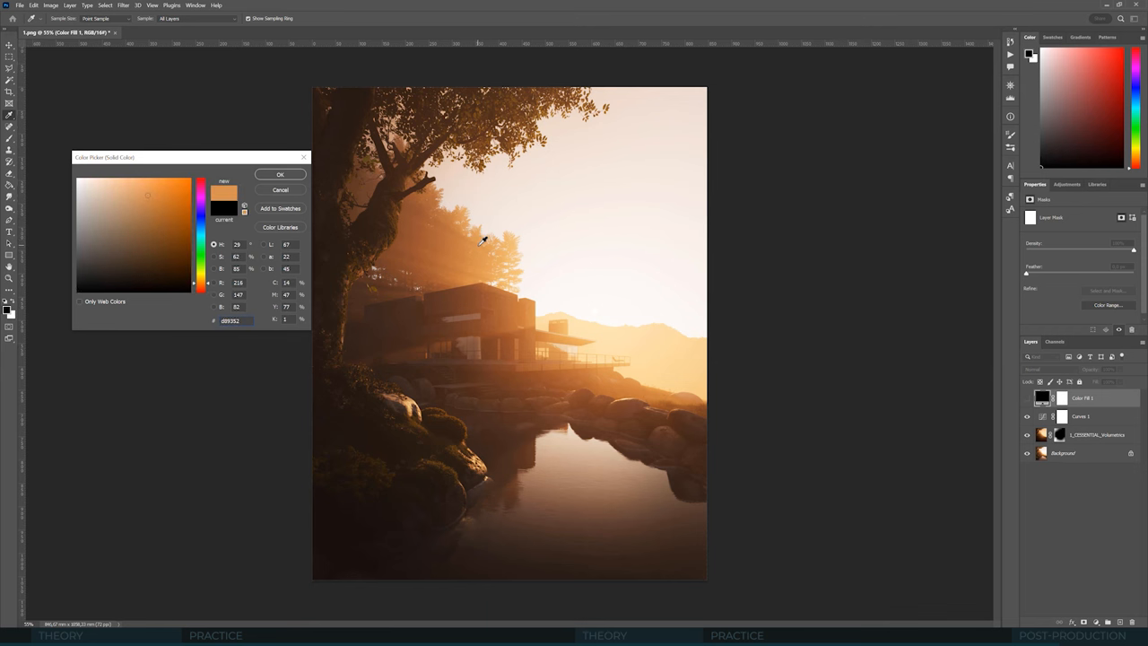
{"action": "left_click", "coordinate": [206, 283]}
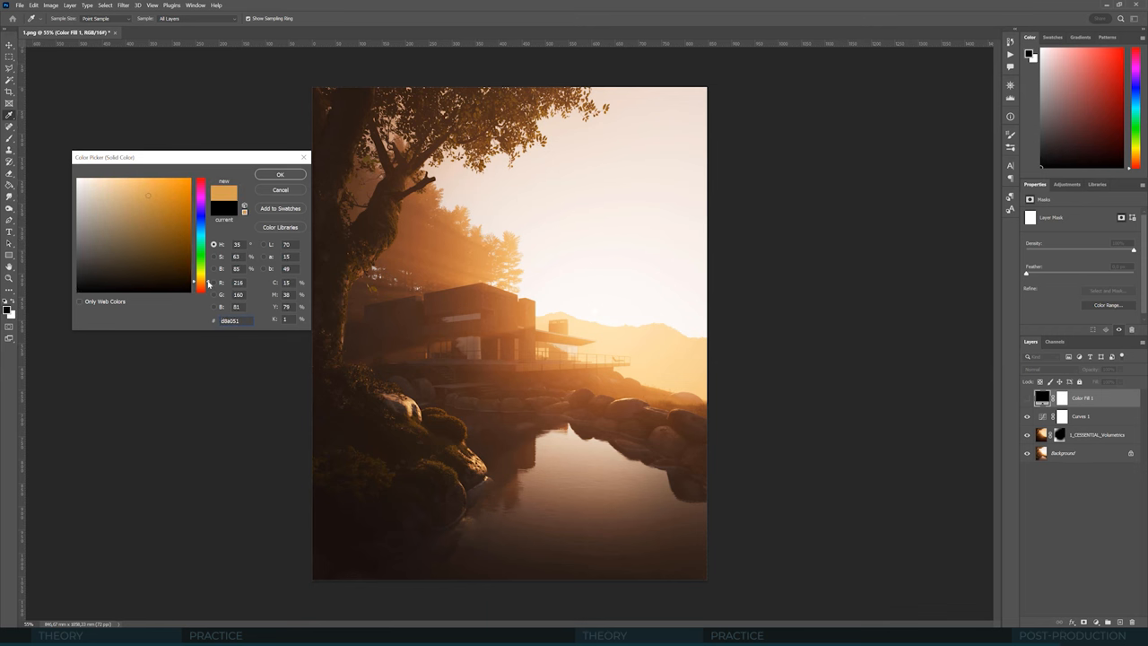
{"action": "left_click", "coordinate": [280, 174]}
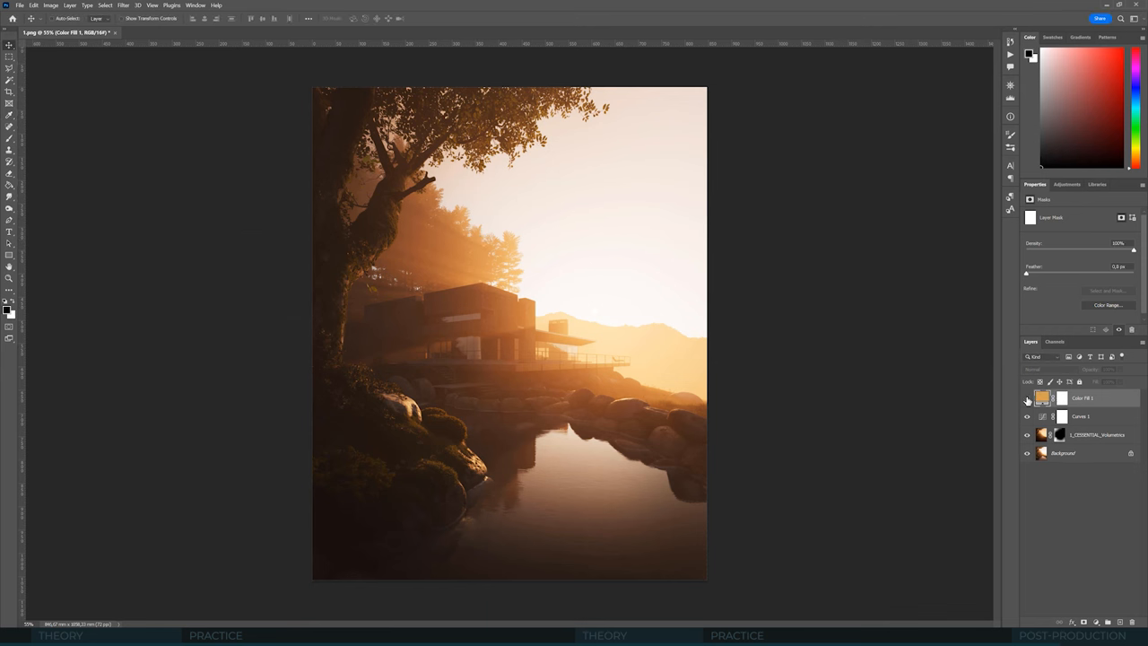
{"action": "left_click", "coordinate": [1045, 369]}
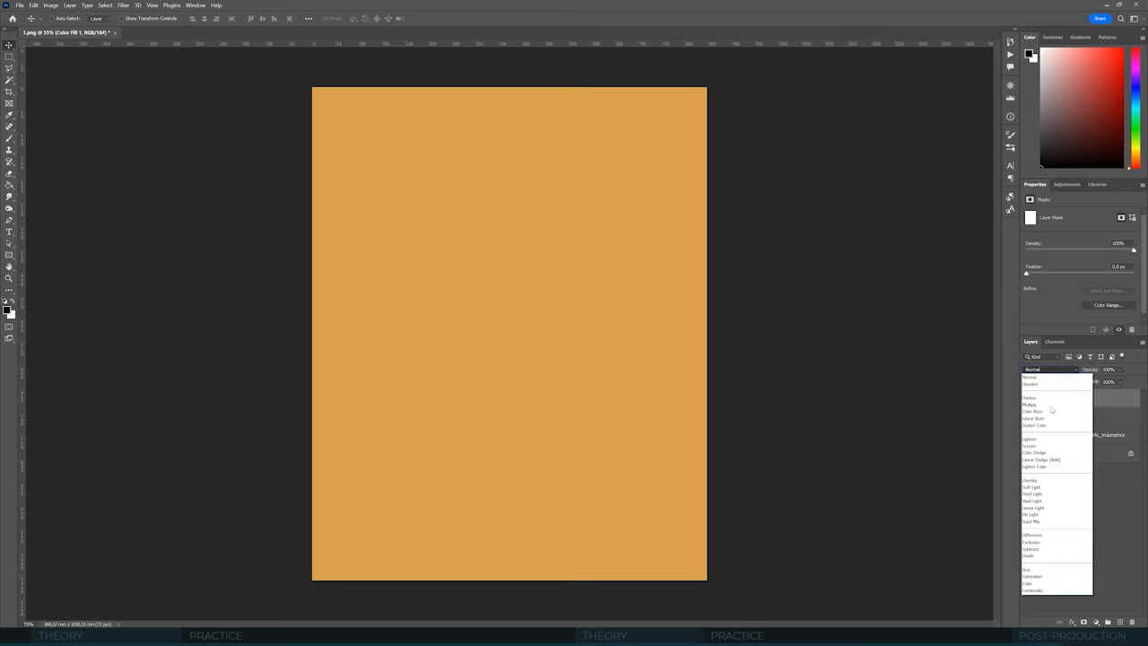
{"action": "left_click", "coordinate": [1030, 486]}
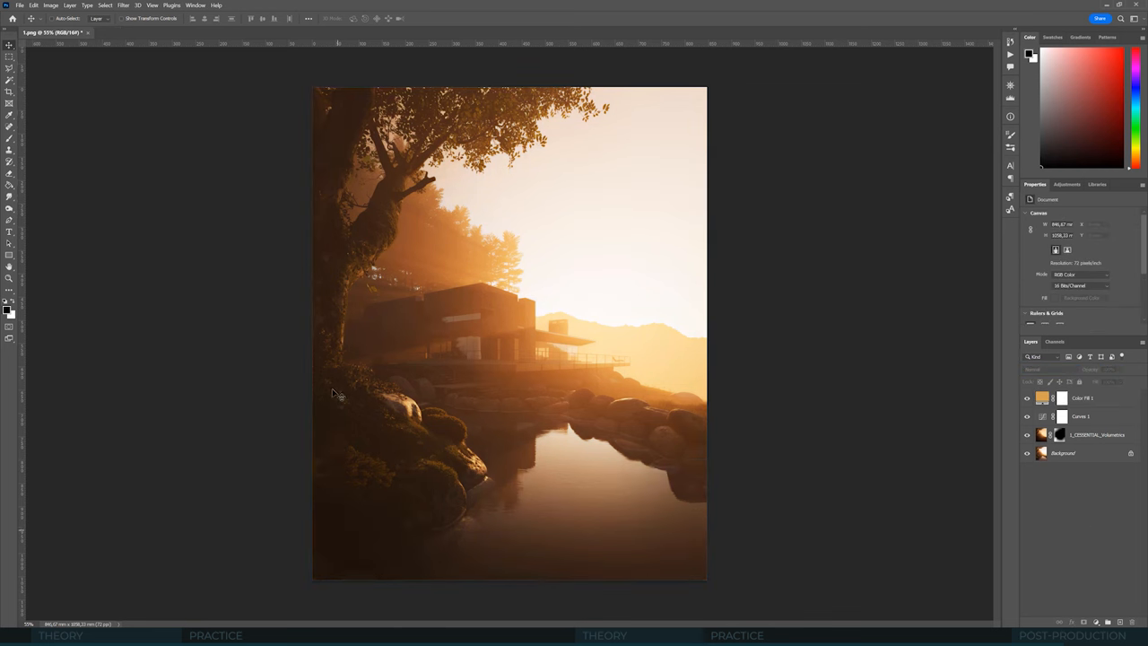
{"action": "mouse_move", "coordinate": [470, 509]}
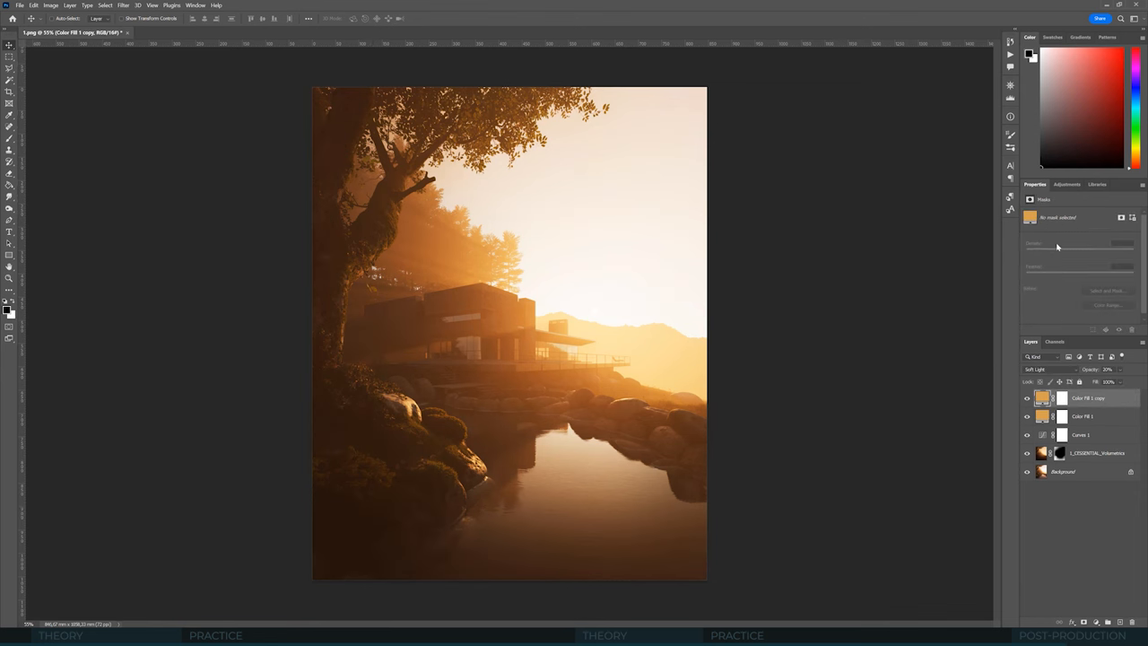
- Switch the copied orange fill layer's blend mode from Soft Light to Multiply
{"action": "left_click", "coordinate": [1050, 369]}
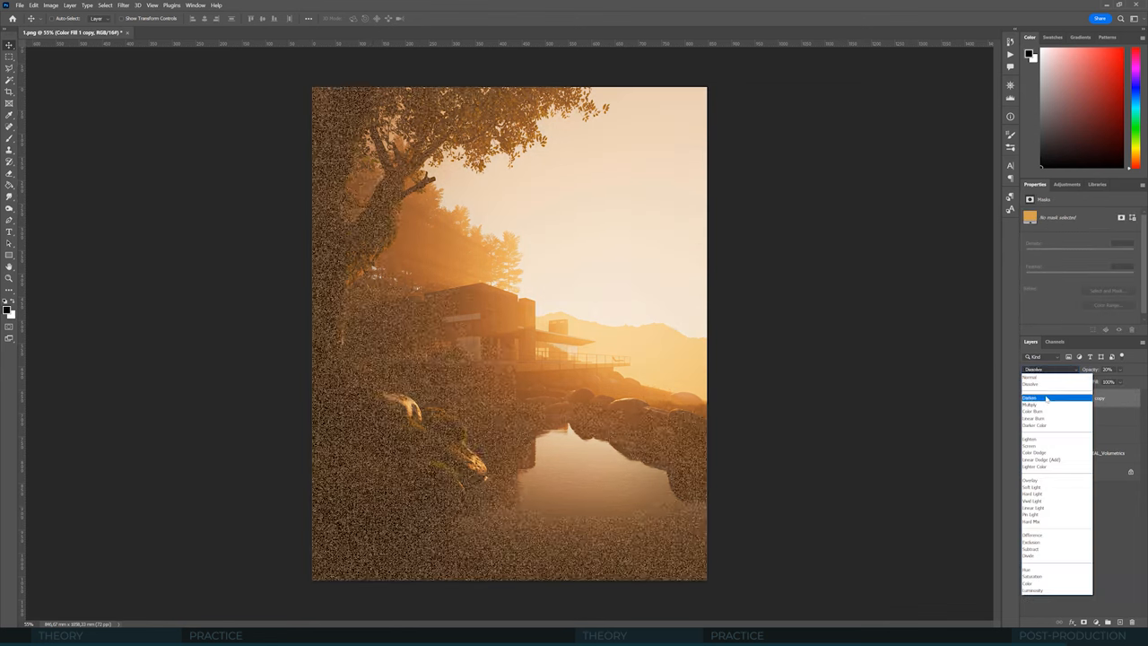
{"action": "left_click", "coordinate": [1030, 404]}
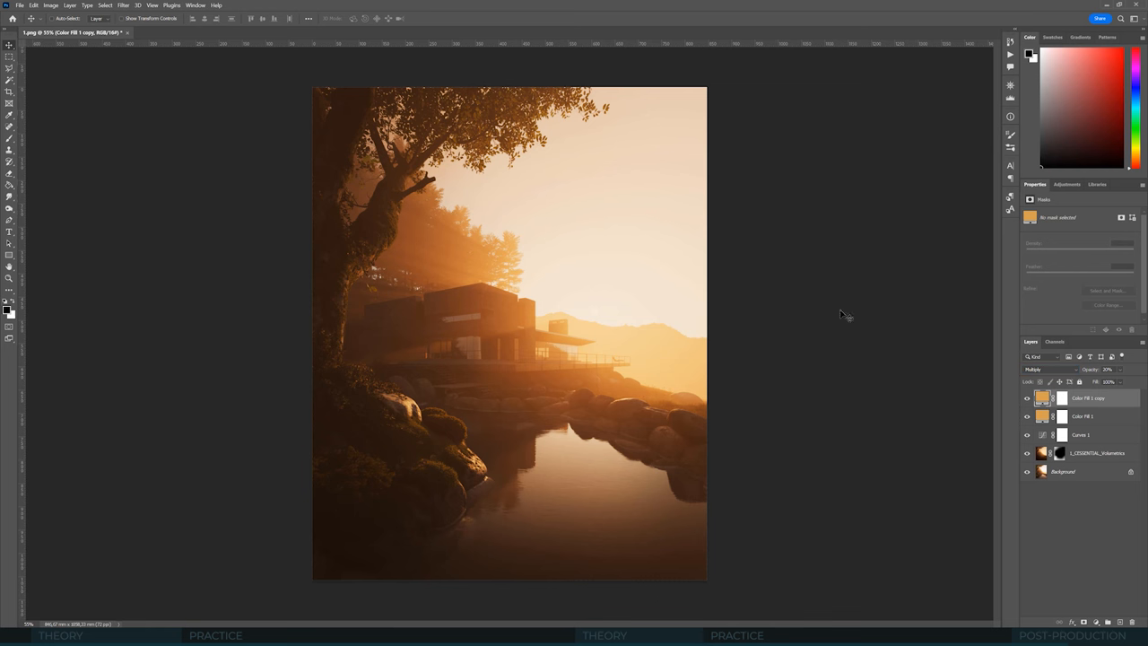
{"action": "mouse_move", "coordinate": [1038, 326]}
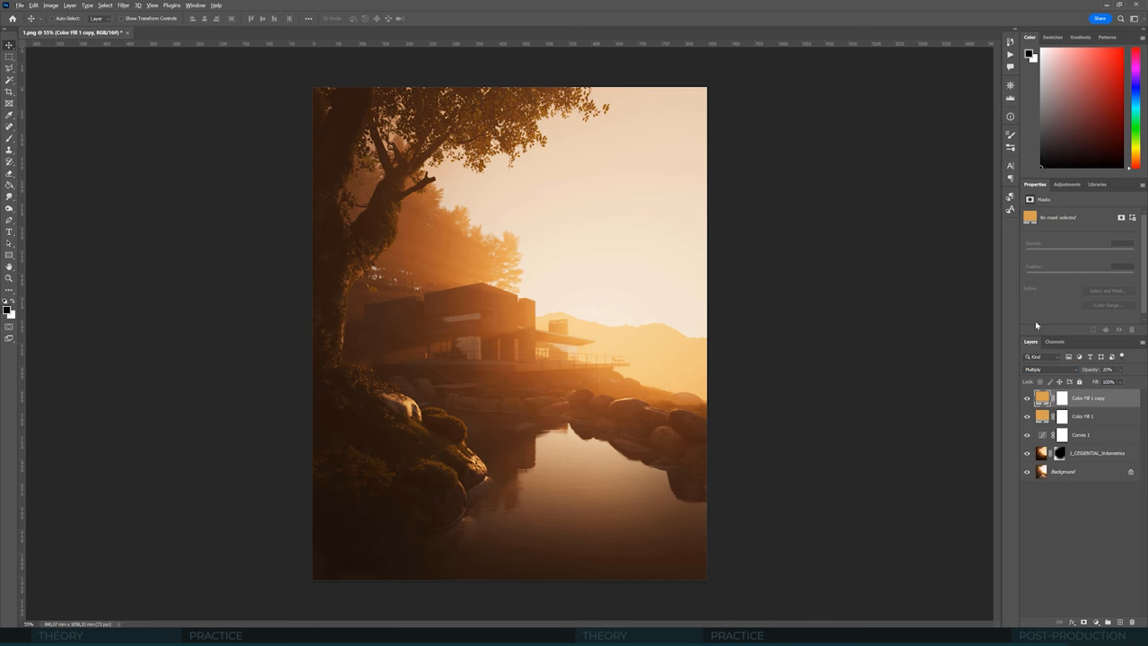
{"action": "mouse_move", "coordinate": [749, 427]}
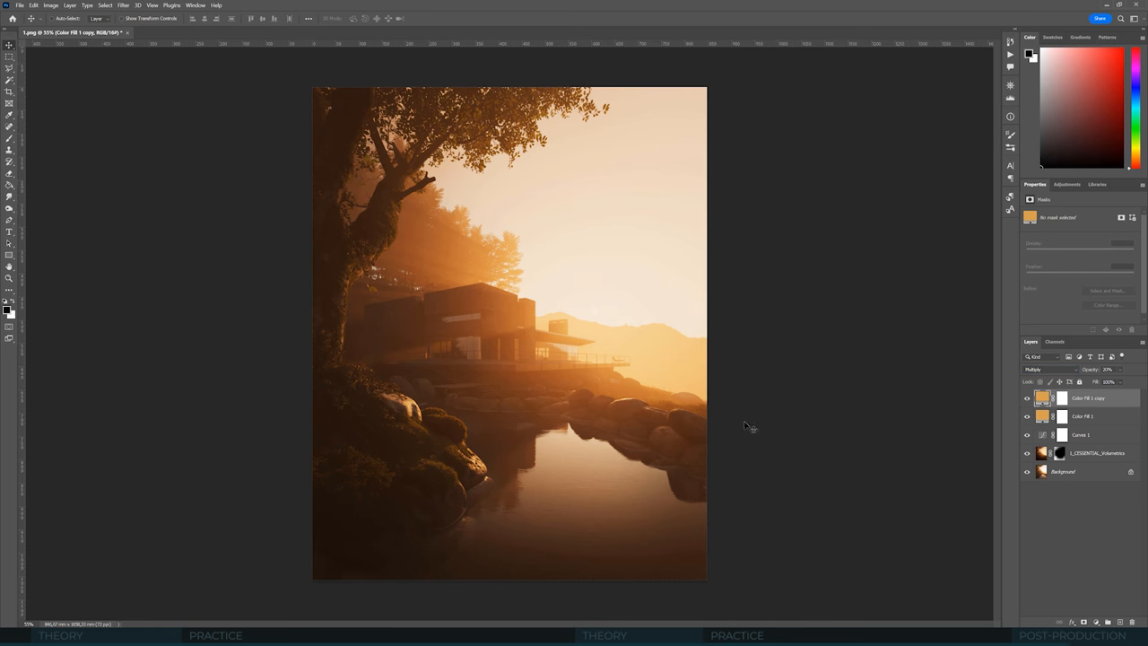
{"action": "mouse_move", "coordinate": [561, 242]}
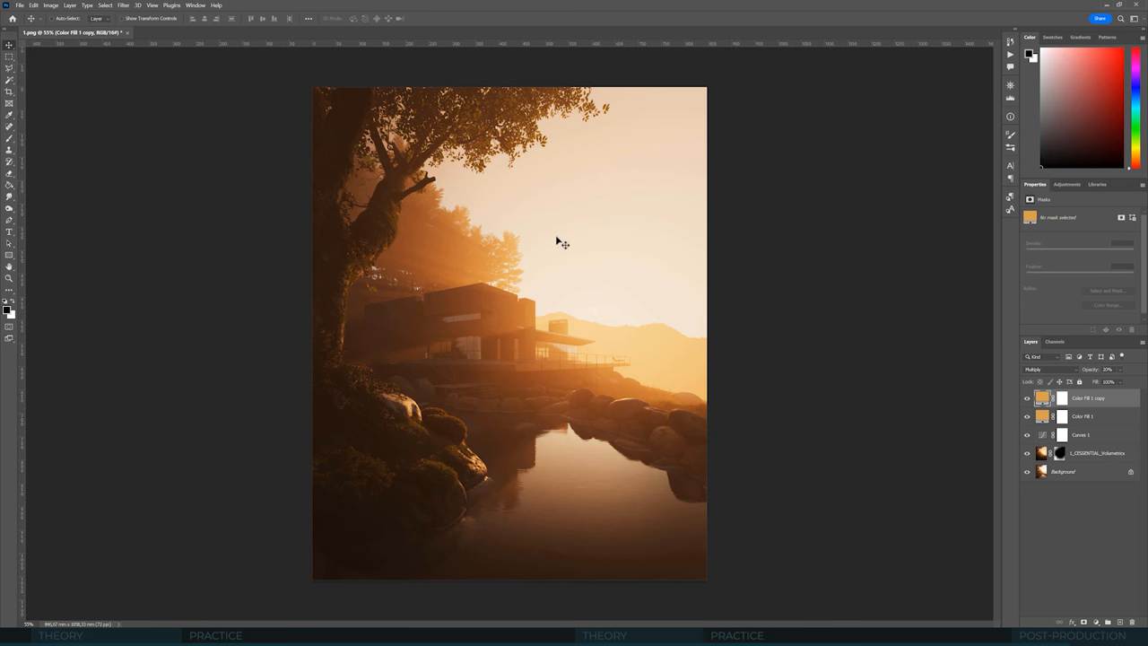
{"action": "mouse_move", "coordinate": [674, 299]}
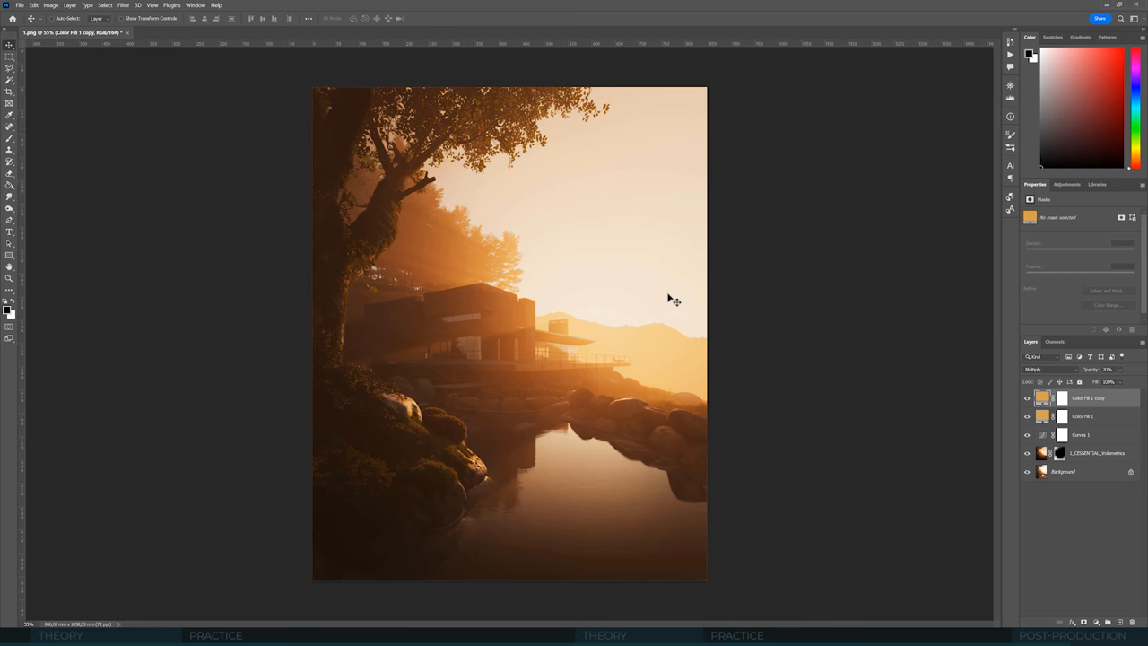
{"action": "mouse_move", "coordinate": [605, 247]}
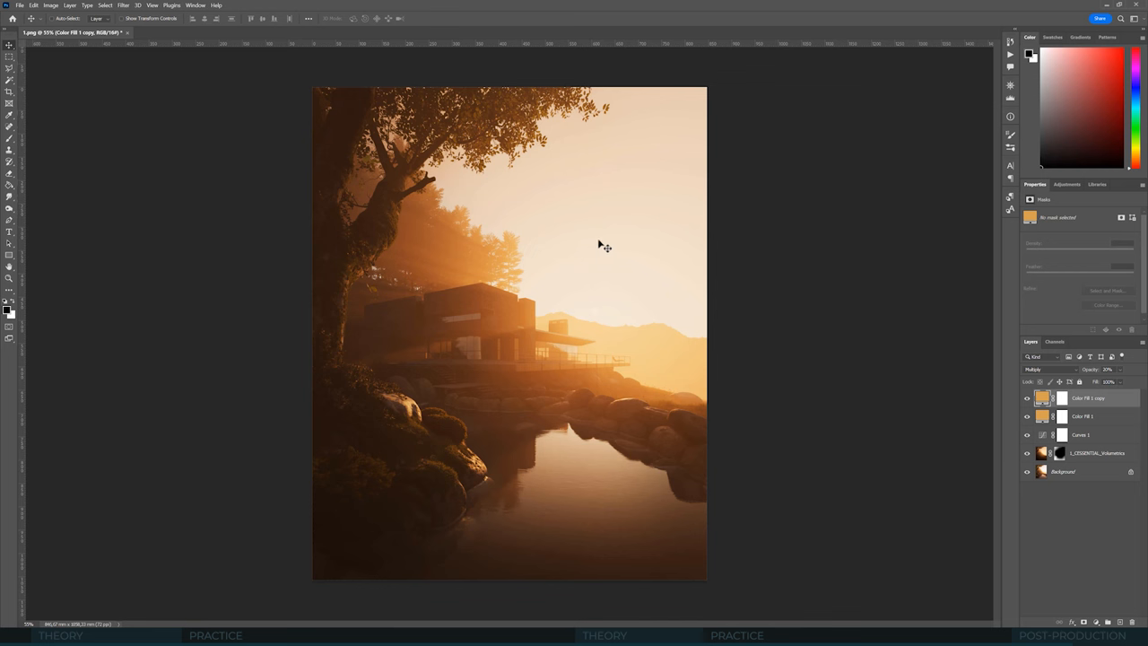
{"action": "mouse_move", "coordinate": [615, 252]}
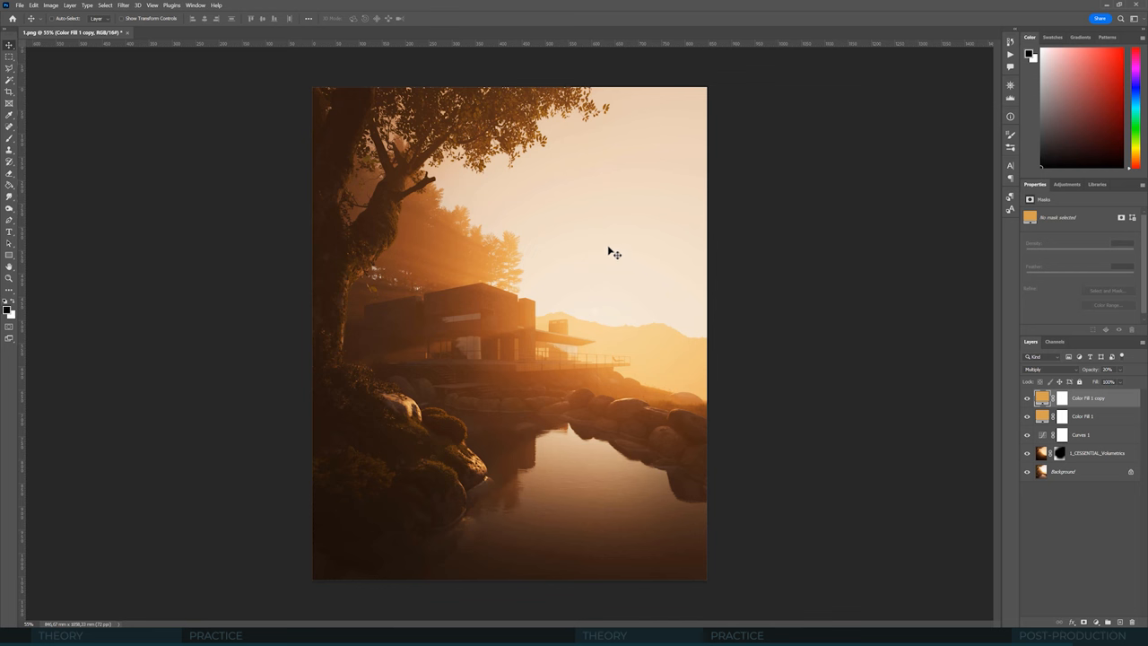
{"action": "mouse_move", "coordinate": [609, 252]}
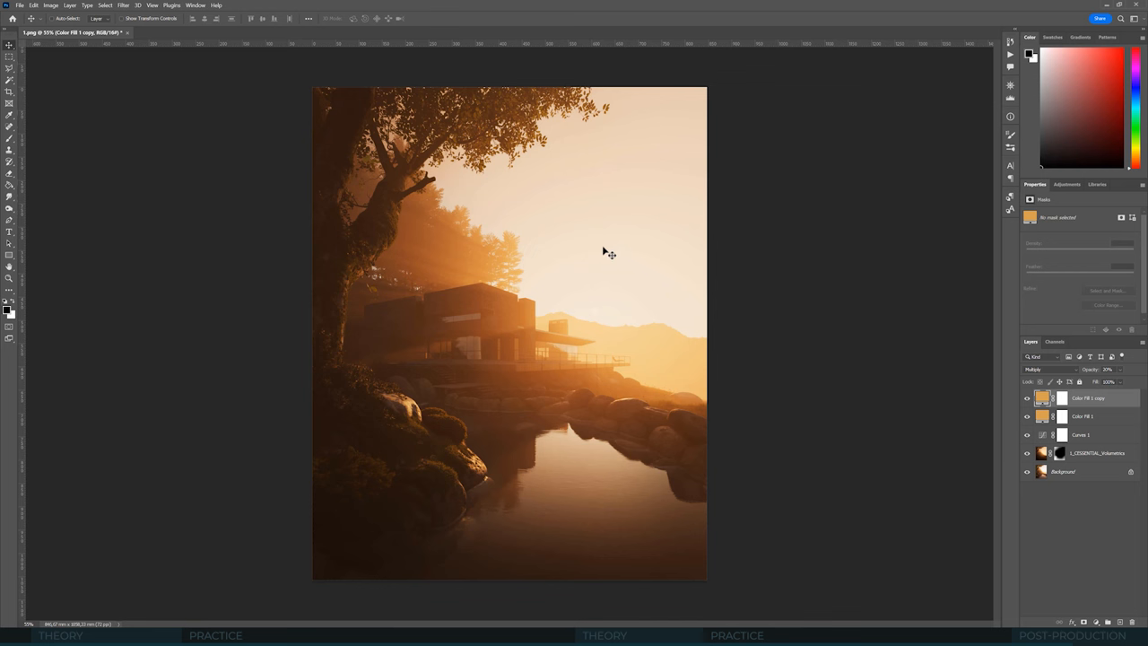
{"action": "mouse_move", "coordinate": [818, 315]}
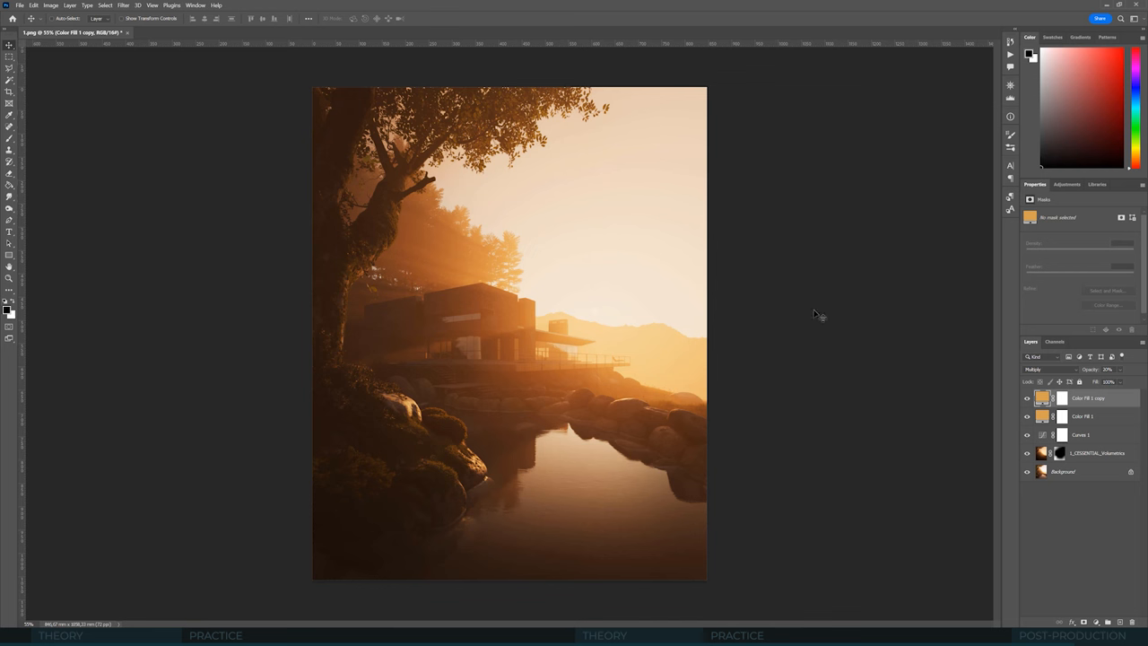
{"action": "mouse_move", "coordinate": [812, 317]}
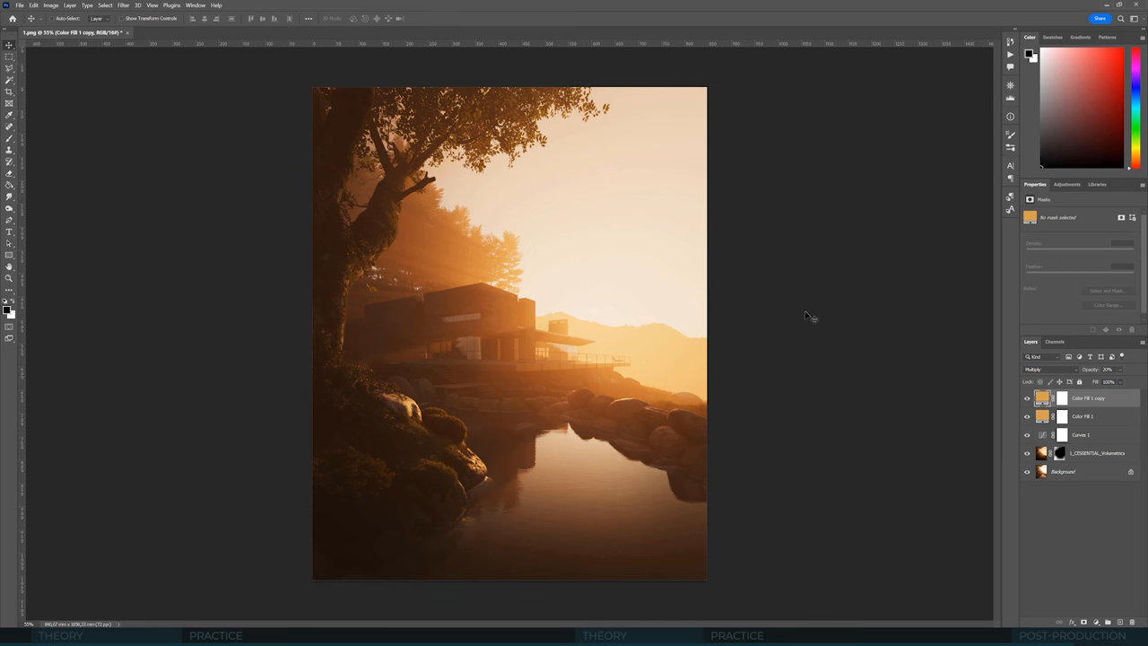
{"action": "mouse_move", "coordinate": [1057, 453]}
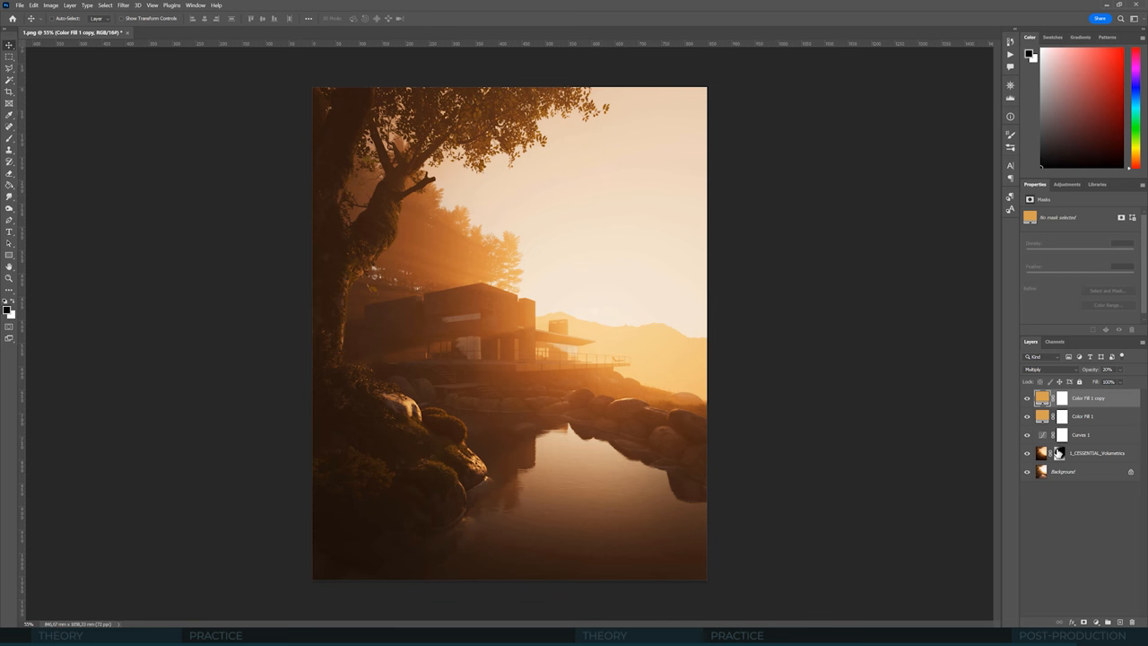
- Make the 1_CESSENTIAL_Volumetrics layer mask the active painting target
{"action": "left_click", "coordinate": [1059, 453]}
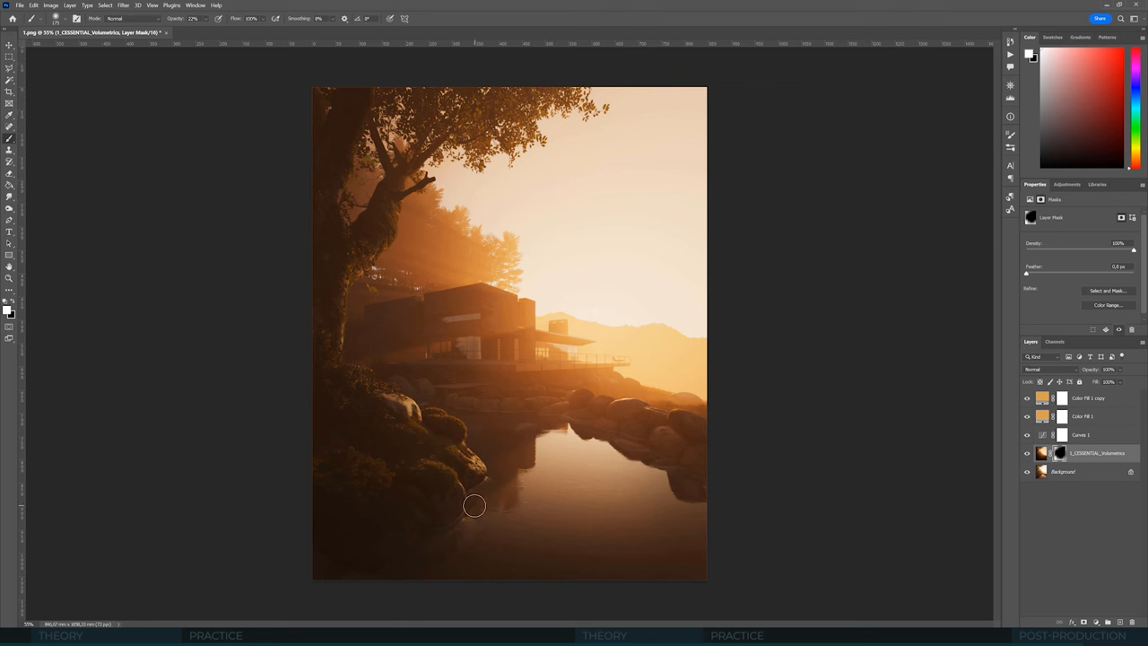
{"action": "mouse_move", "coordinate": [403, 409]}
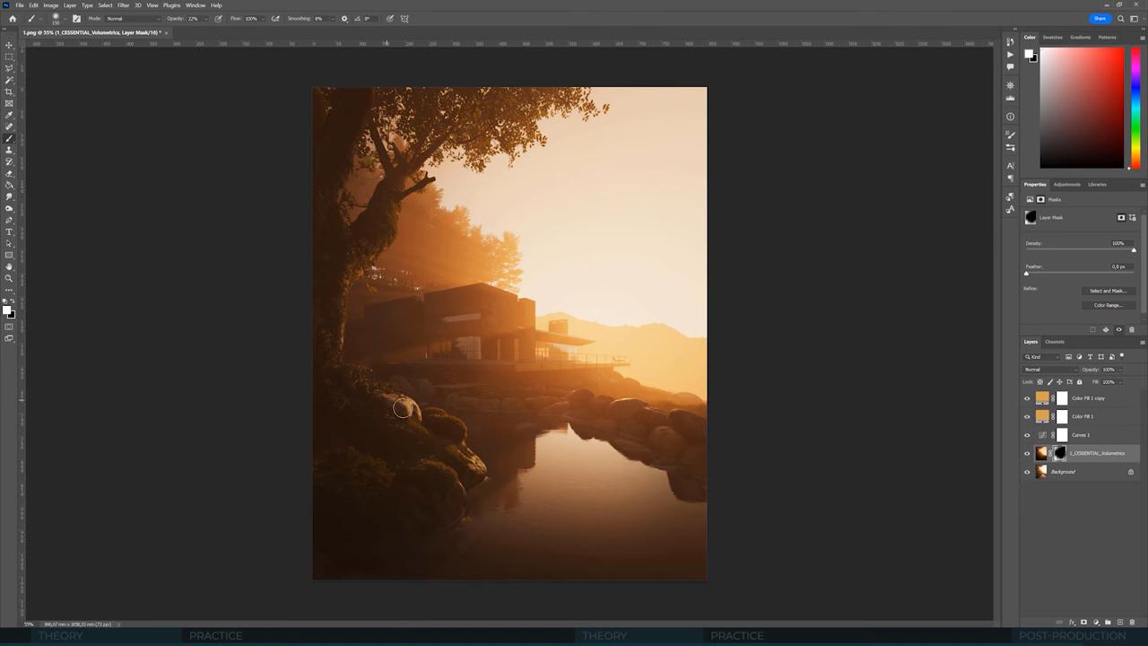